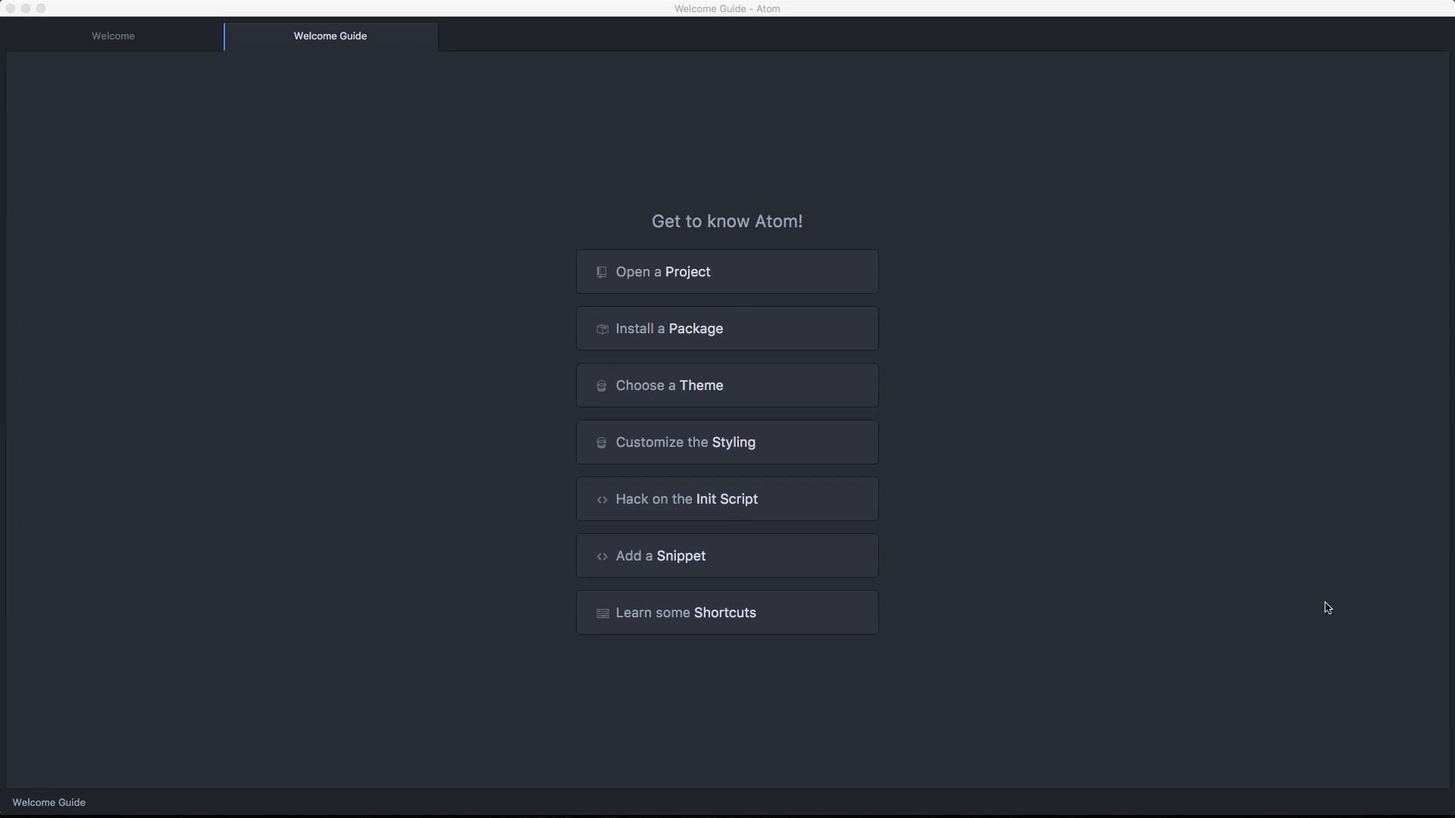
pyautogui.moveTo(649, 496)
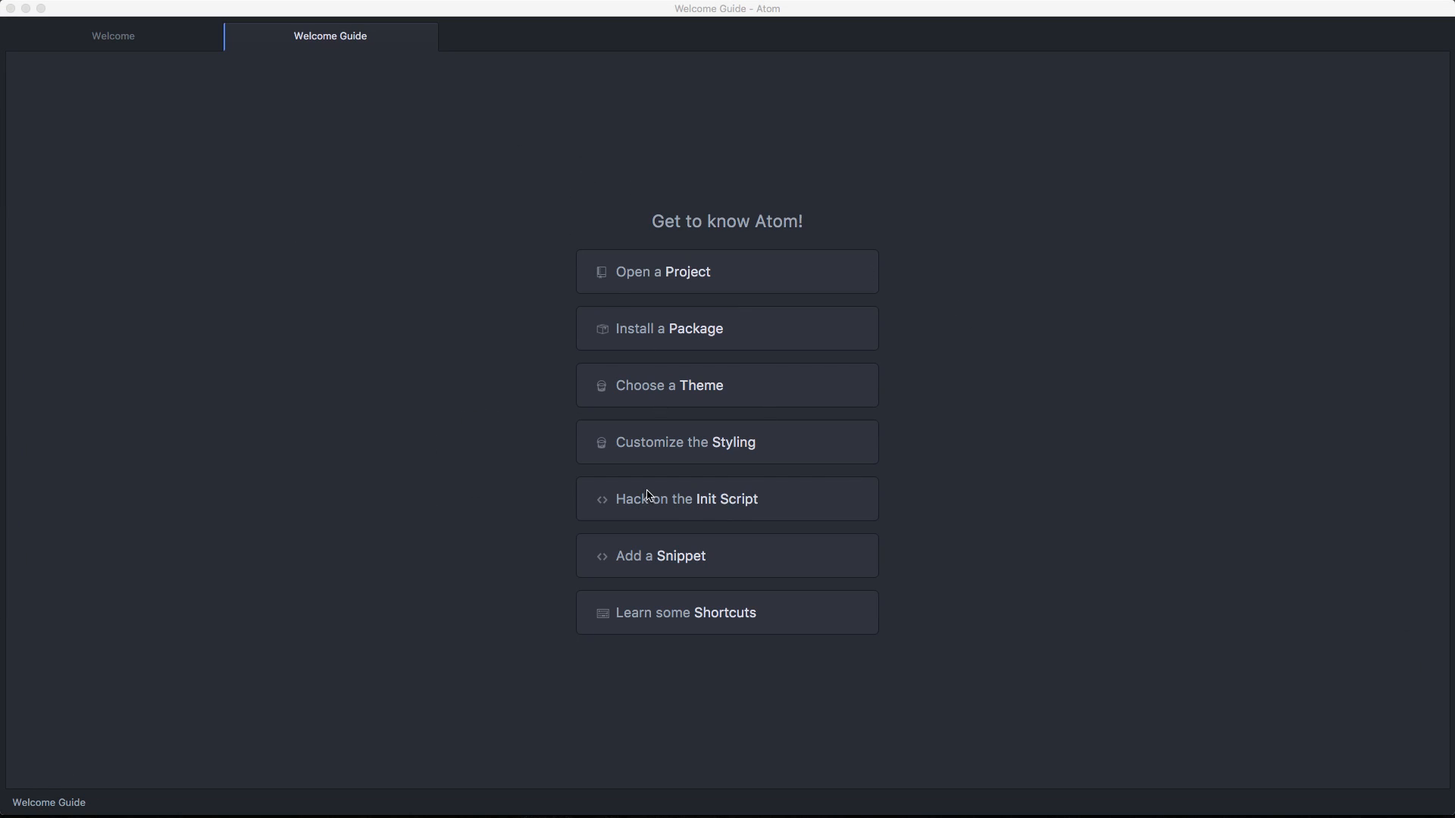
pyautogui.moveTo(328, 81)
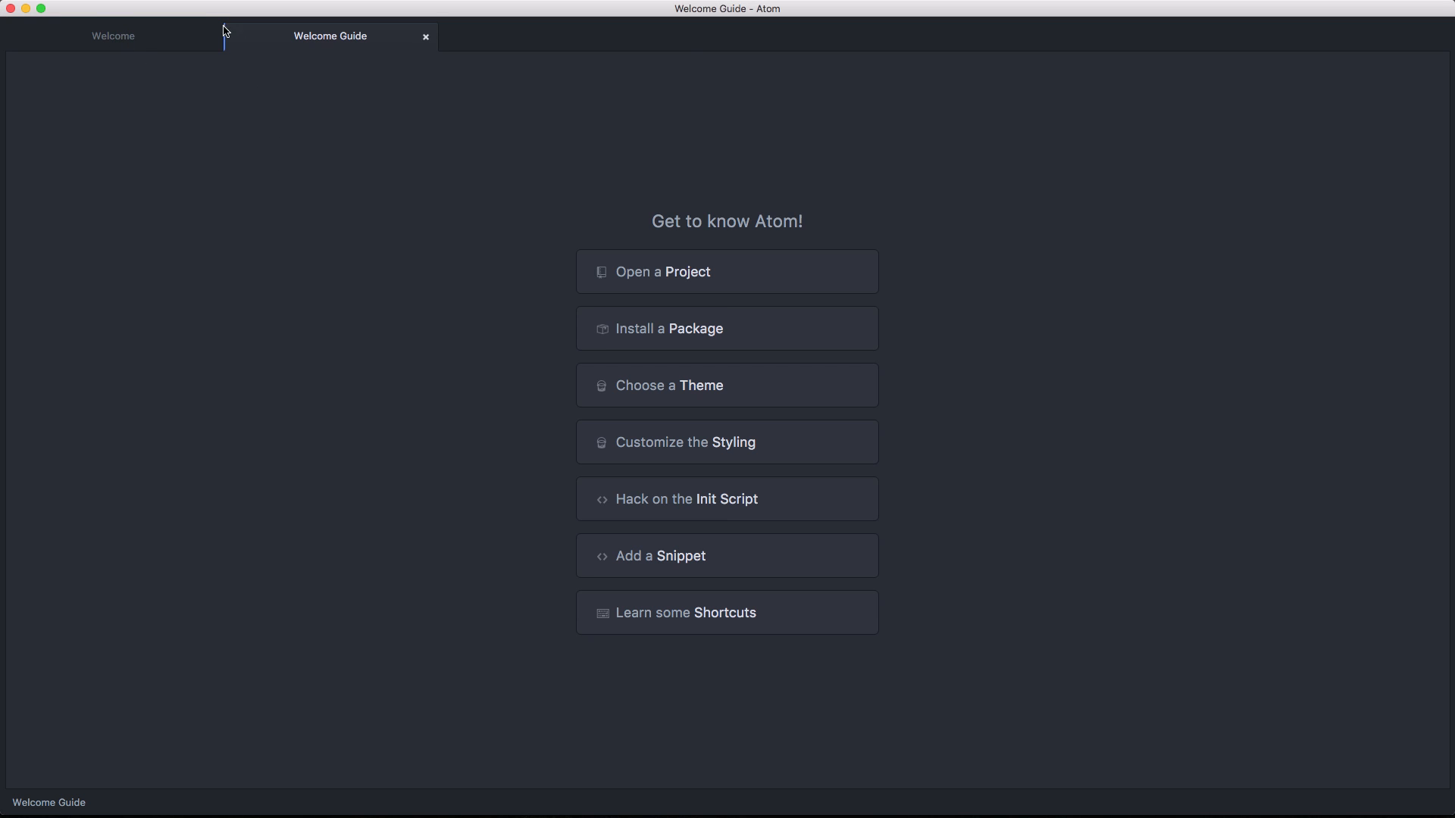
# Open Atom's Preferences to show the Core Settings page
pyautogui.click(53, 8)
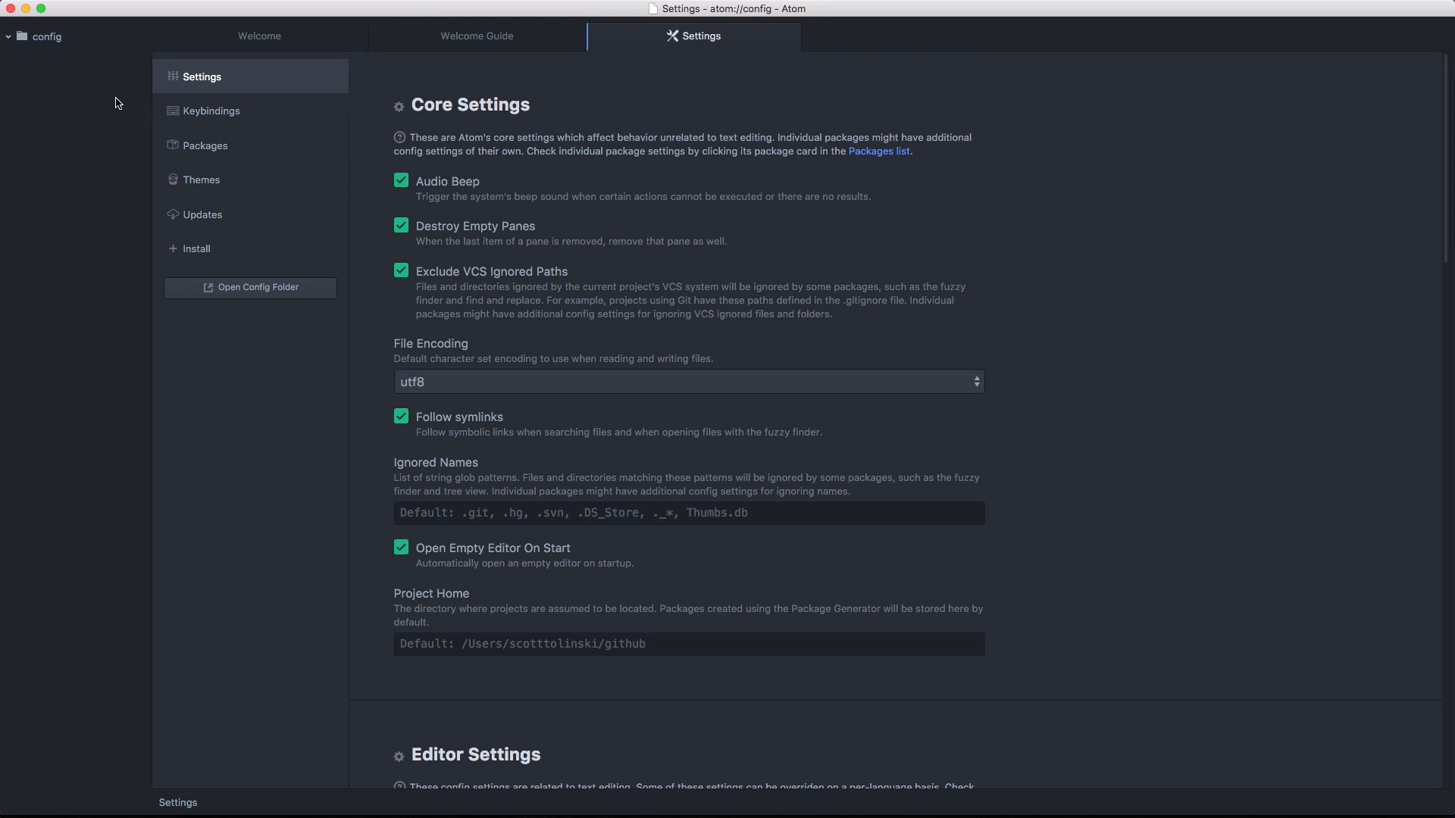
pyautogui.moveTo(276, 127)
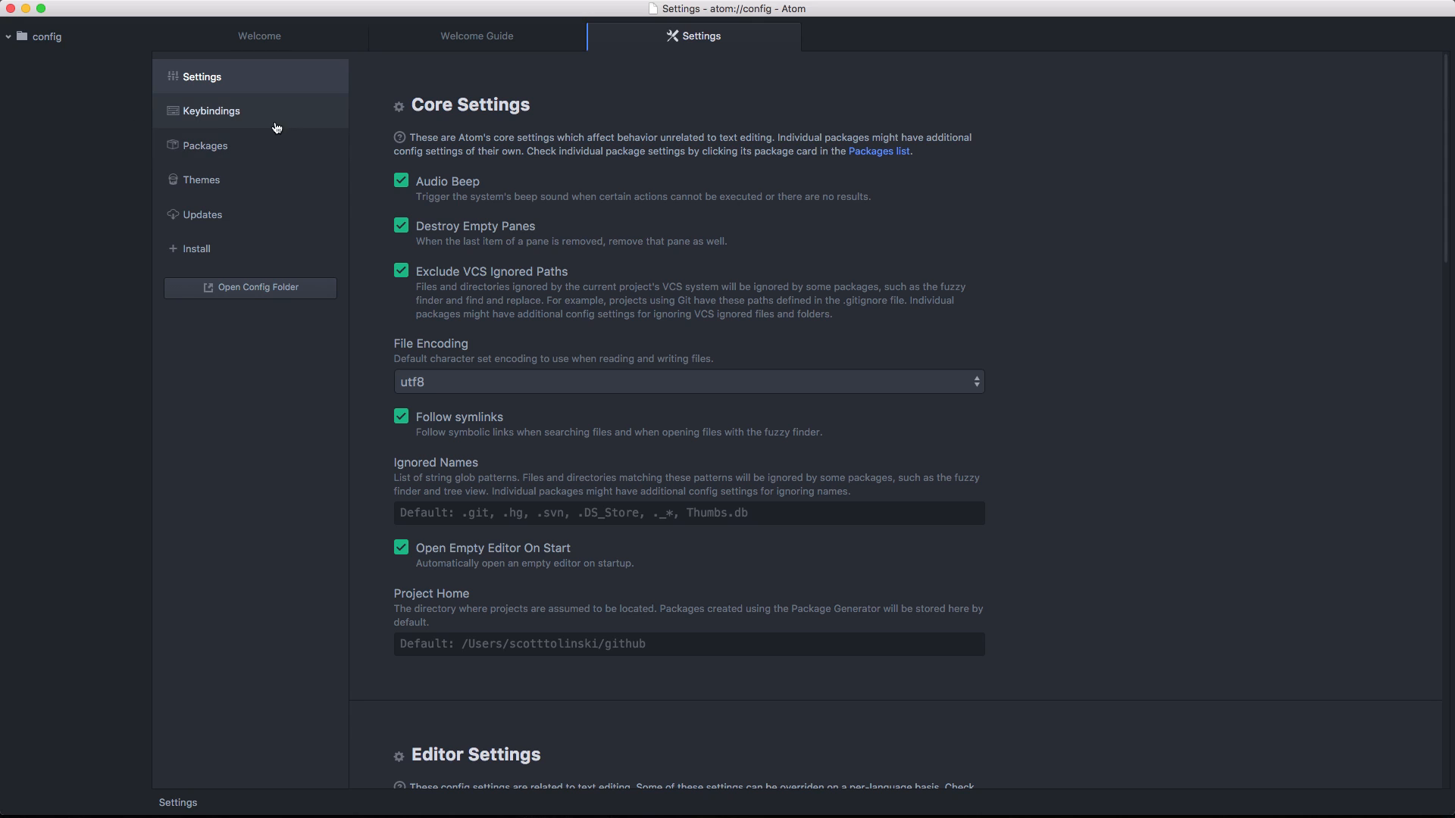
pyautogui.moveTo(342, 306)
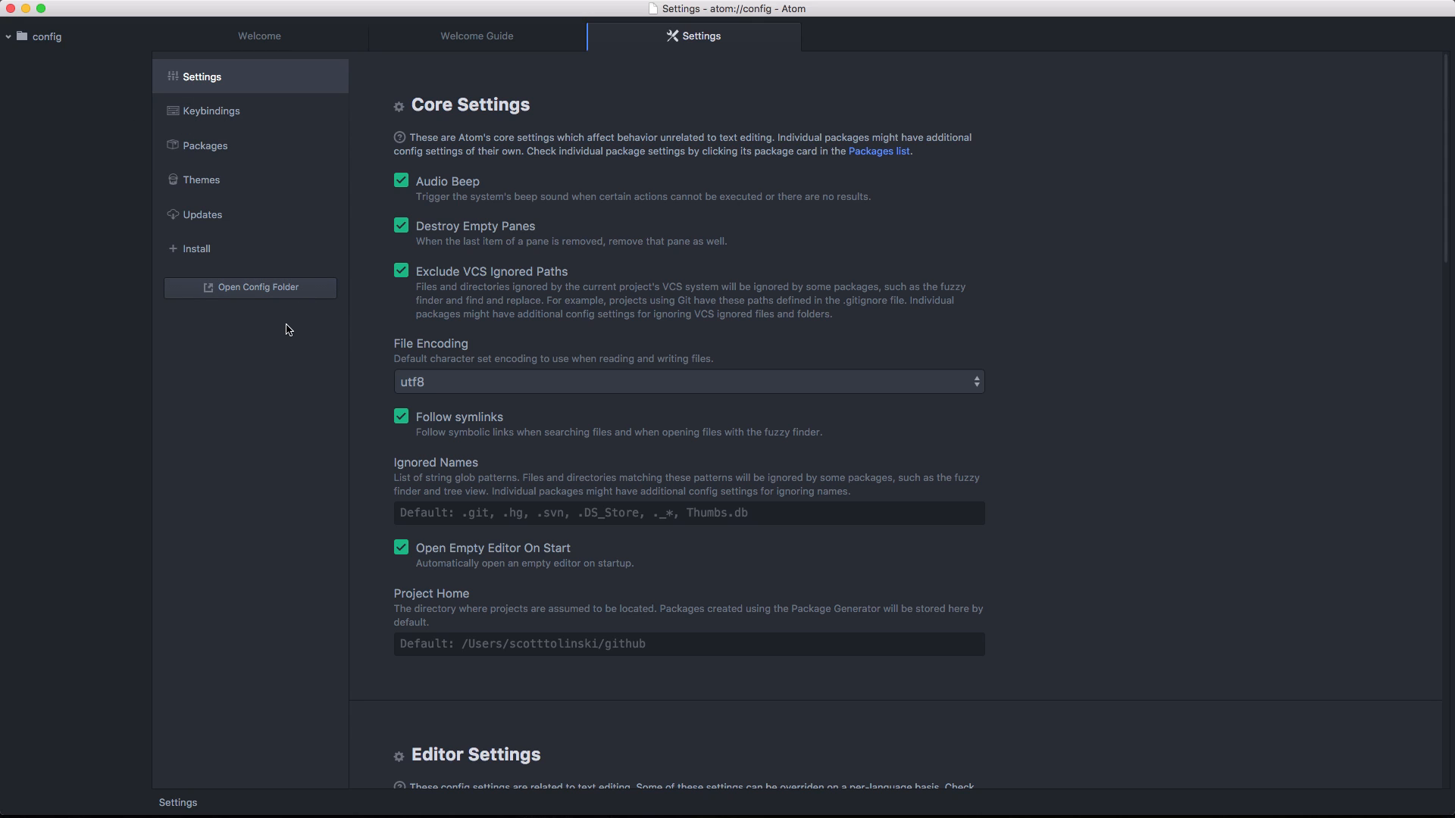
pyautogui.moveTo(616, 203)
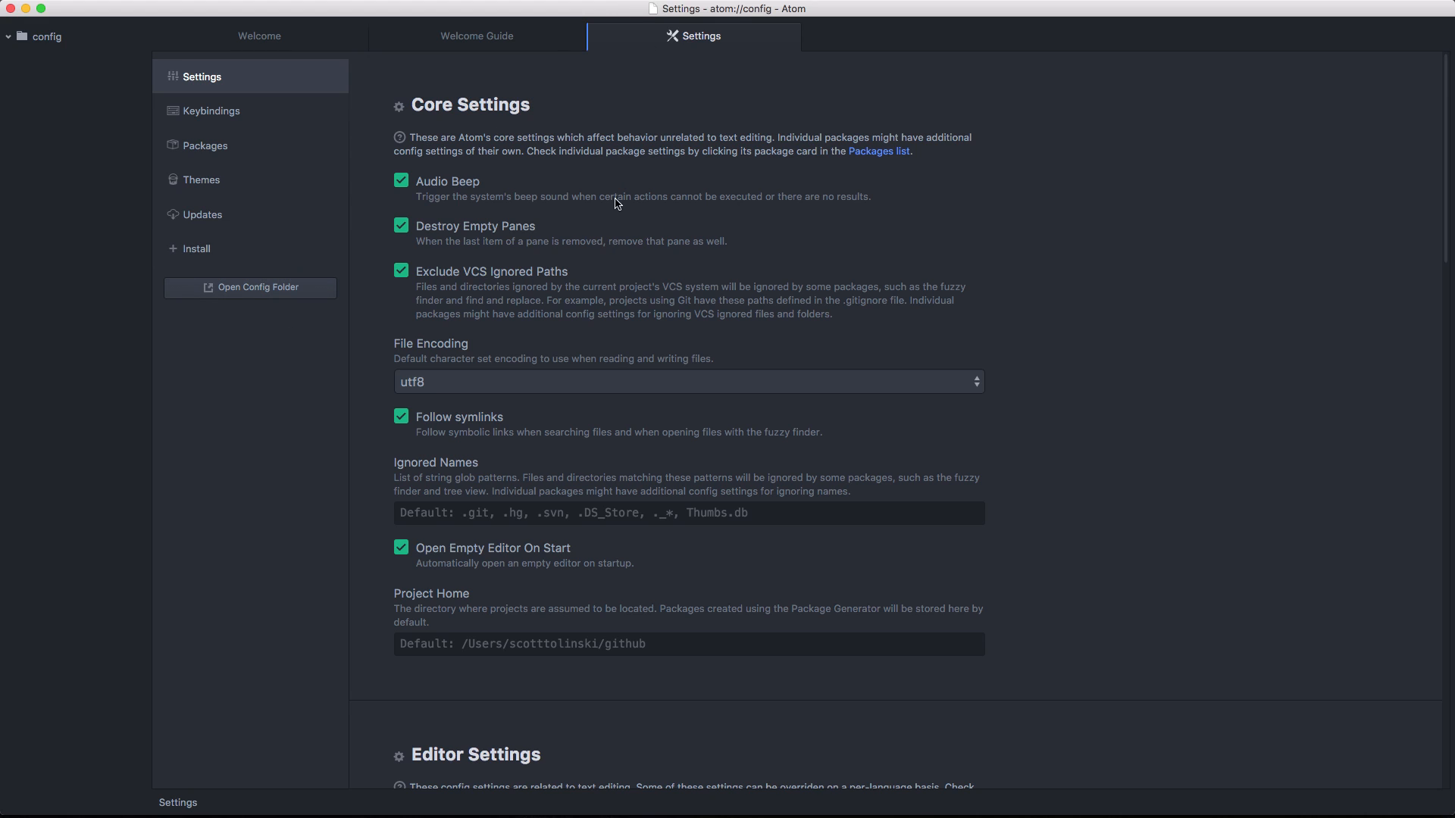
pyautogui.moveTo(612, 439)
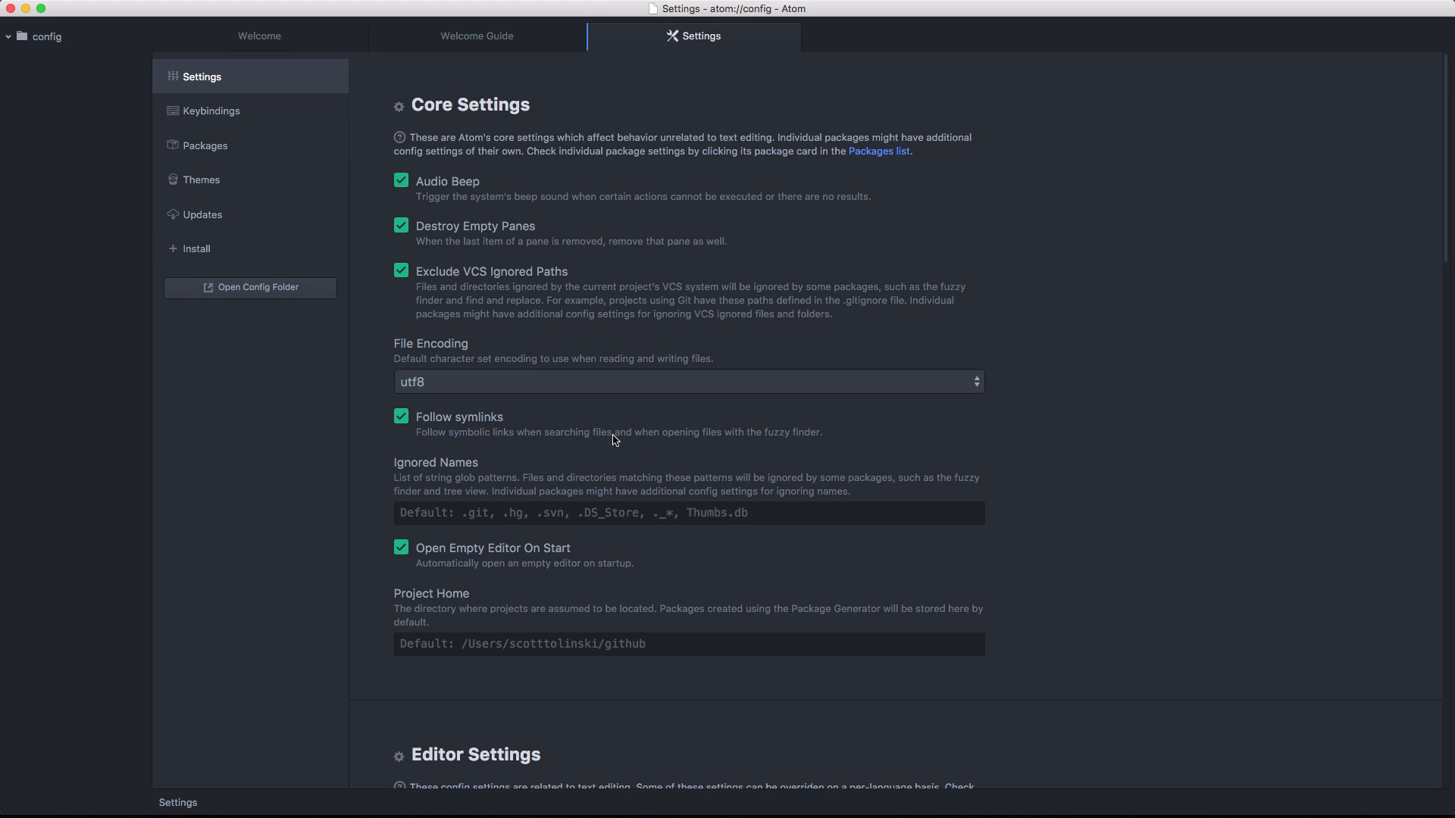
pyautogui.moveTo(636, 359)
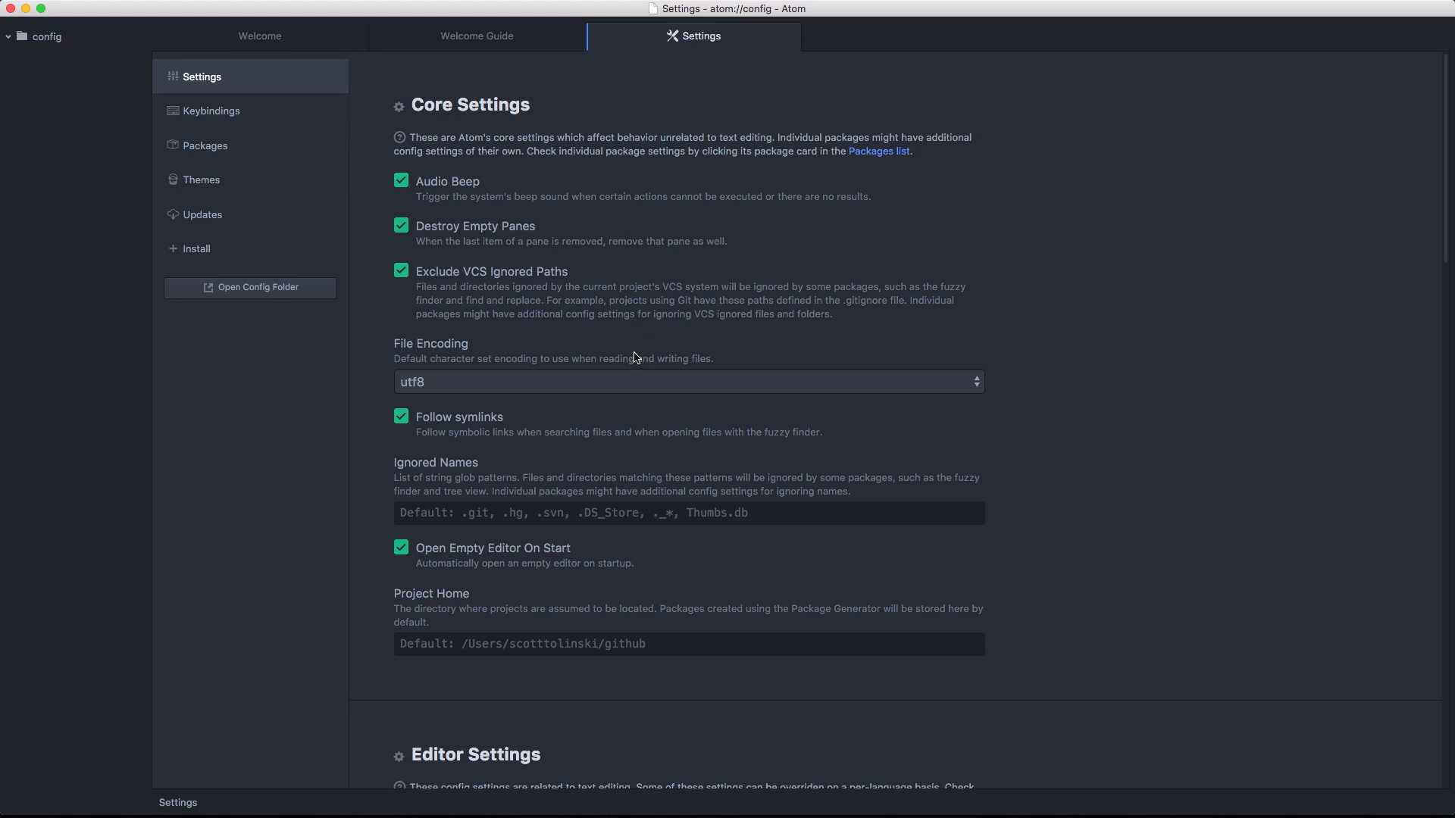
pyautogui.moveTo(482, 270)
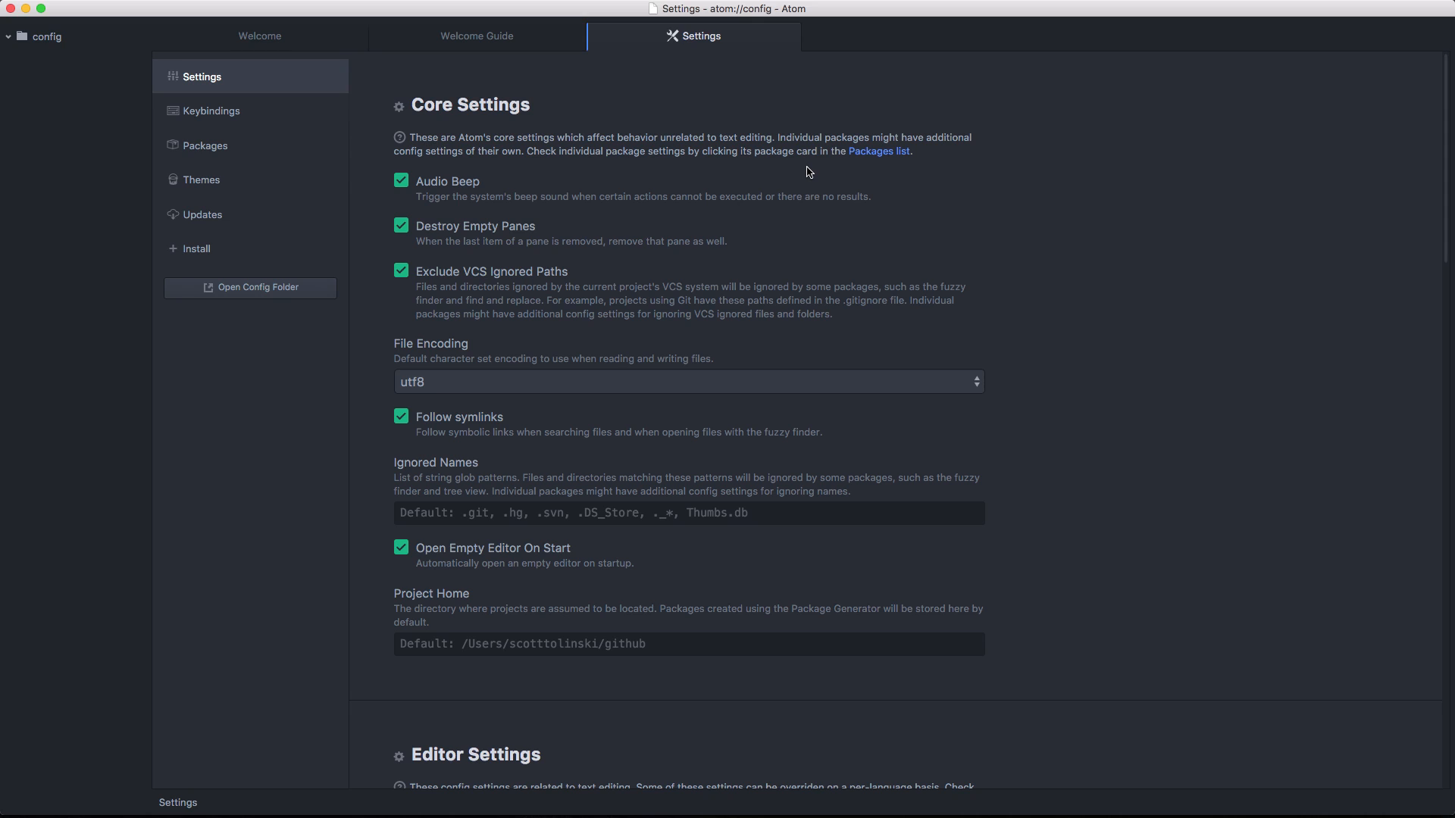
pyautogui.moveTo(706, 121)
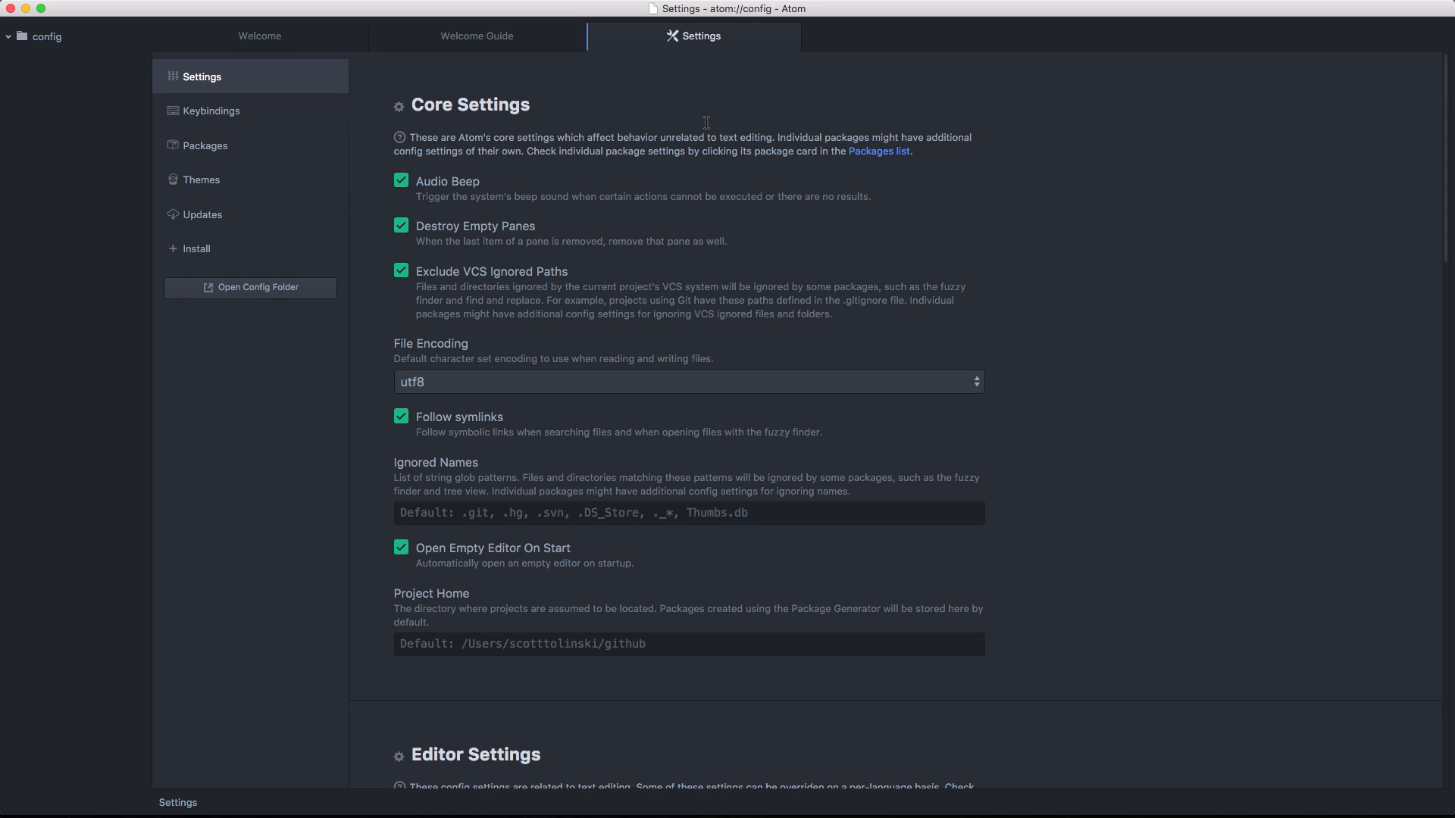
pyautogui.moveTo(490, 186)
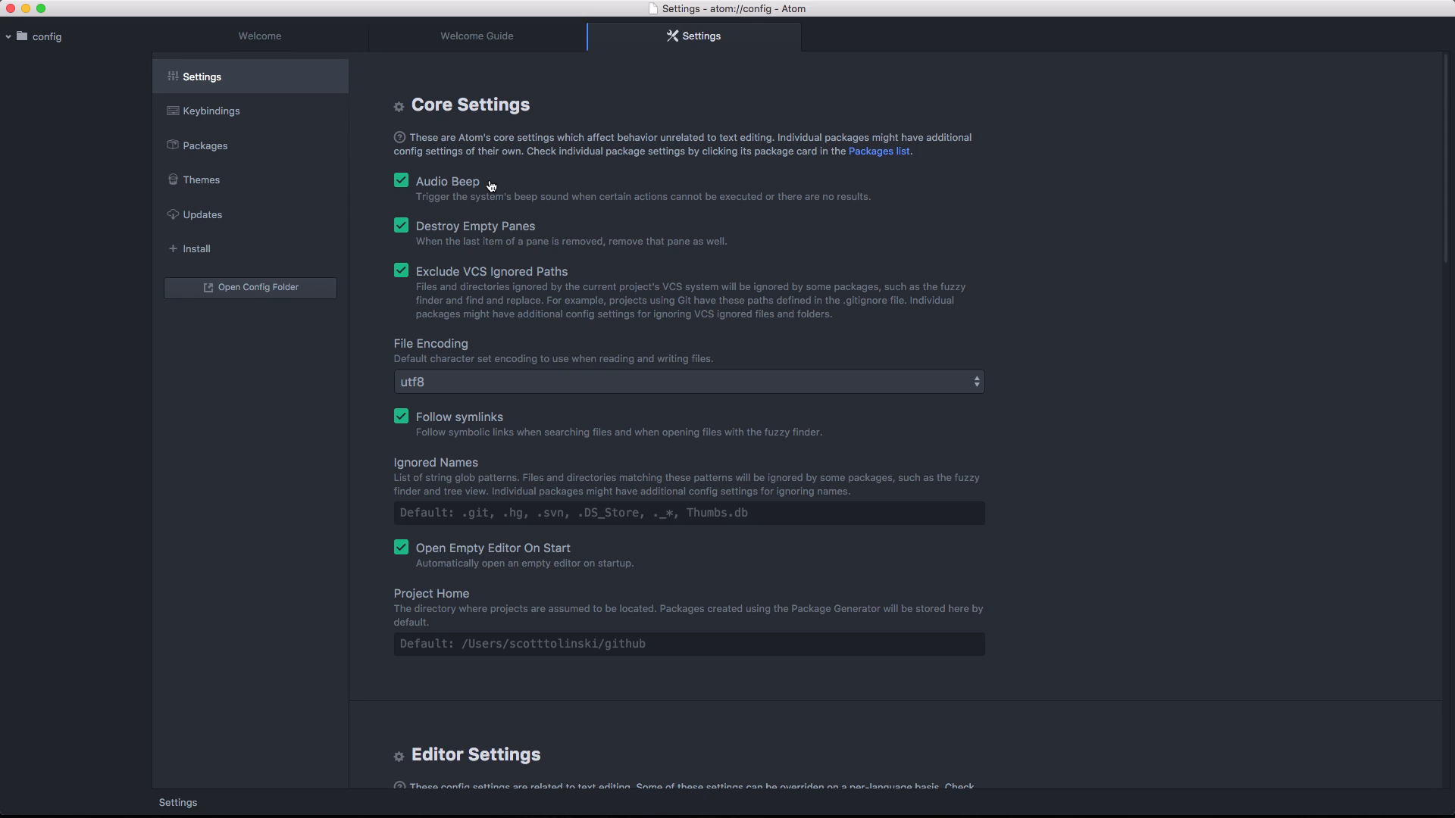
pyautogui.moveTo(501, 132)
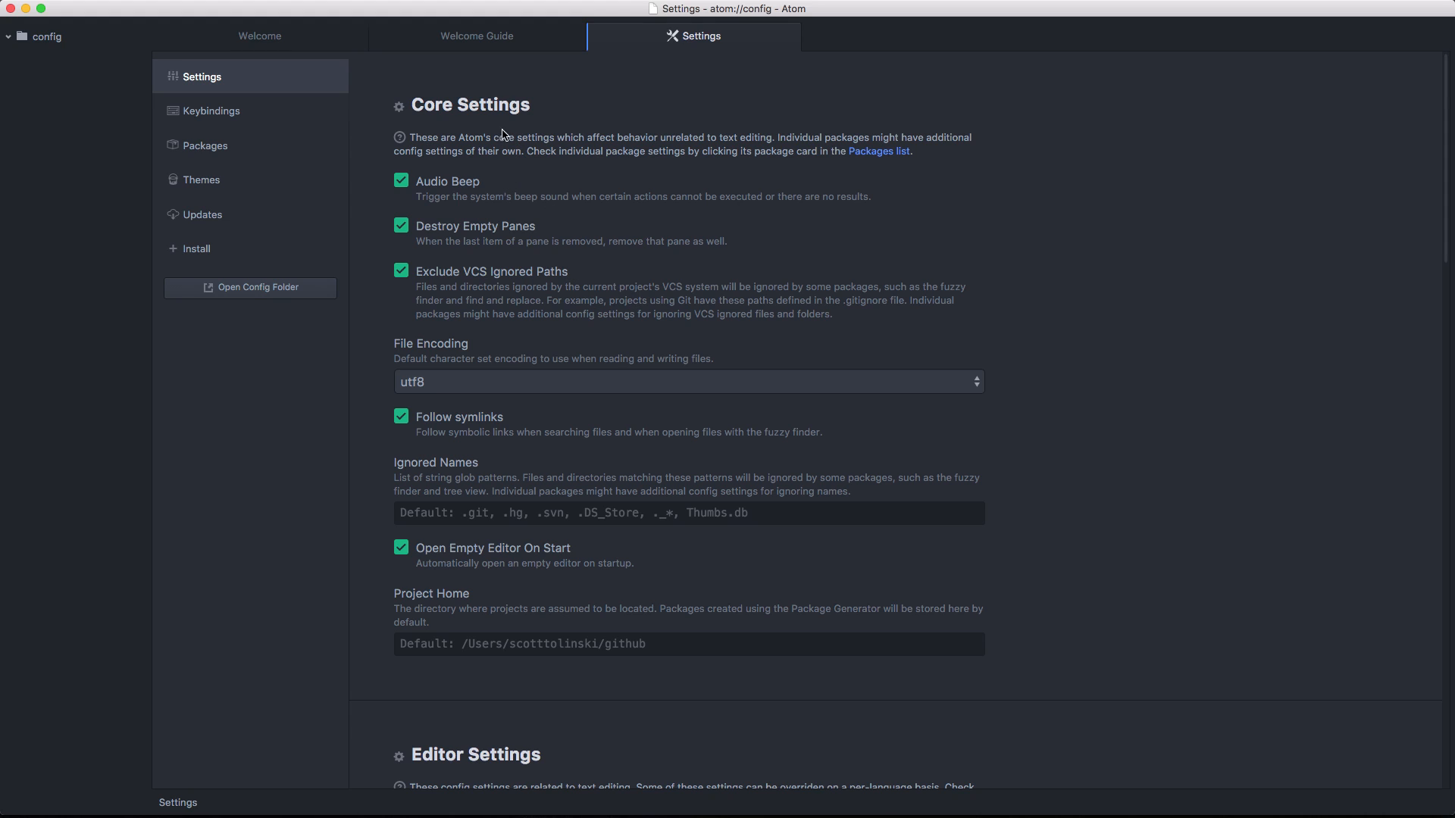
pyautogui.moveTo(478, 192)
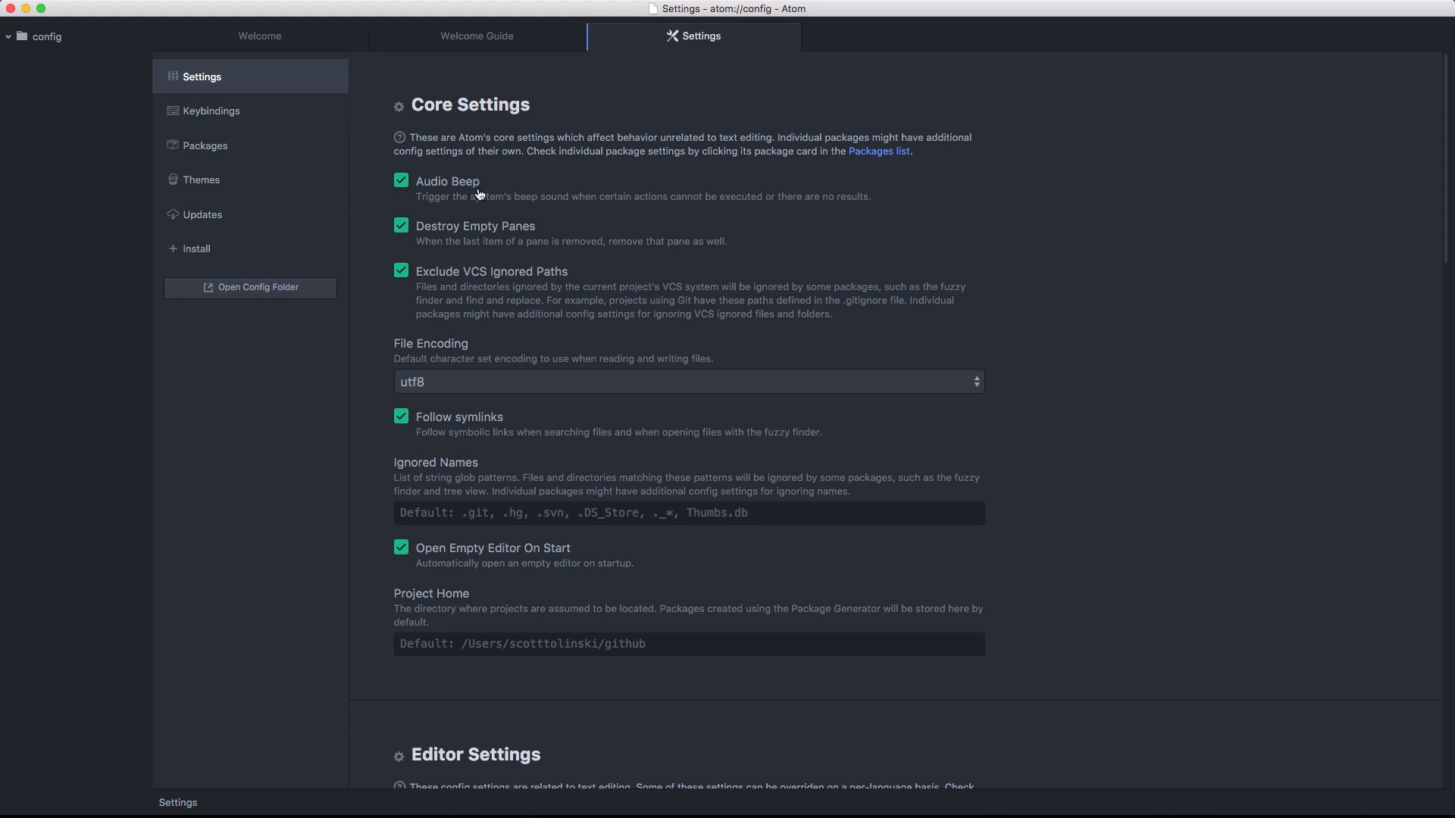
pyautogui.moveTo(867, 227)
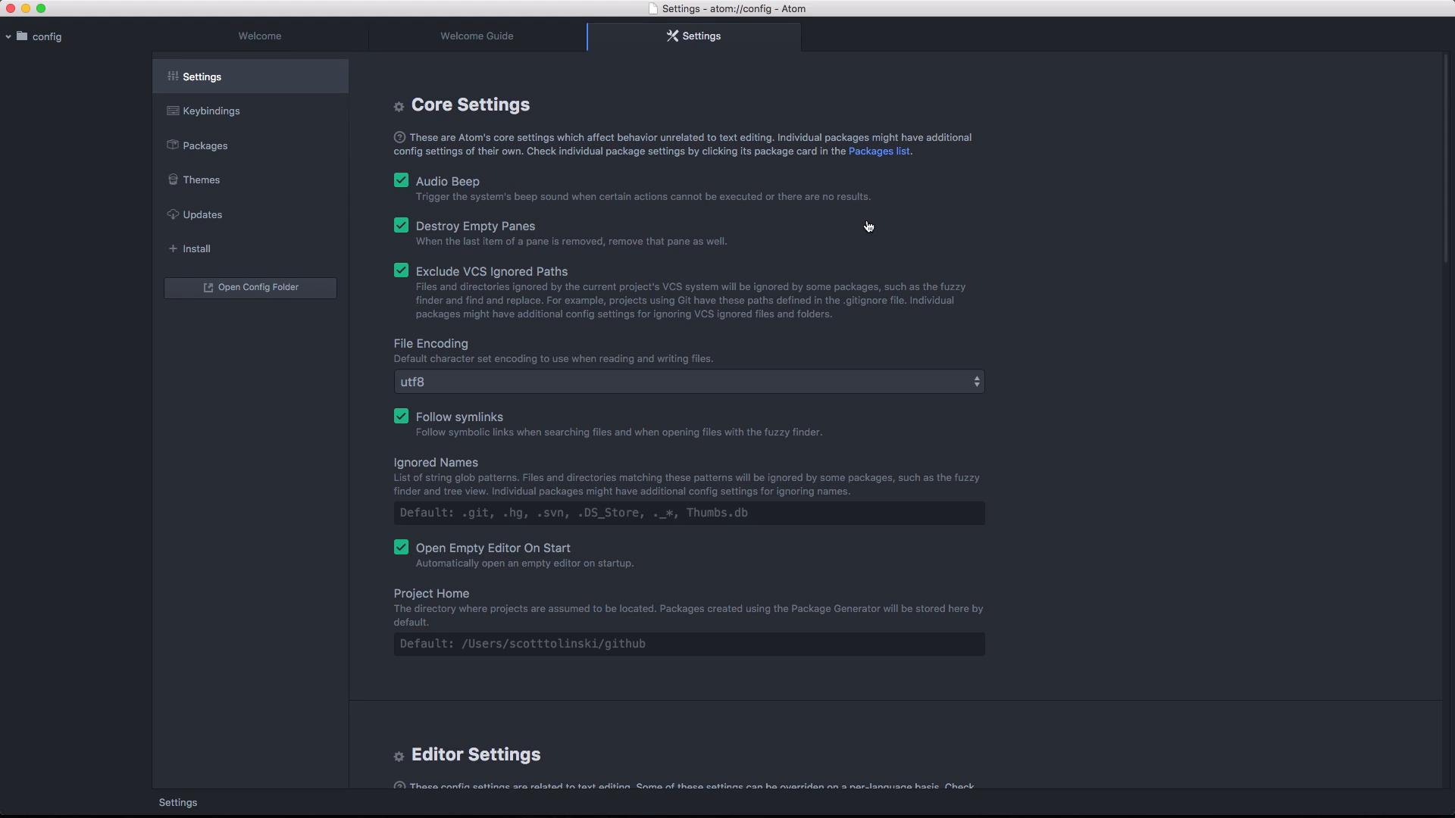
pyautogui.moveTo(414, 182)
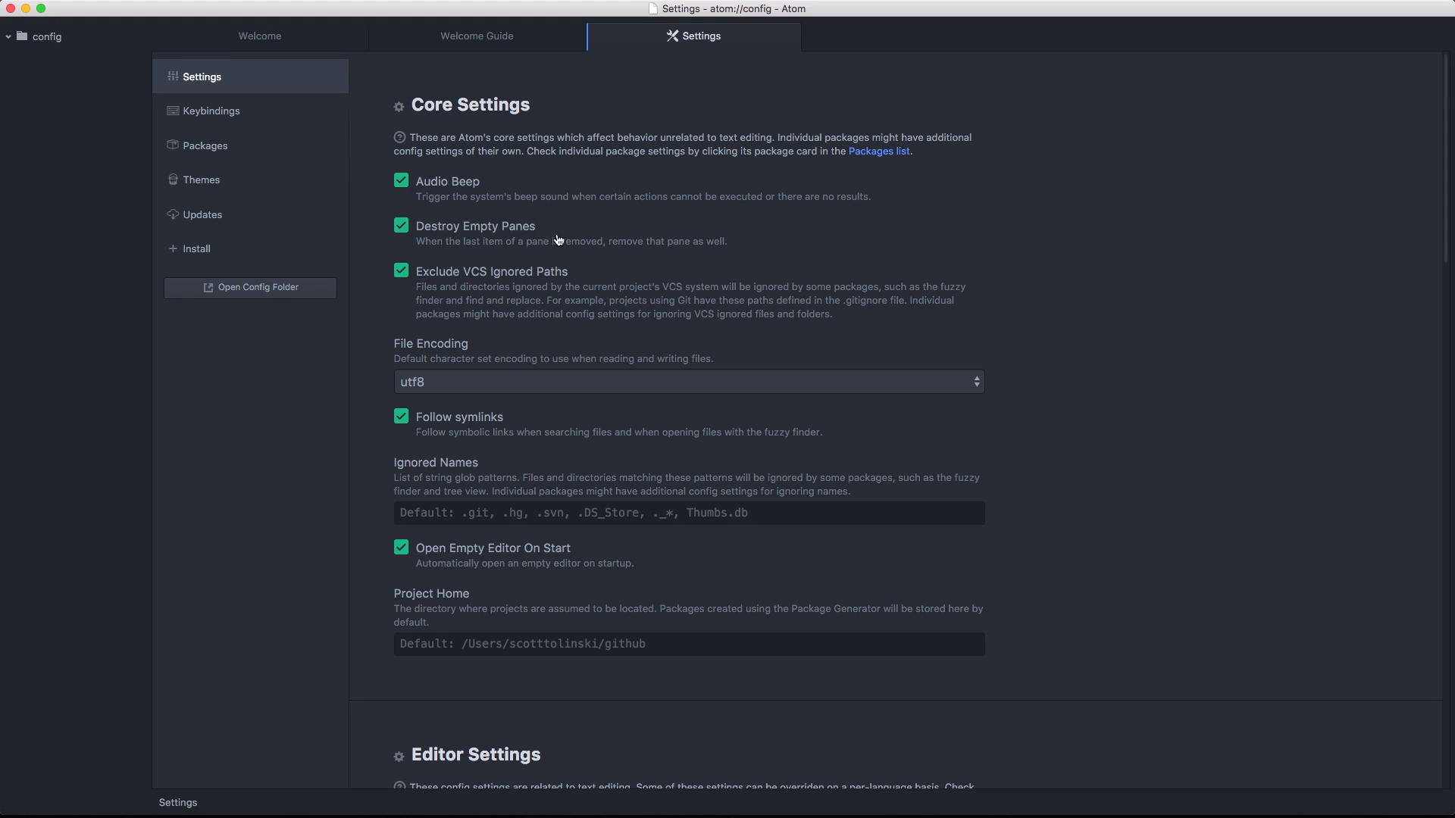
pyautogui.moveTo(547, 301)
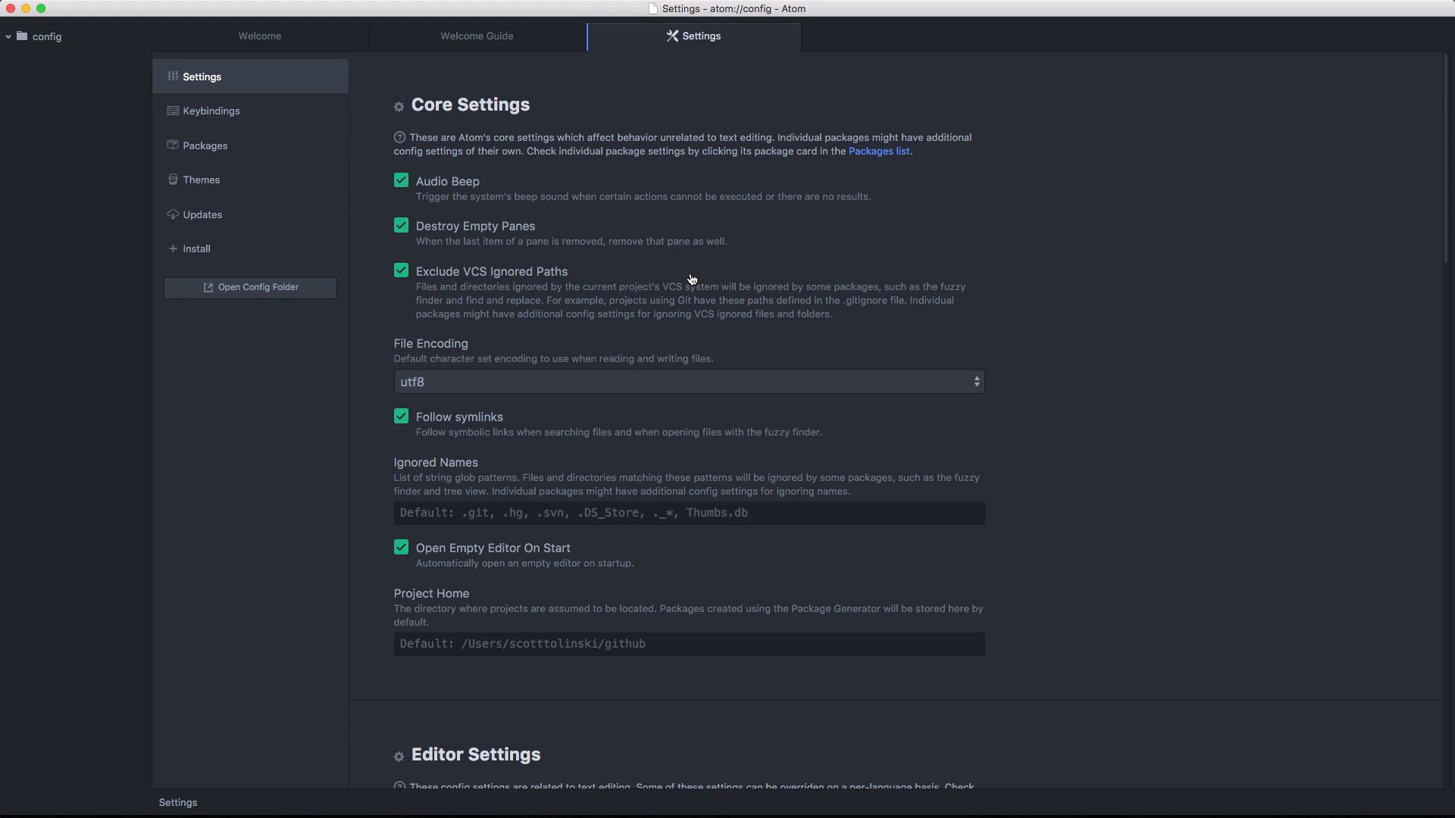
pyautogui.moveTo(539, 128)
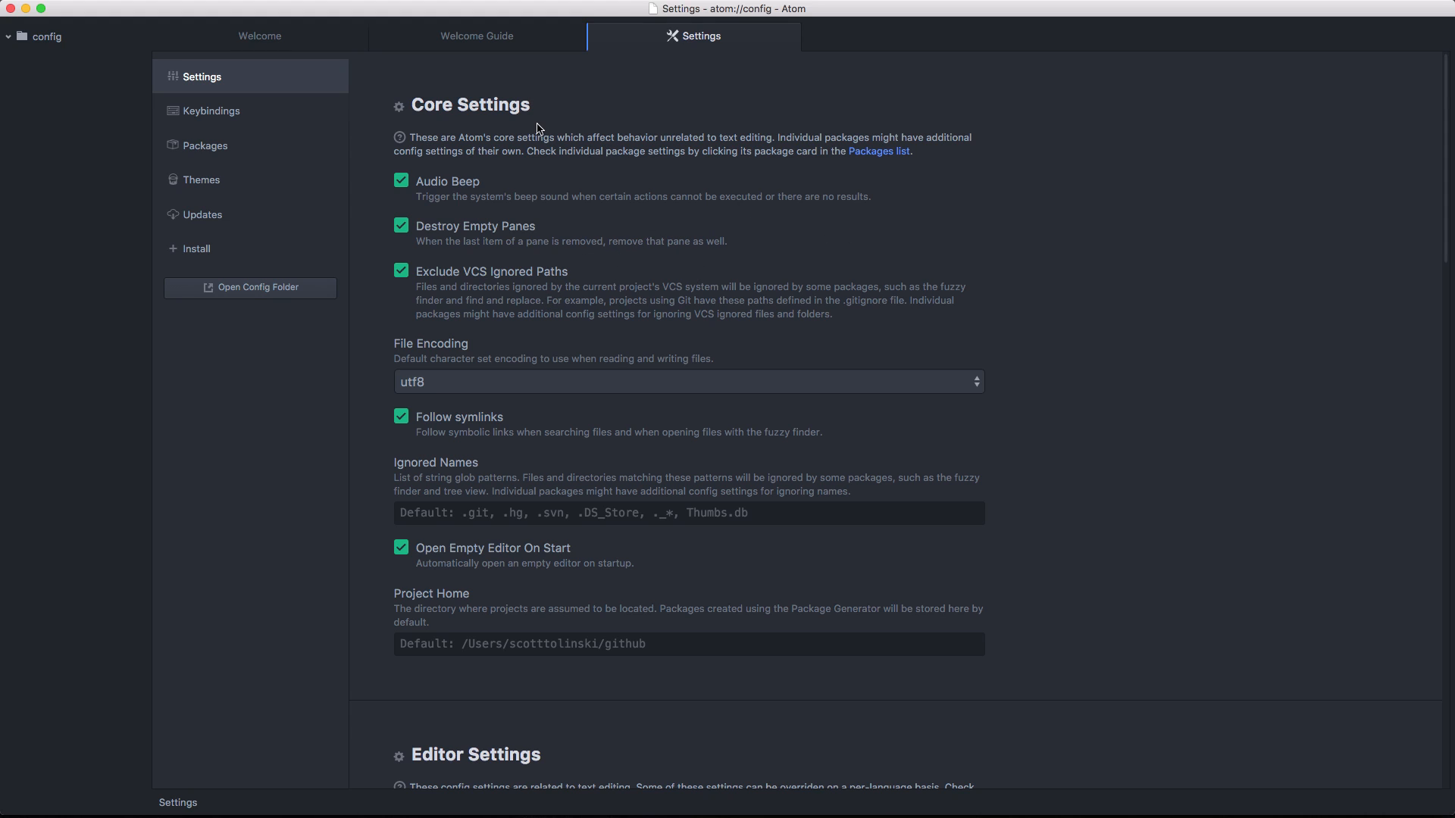
pyautogui.moveTo(517, 306)
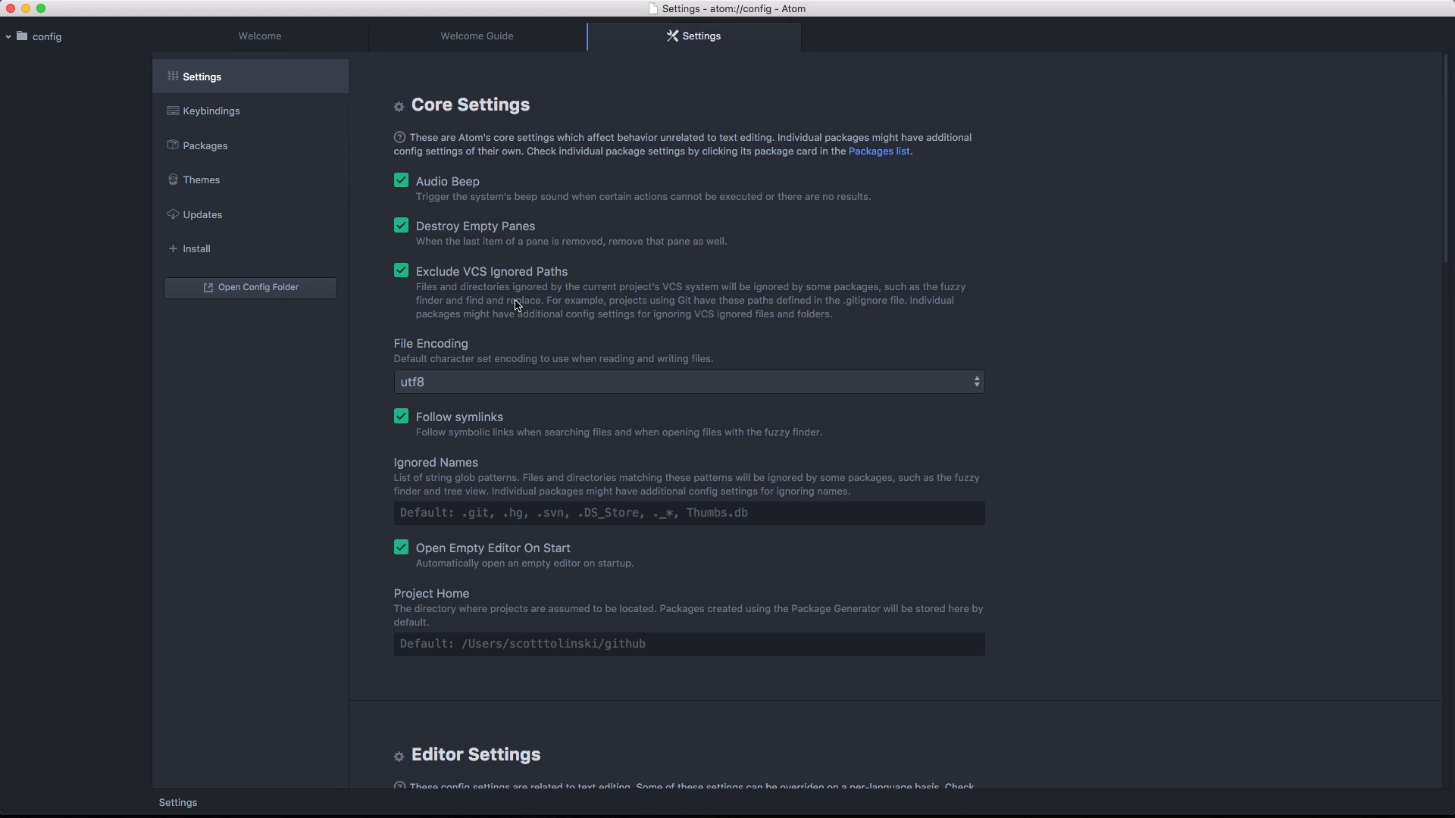
pyautogui.scroll(-3)
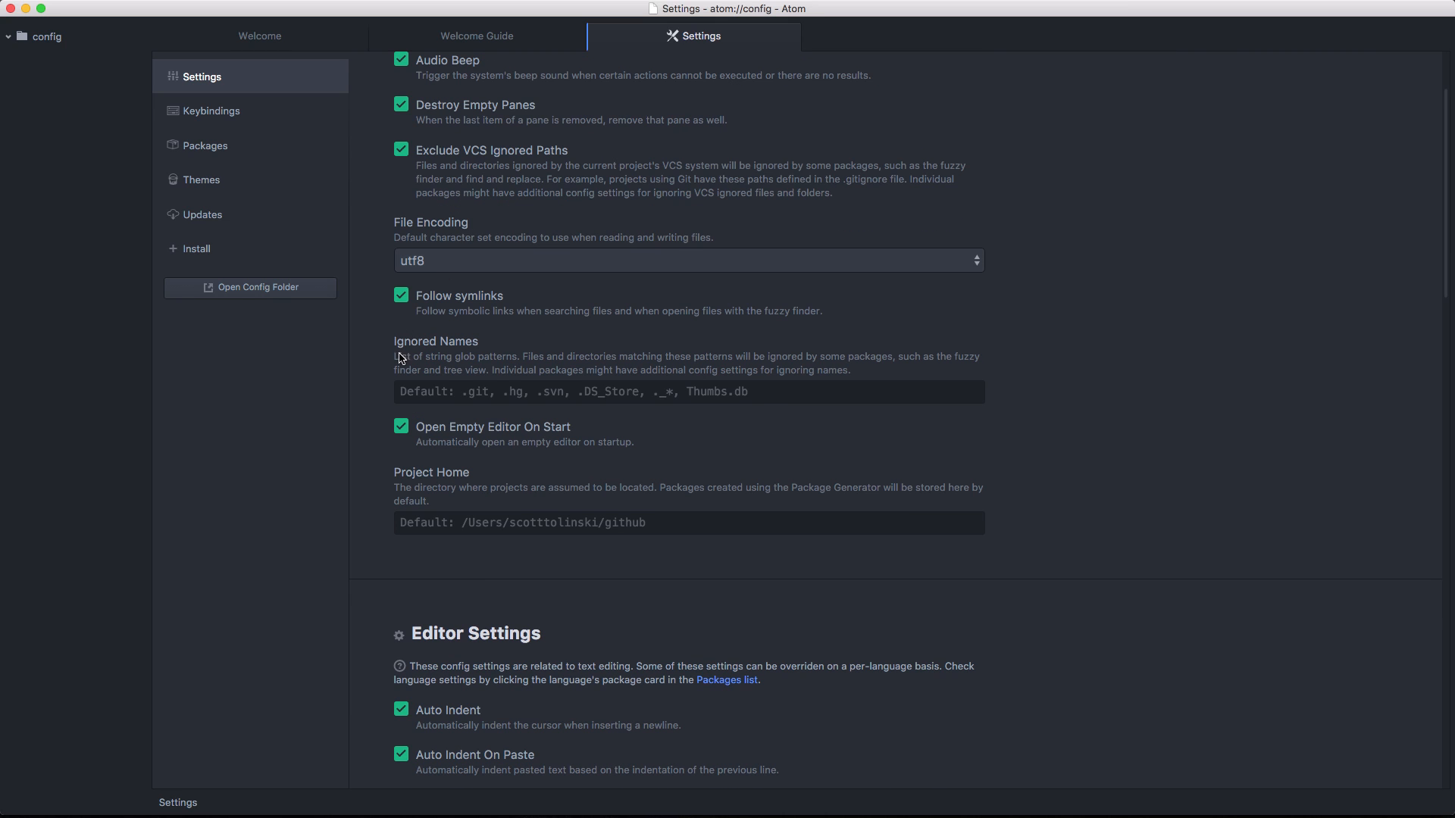
pyautogui.moveTo(473, 426)
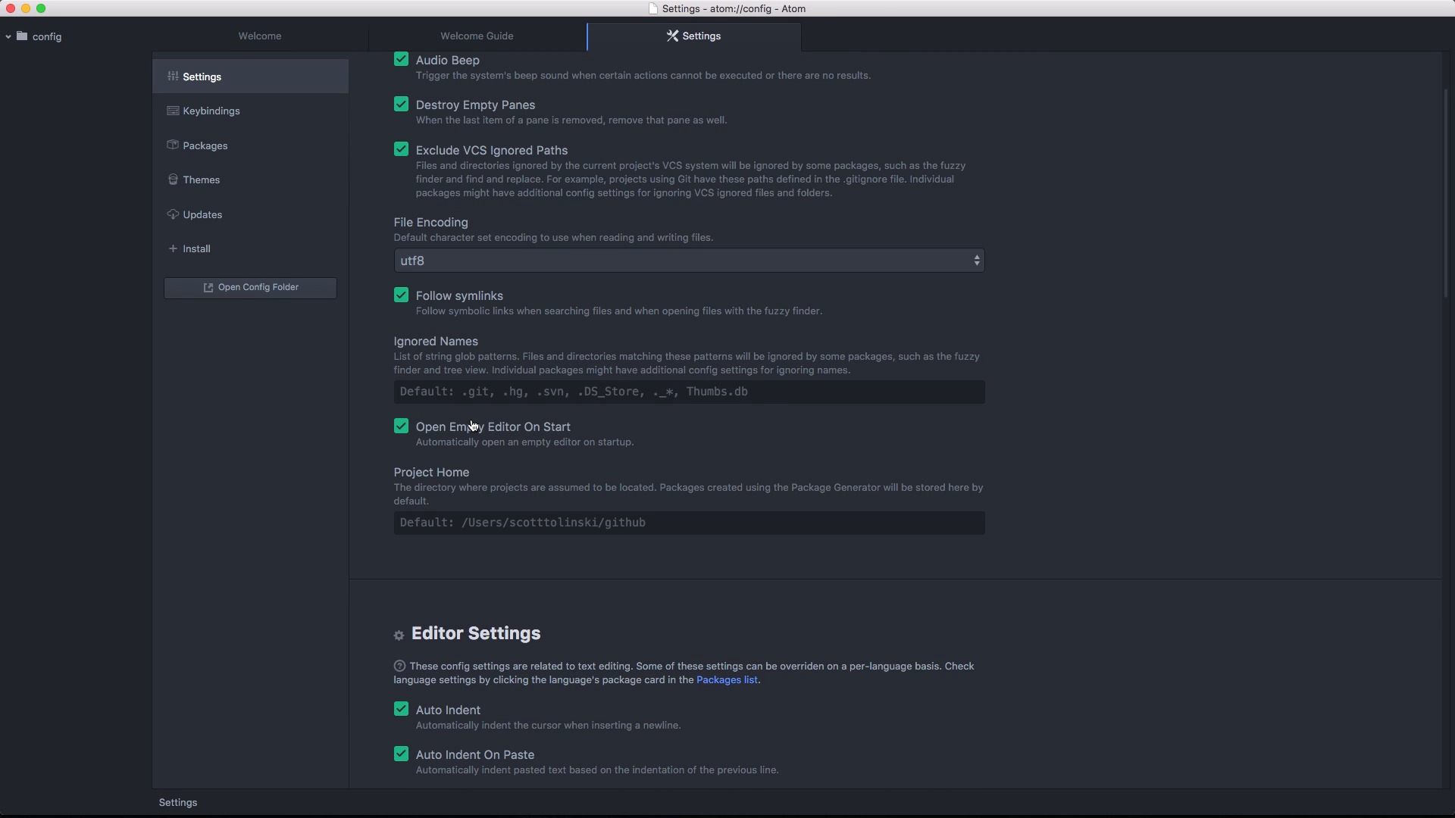
pyautogui.moveTo(467, 360)
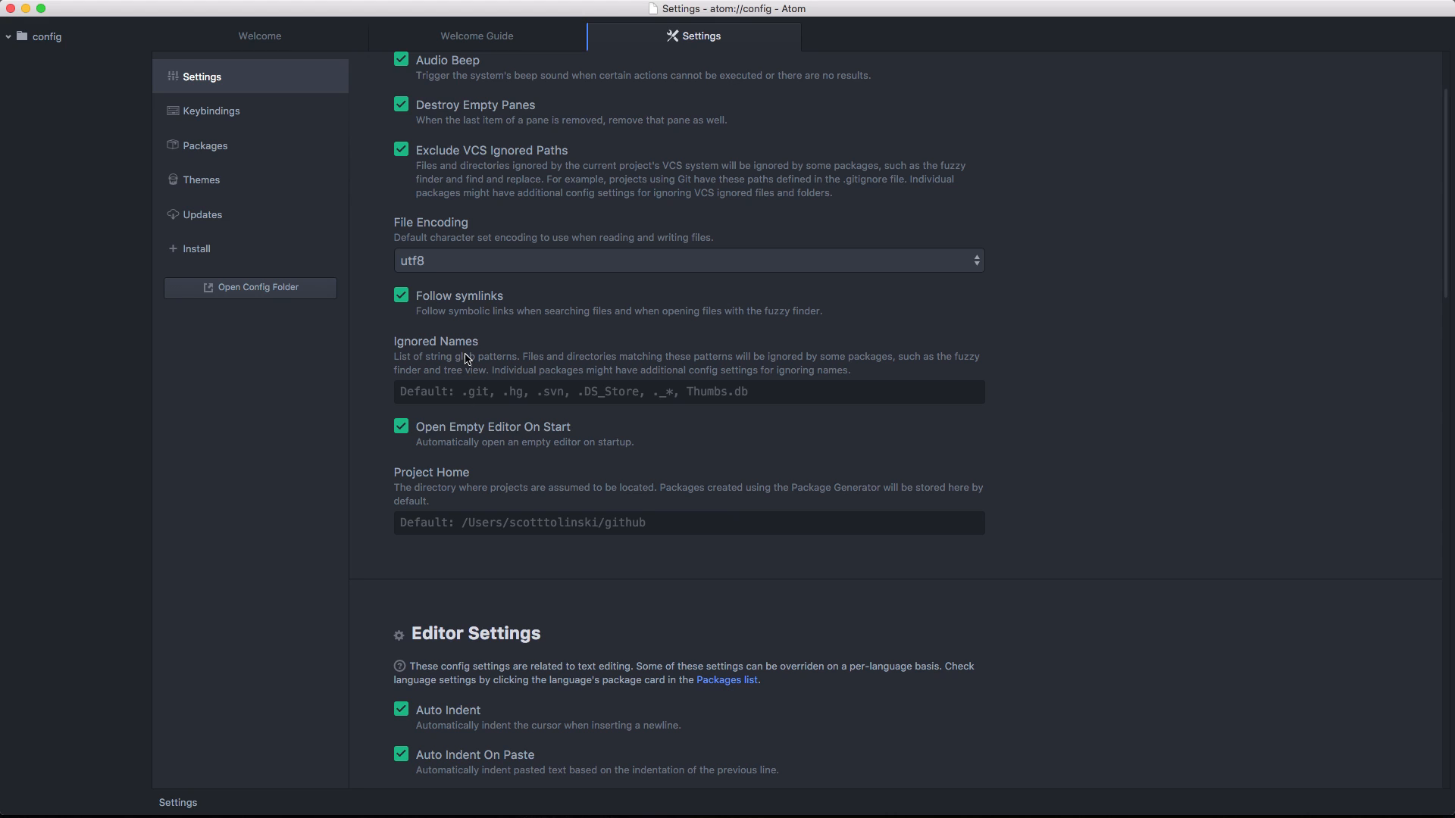
pyautogui.scroll(-3)
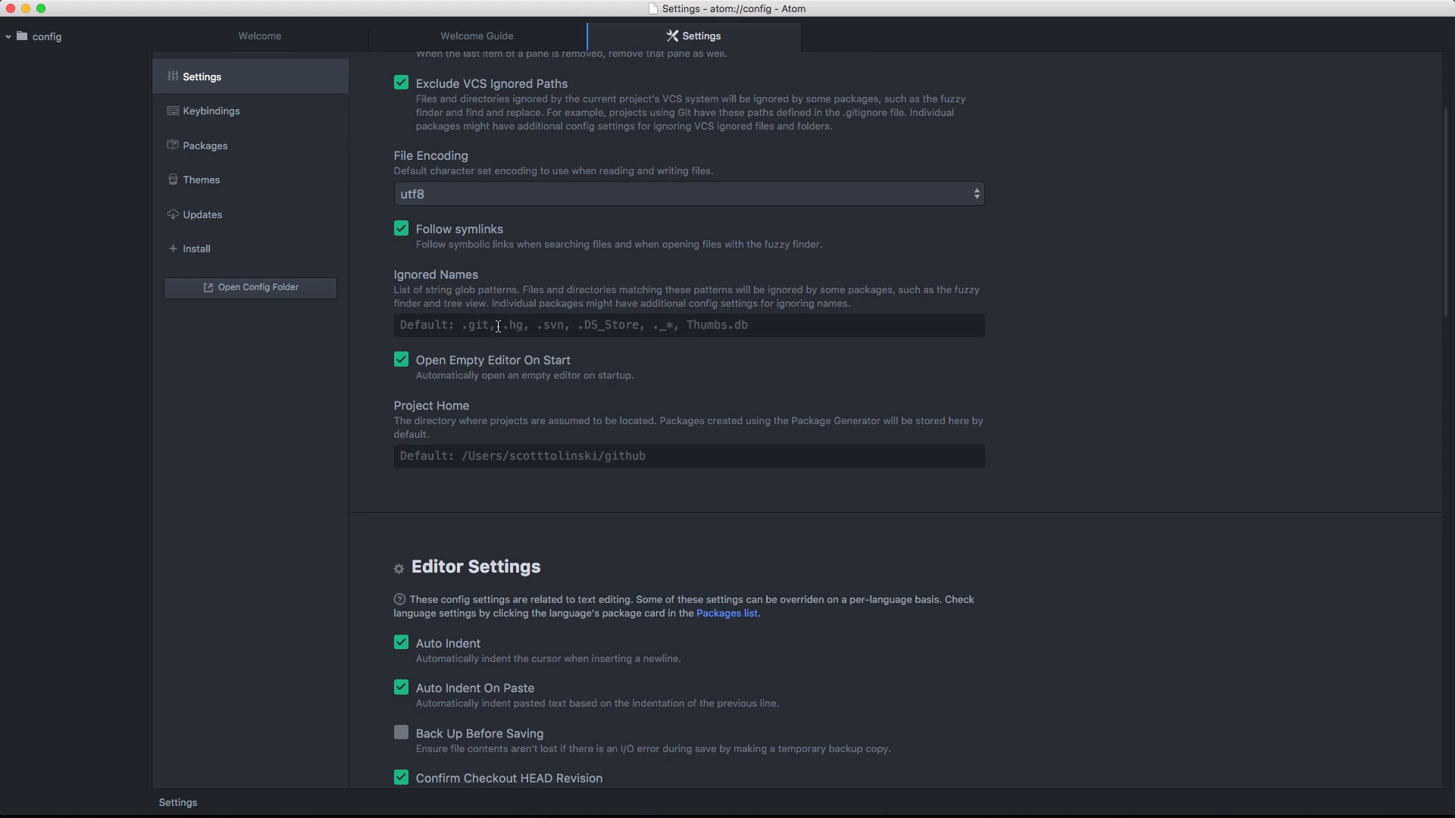
pyautogui.moveTo(607, 326)
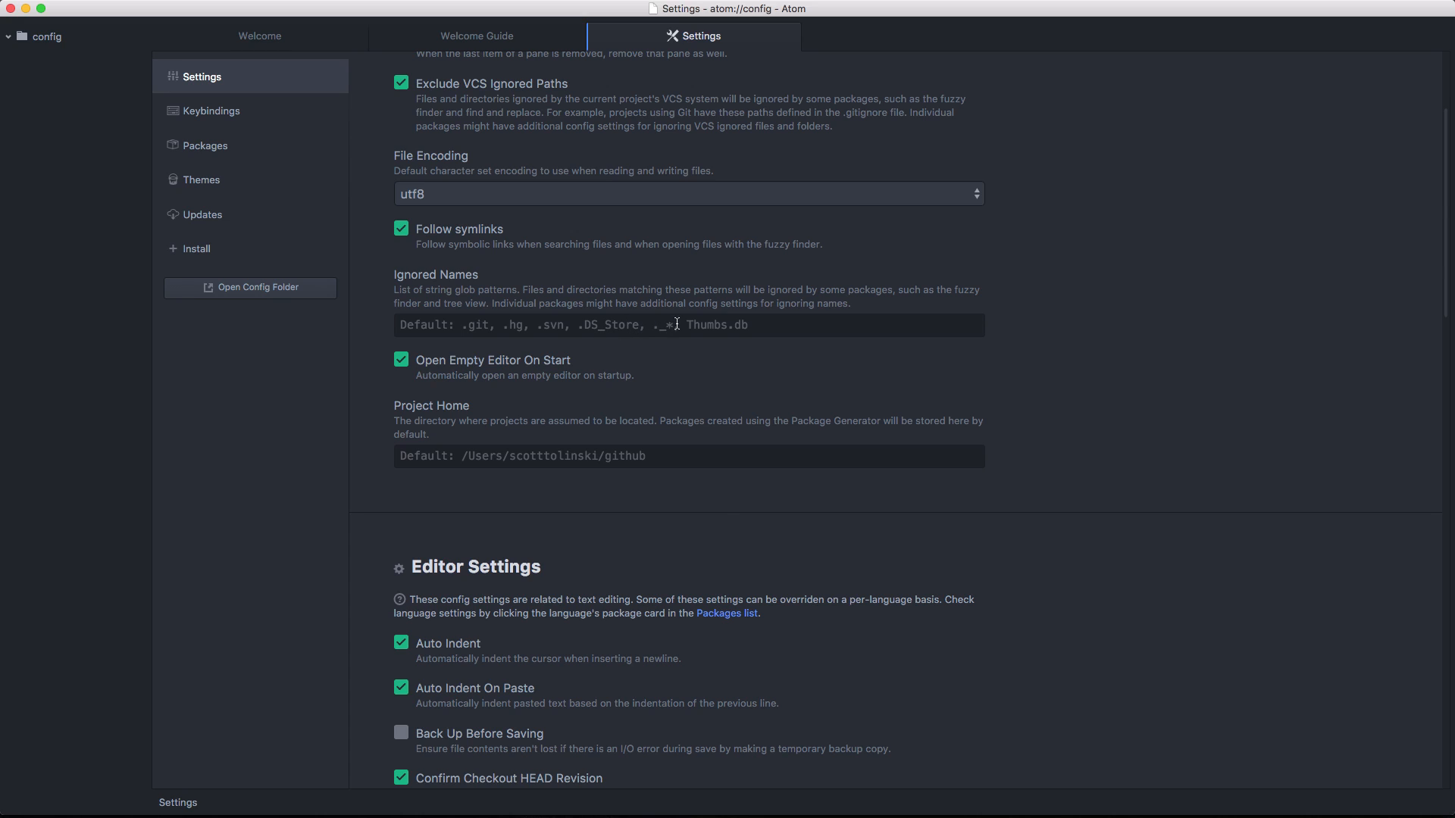
pyautogui.moveTo(689, 319)
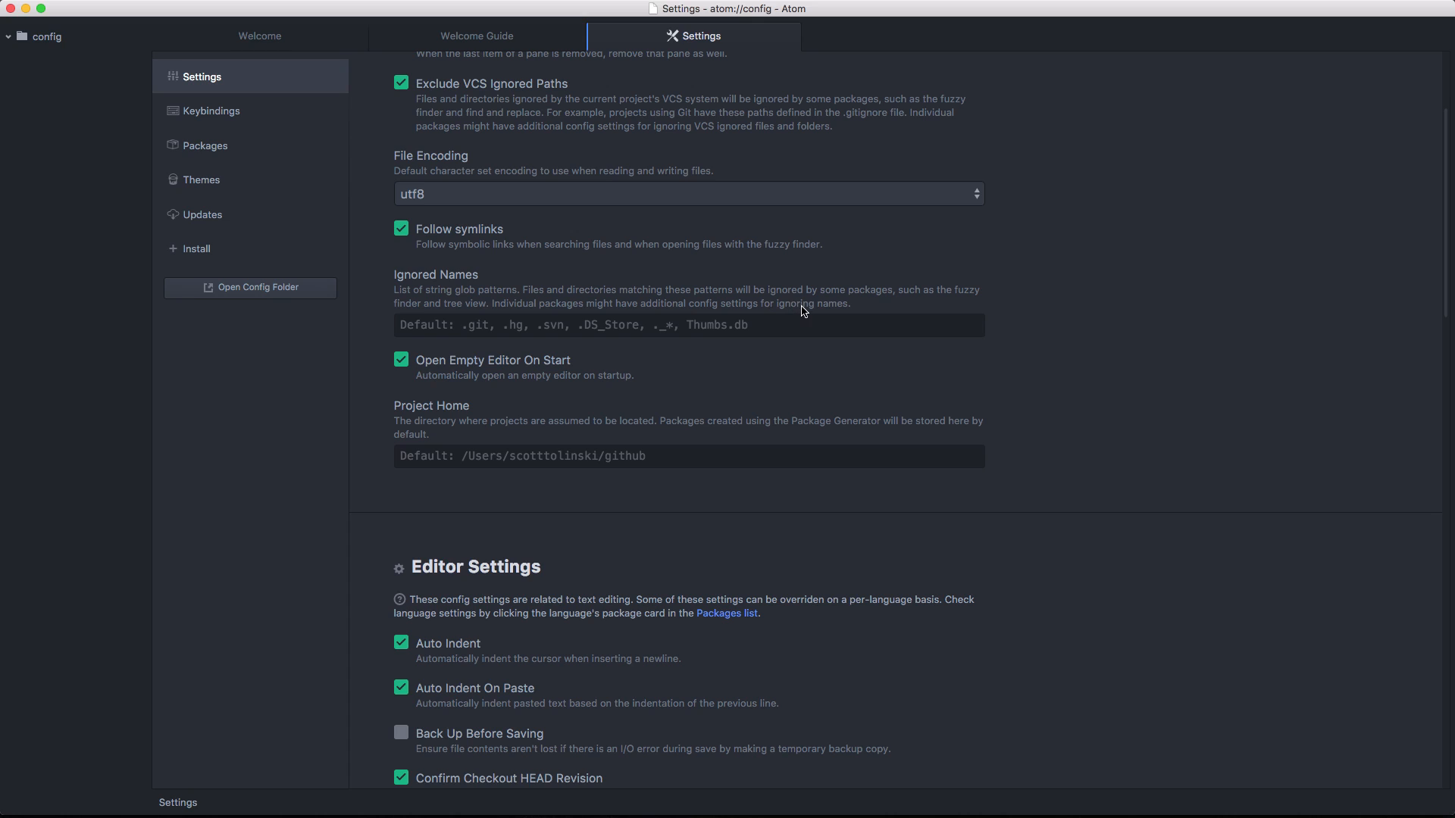
pyautogui.moveTo(771, 302)
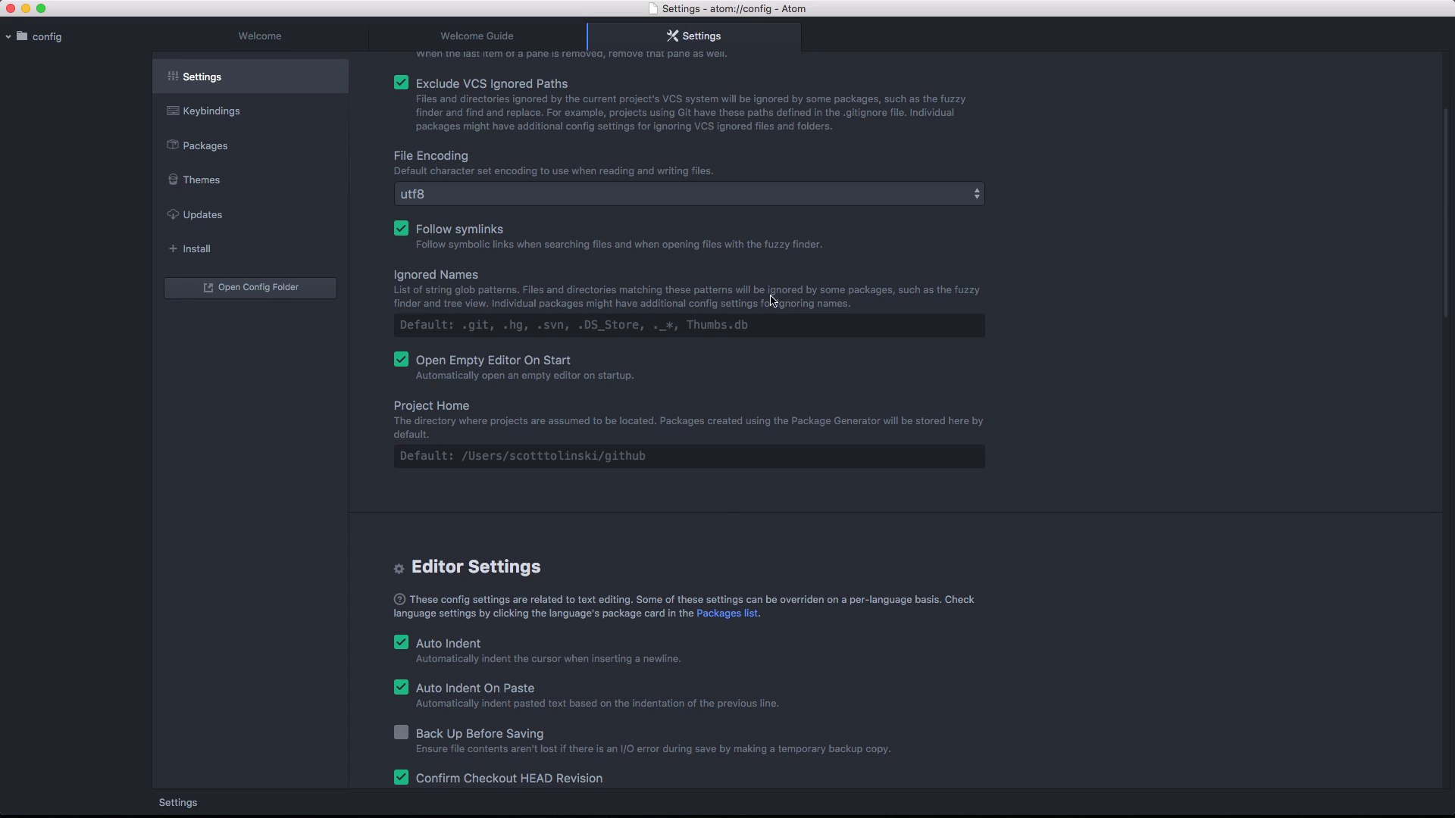
pyautogui.moveTo(729, 297)
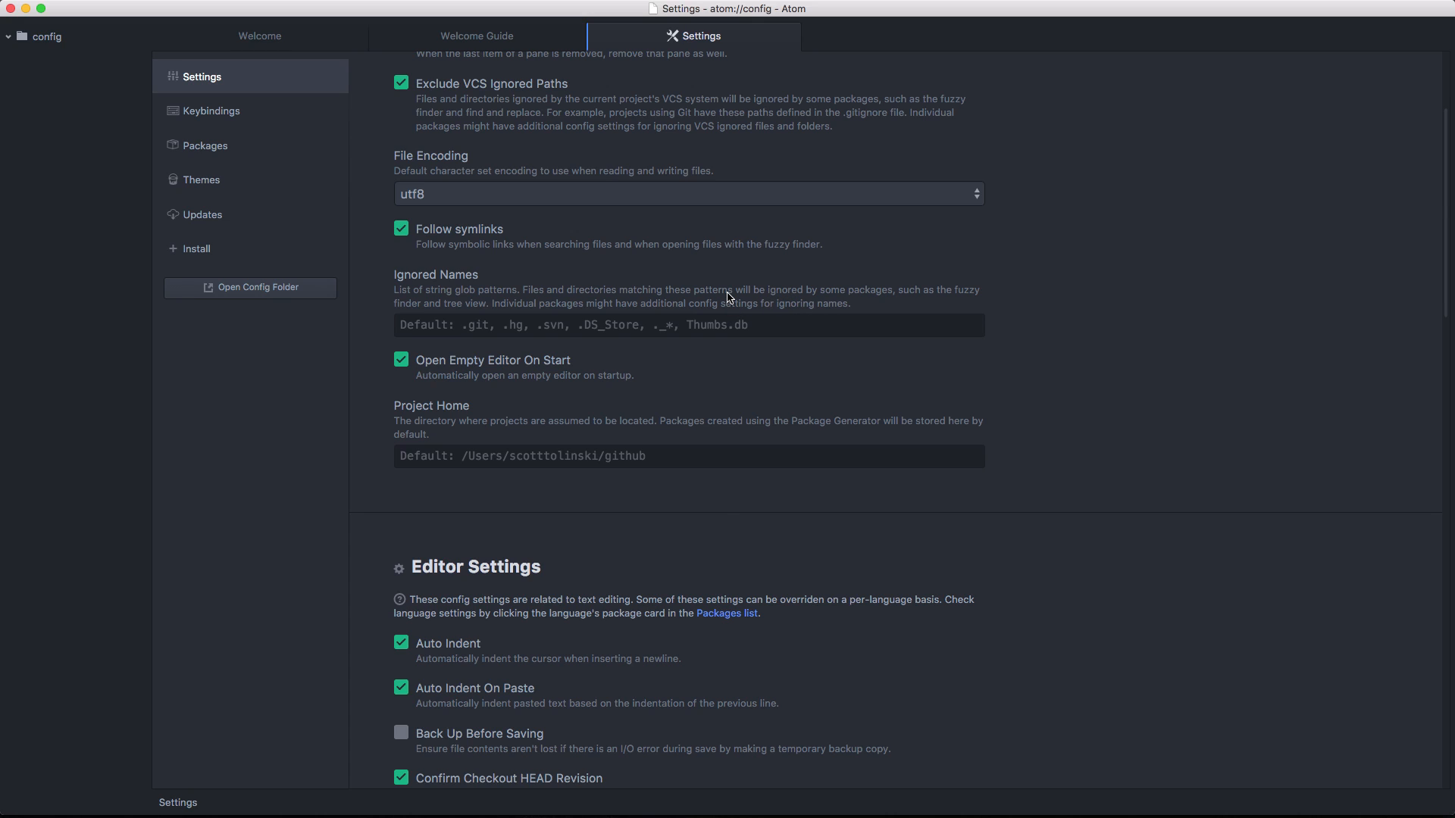
pyautogui.moveTo(322, 318)
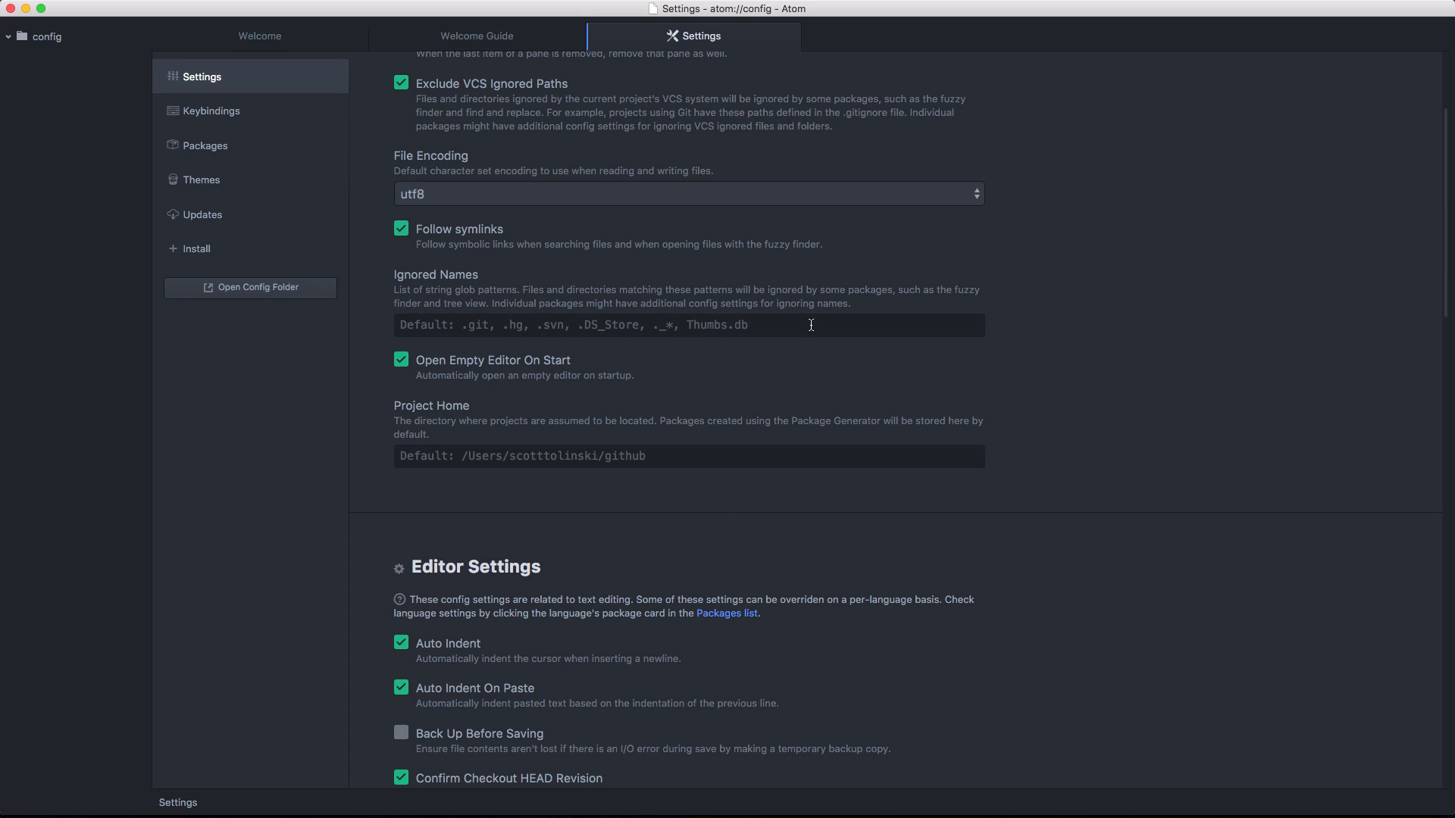
pyautogui.moveTo(828, 318)
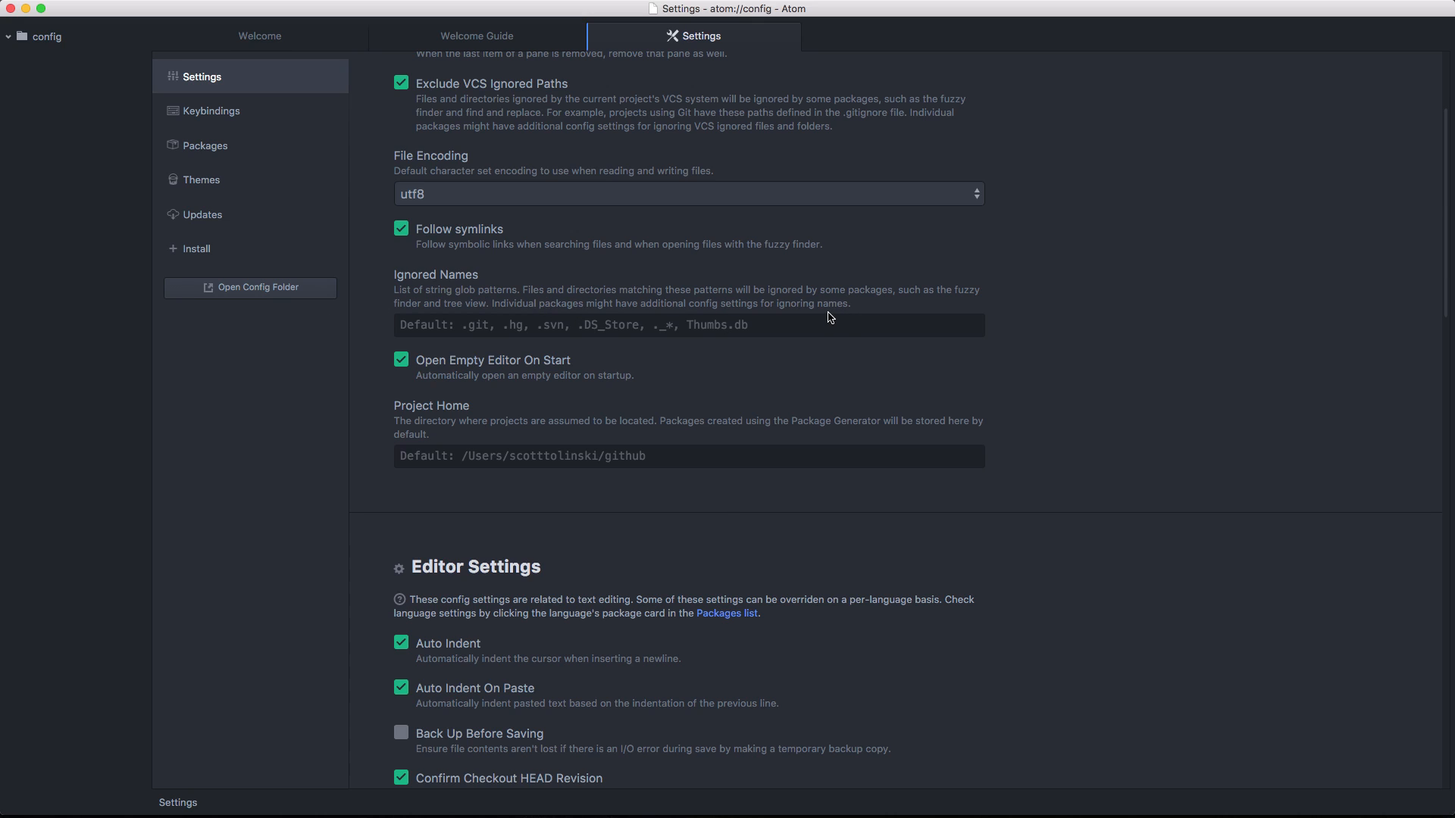
pyautogui.moveTo(517, 277)
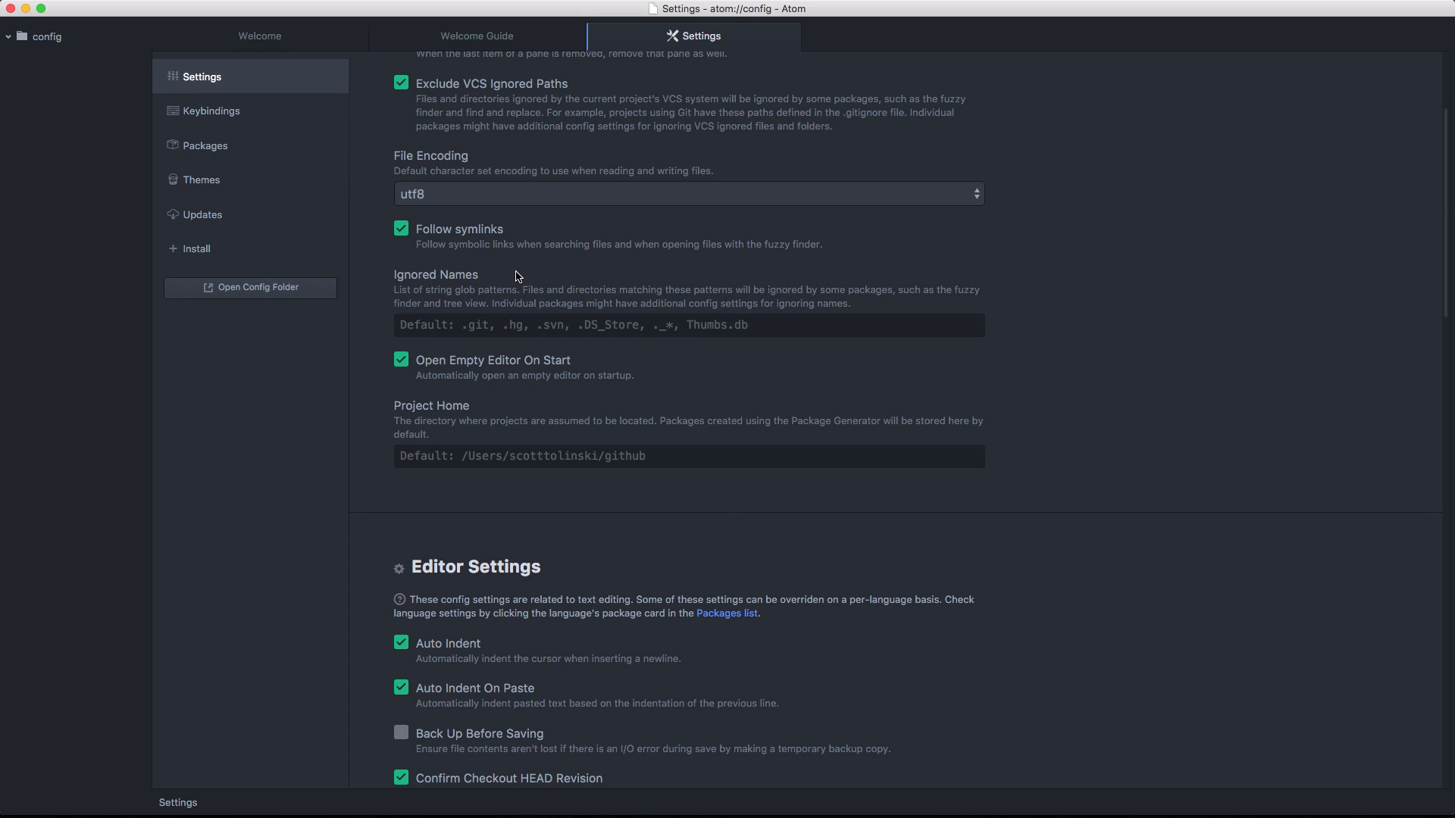
pyautogui.moveTo(553, 343)
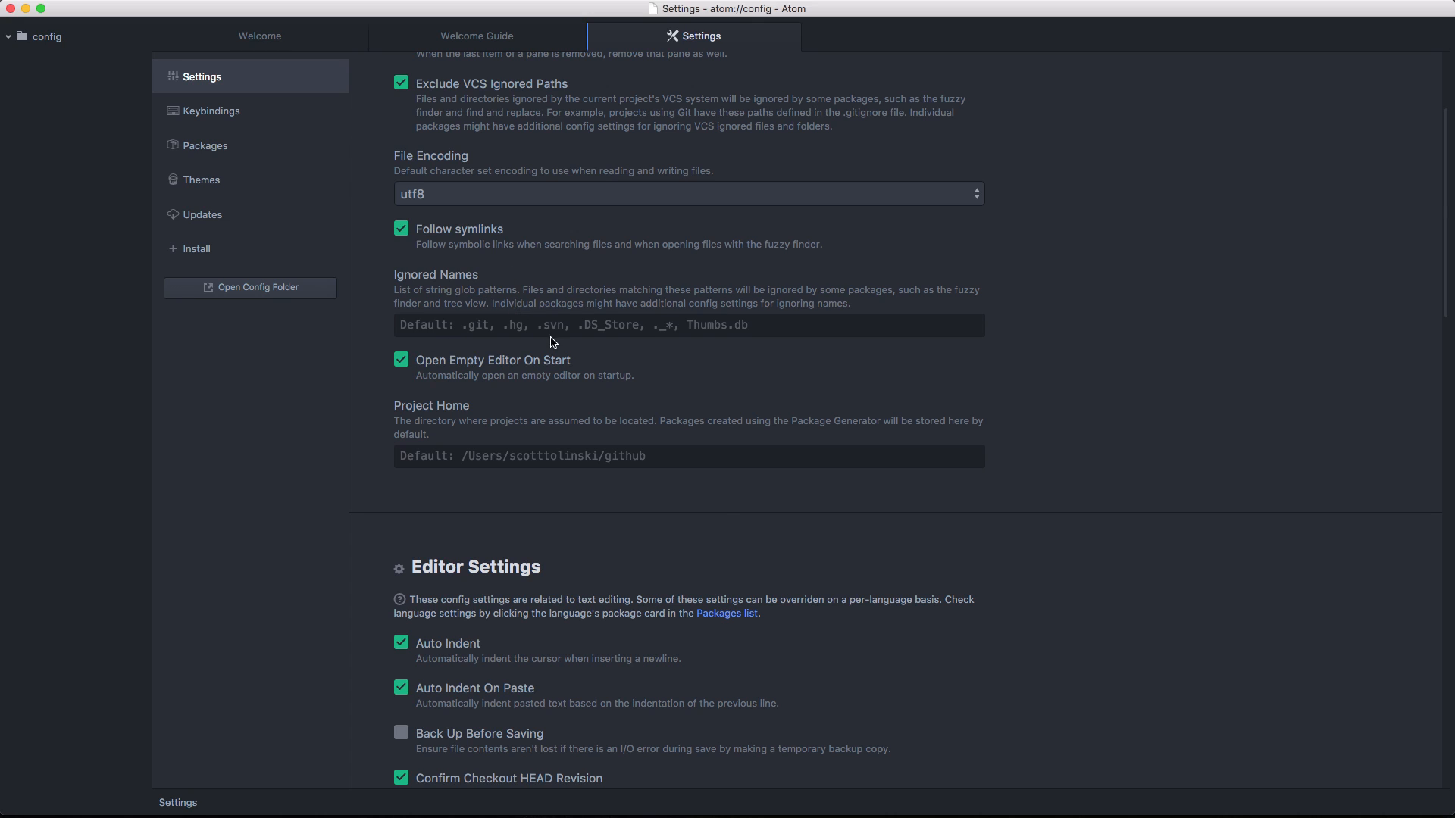
pyautogui.moveTo(472, 347)
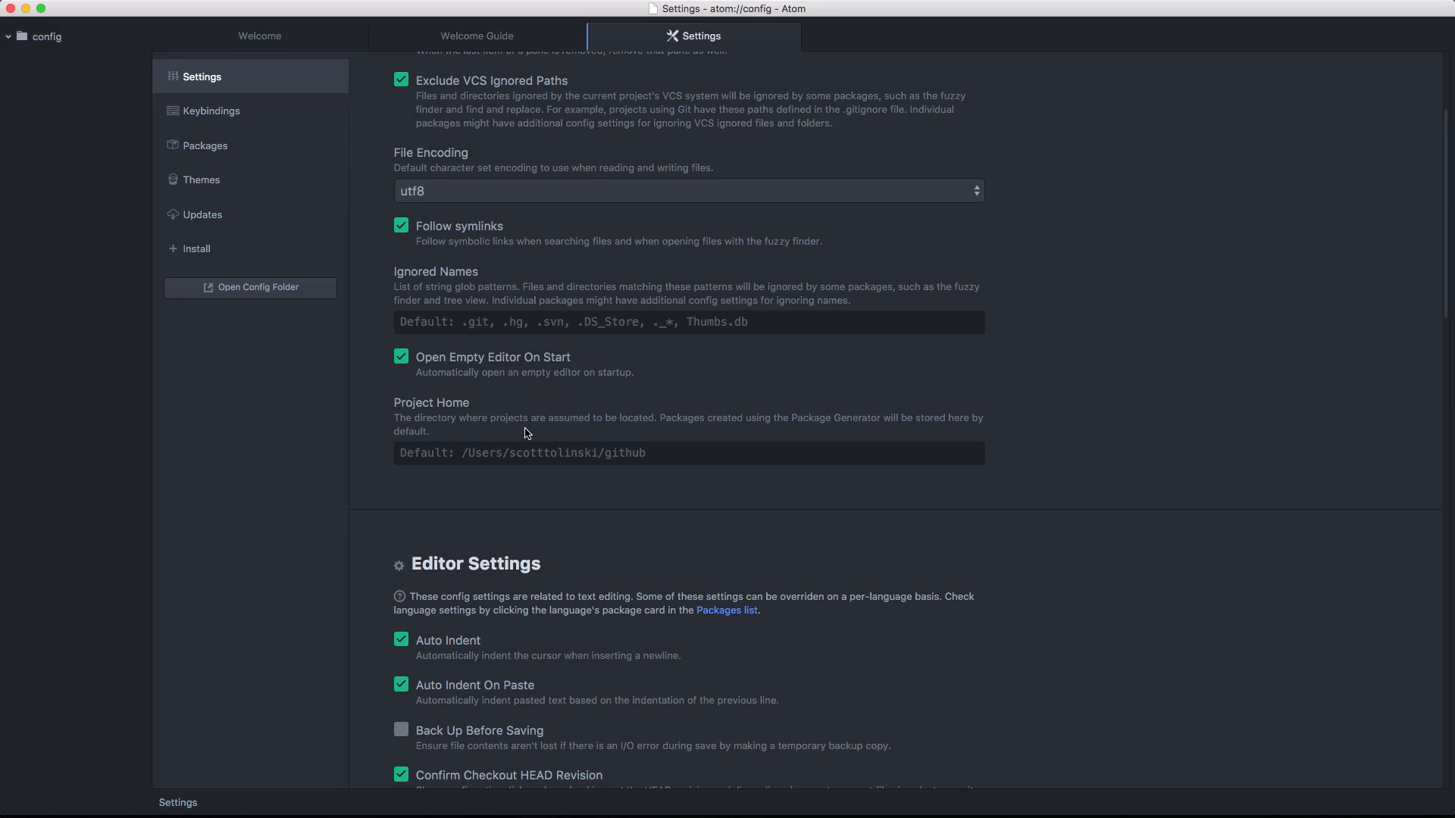
pyautogui.scroll(-3)
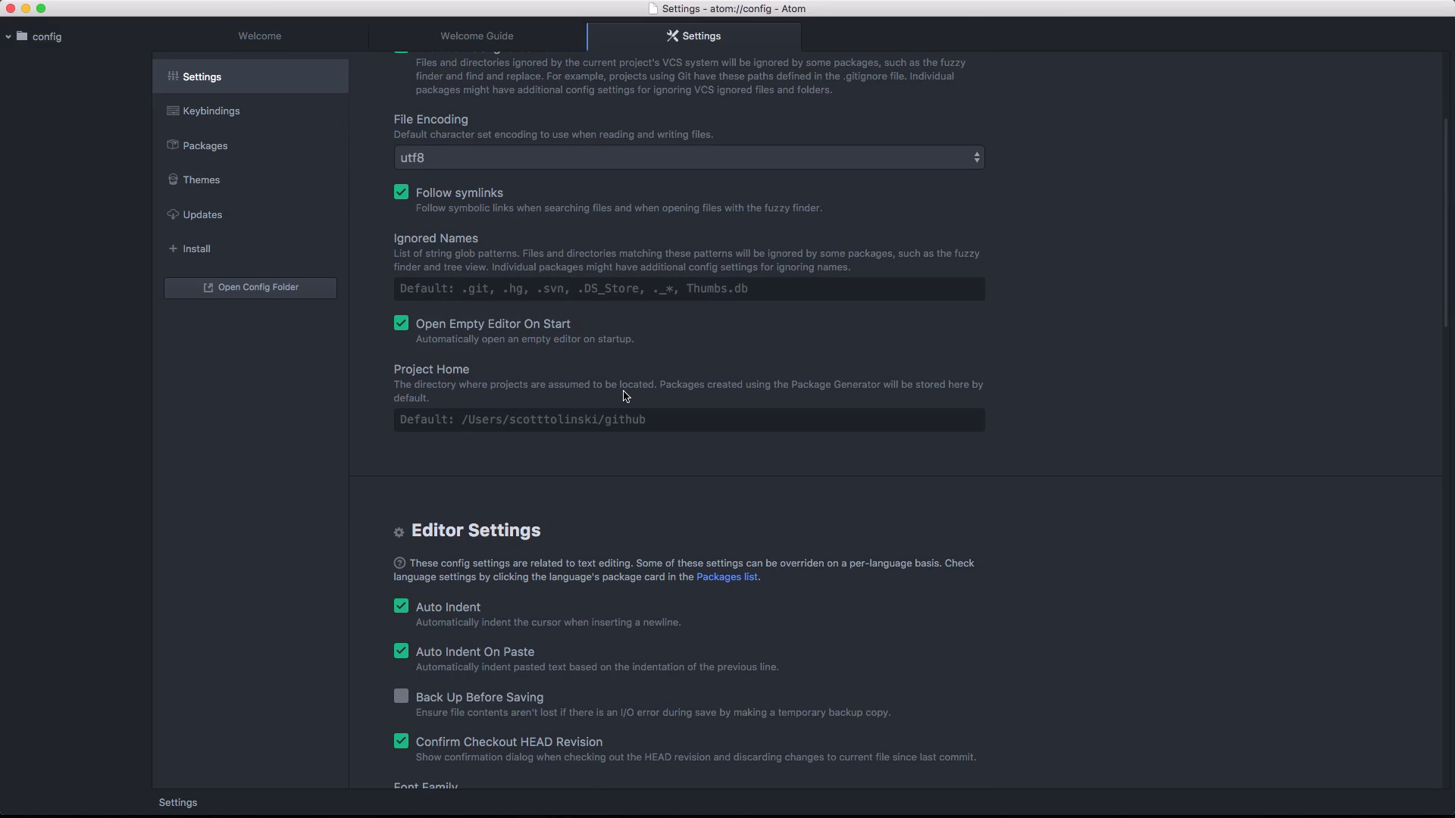
pyautogui.moveTo(674, 420)
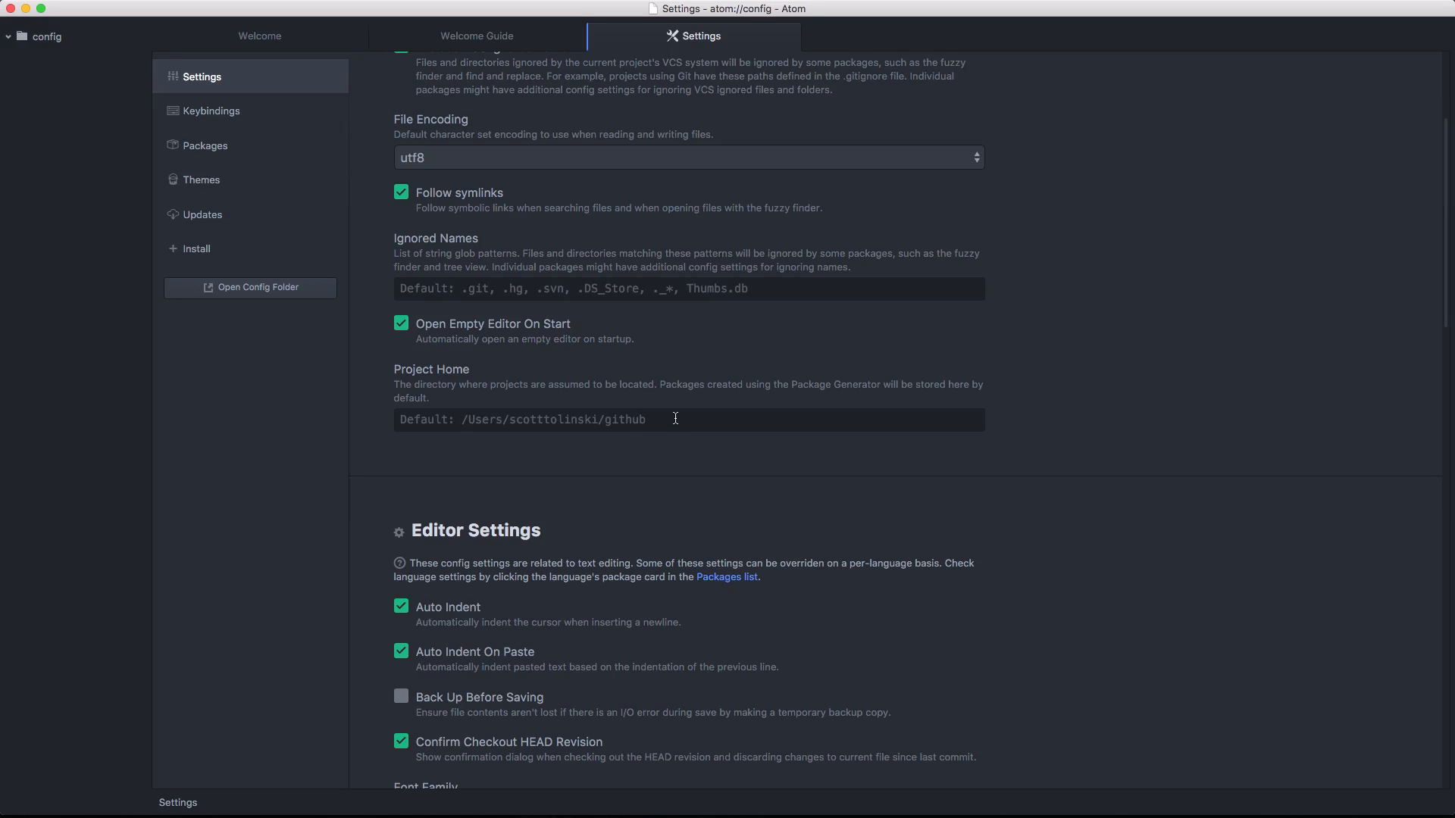
pyautogui.moveTo(672, 406)
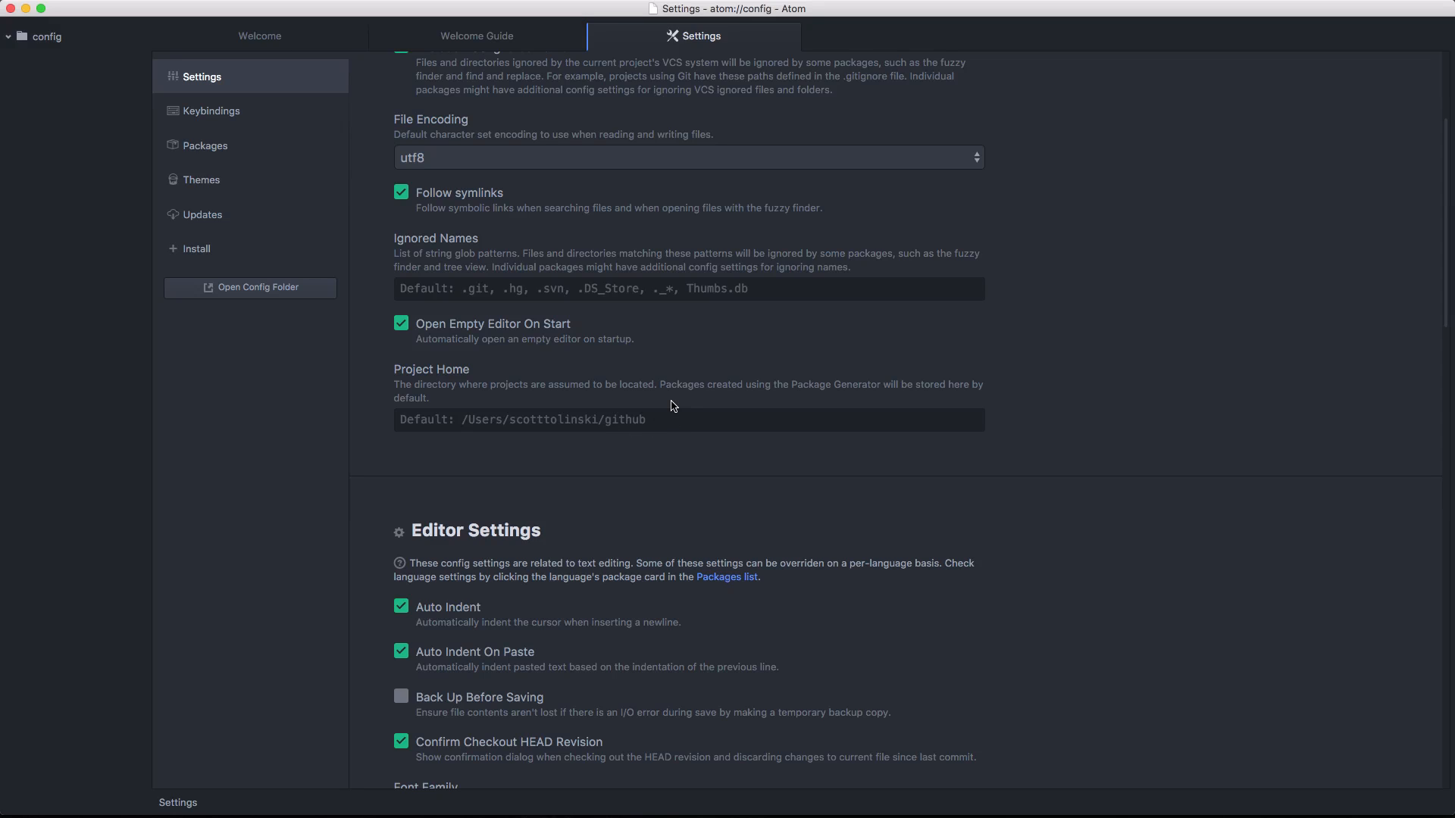
# Set the Project Home path to /Users/scotttolinski/Sites/
pyautogui.scroll(-3)
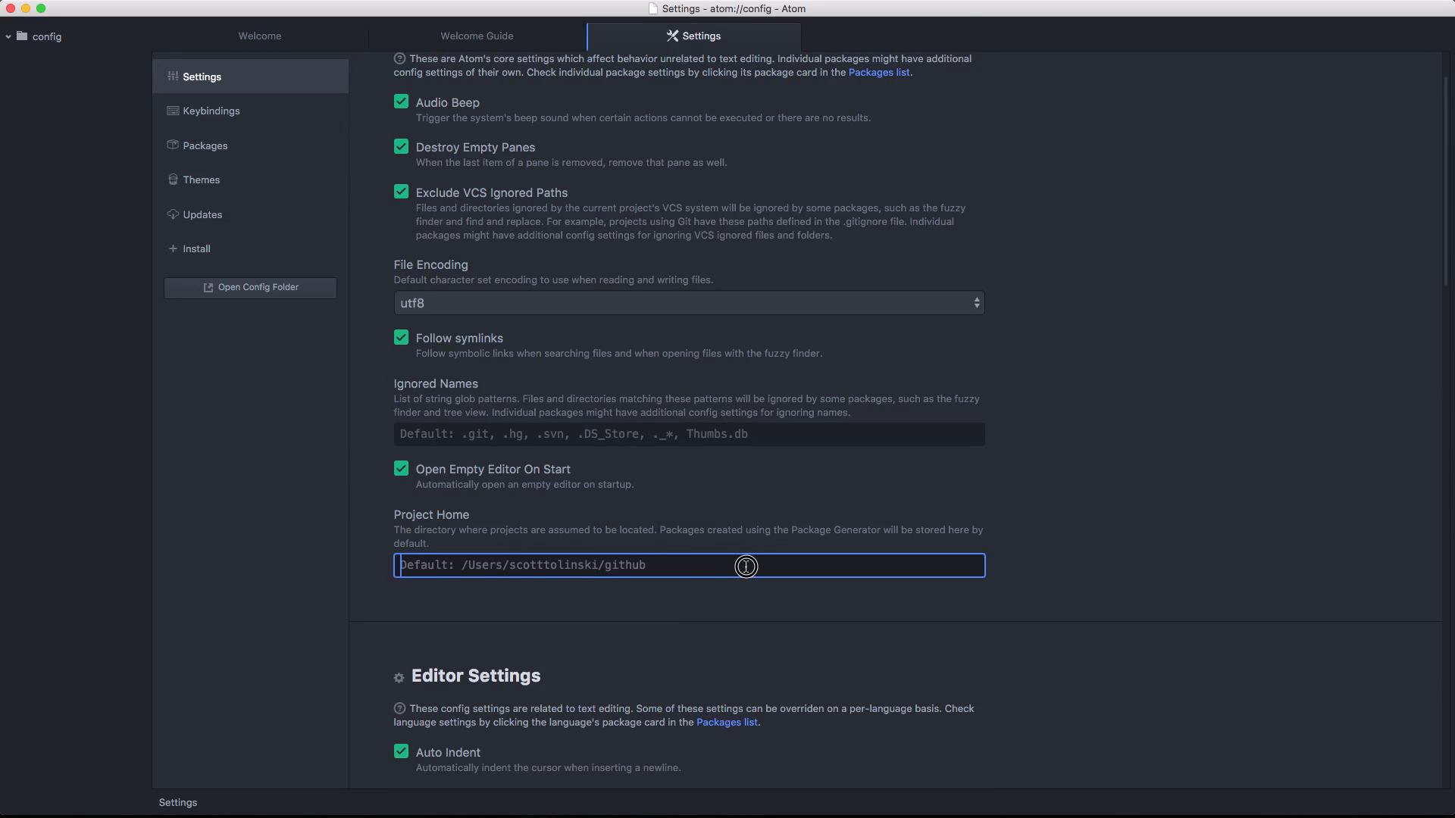
pyautogui.write('/User')
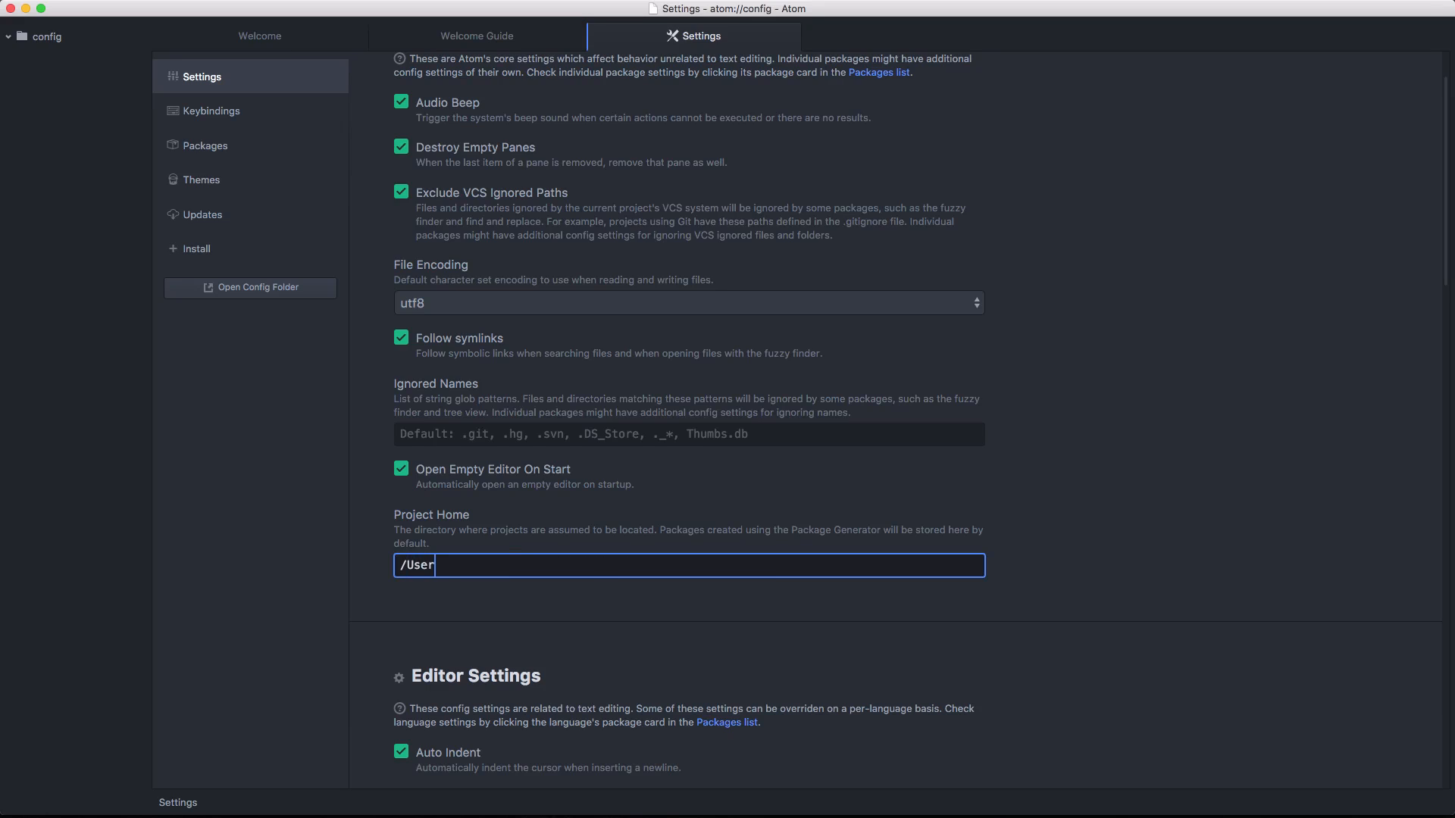
pyautogui.write('s/scott')
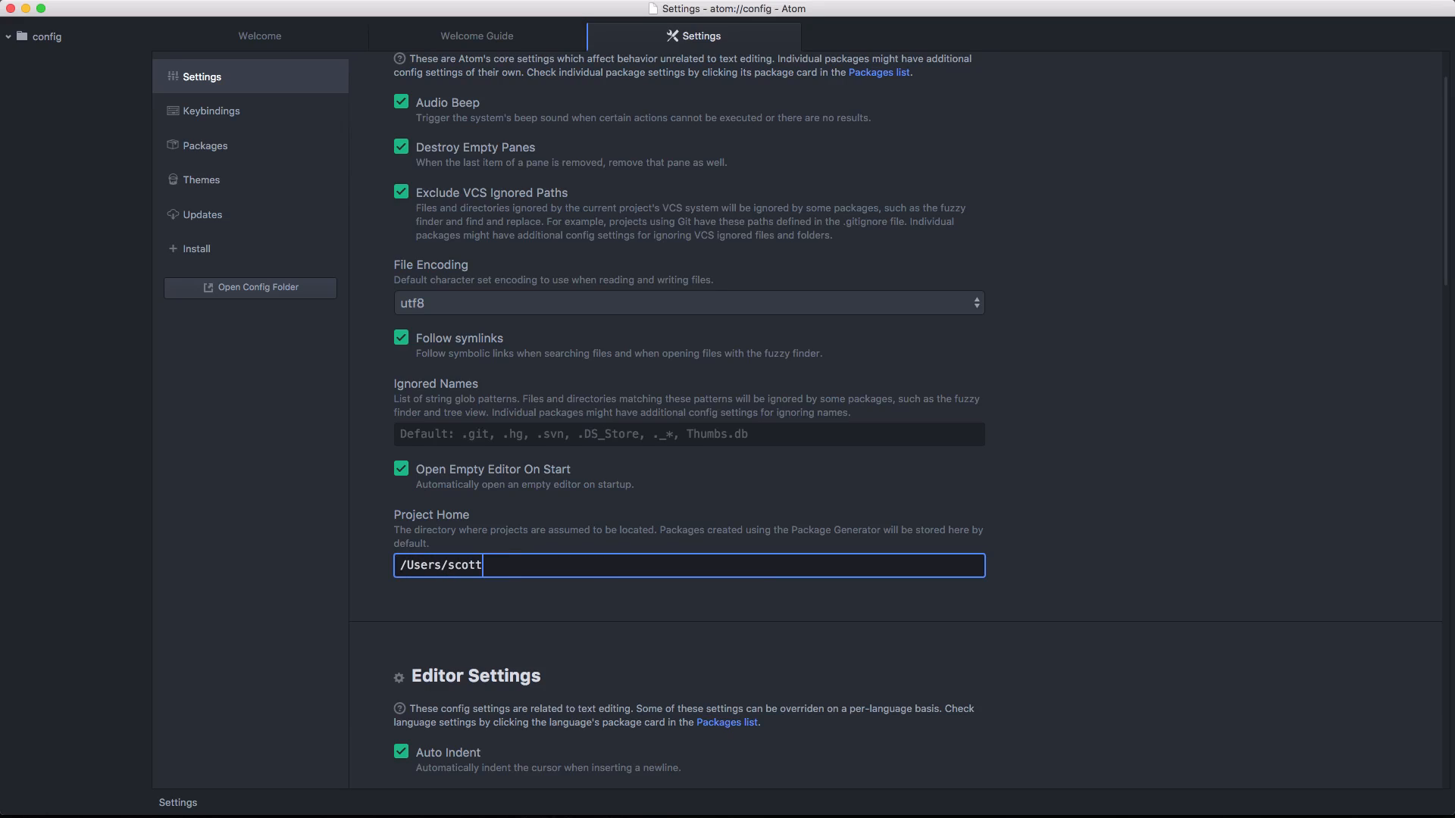
pyautogui.write('tolinski/')
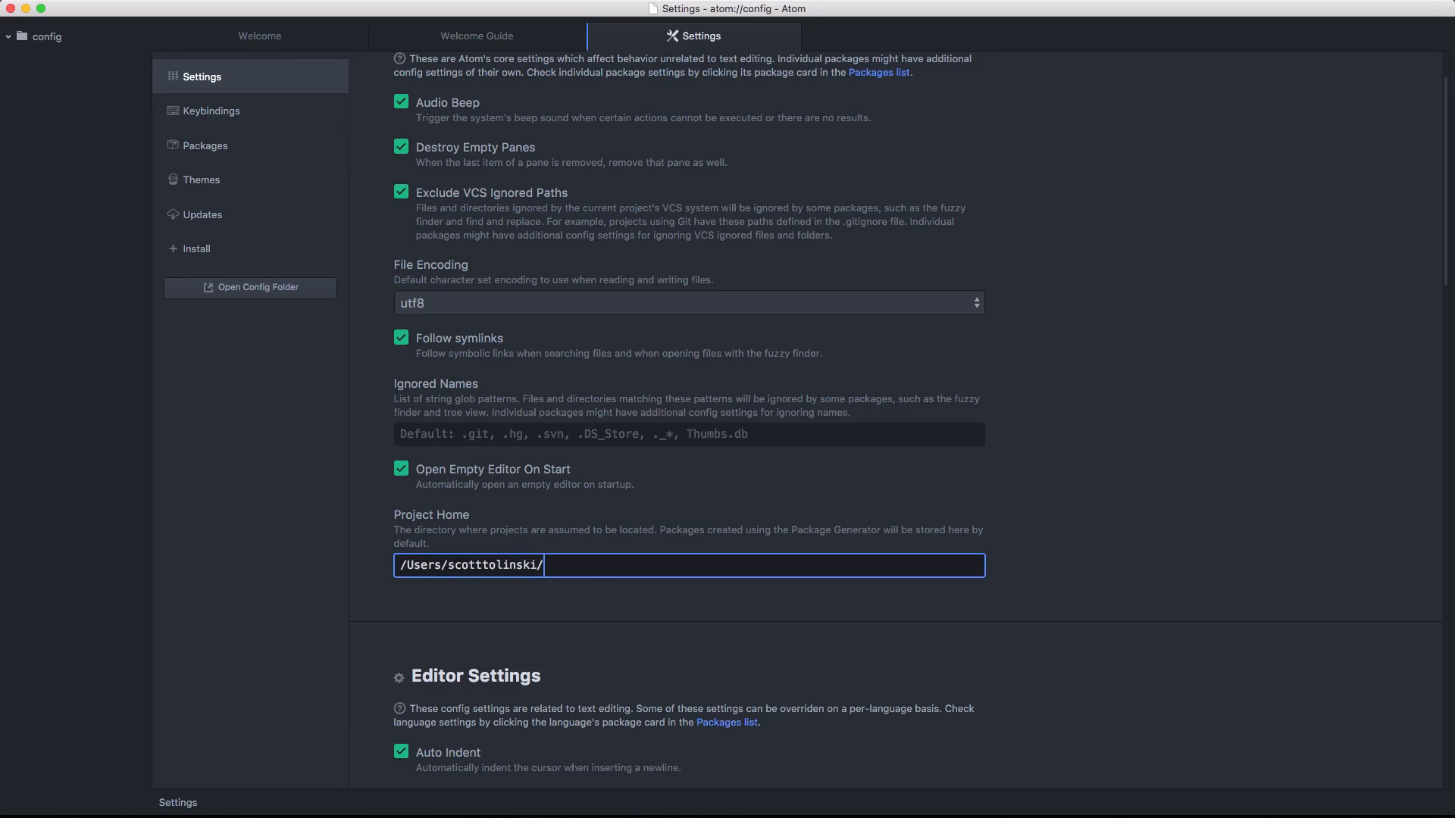
pyautogui.write('Sites/')
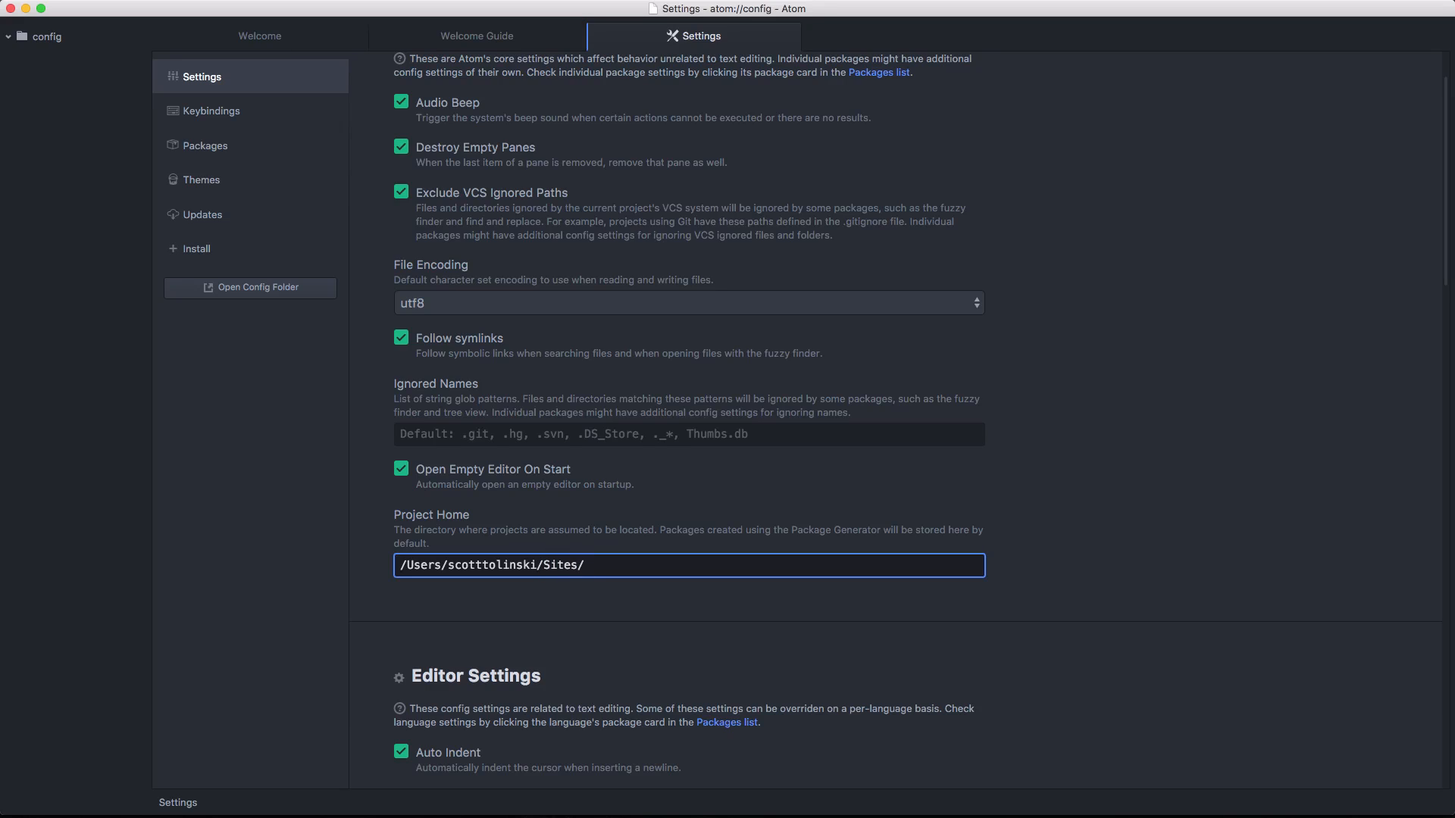
pyautogui.press('Backspace')
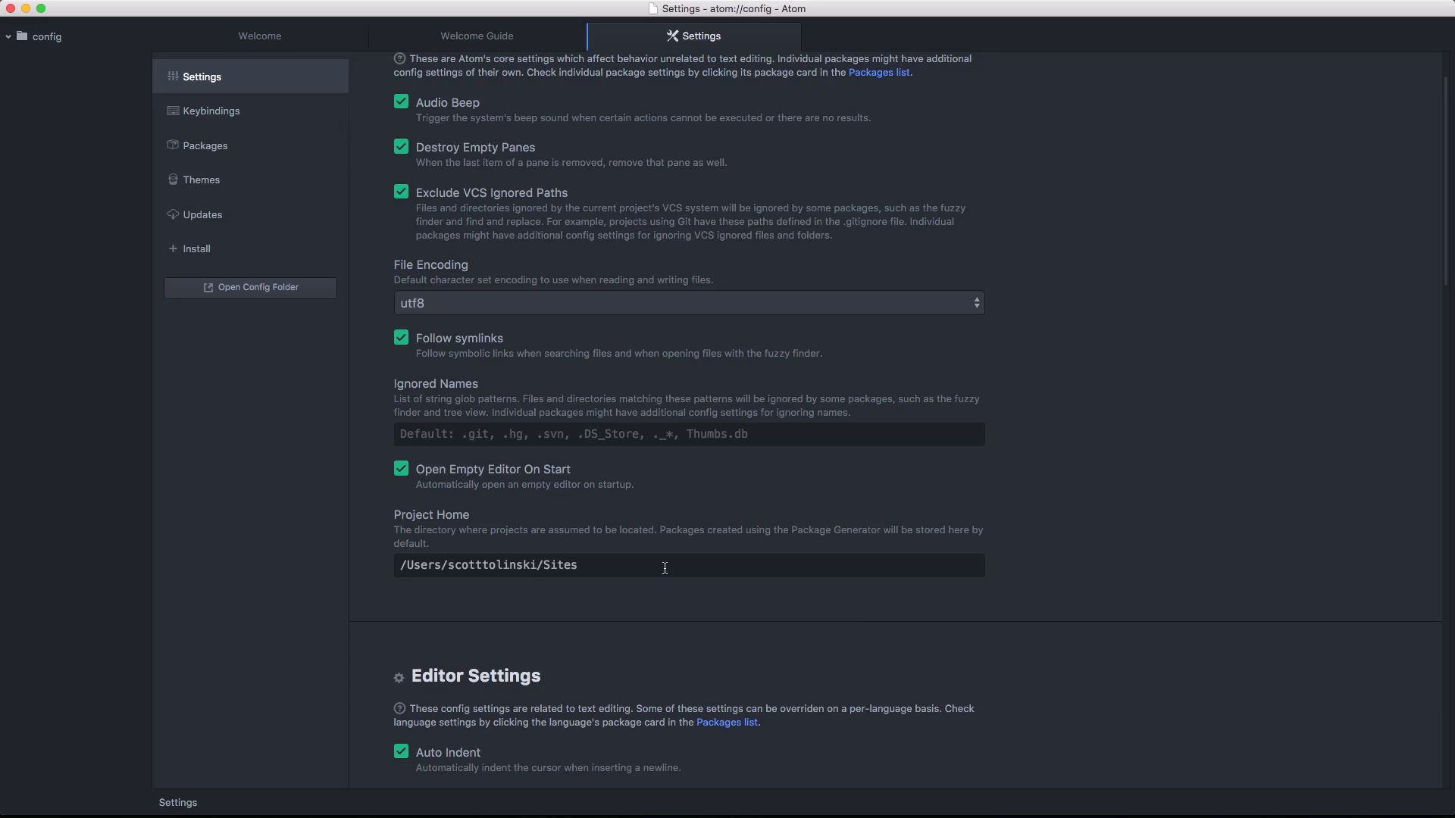
pyautogui.scroll(-3)
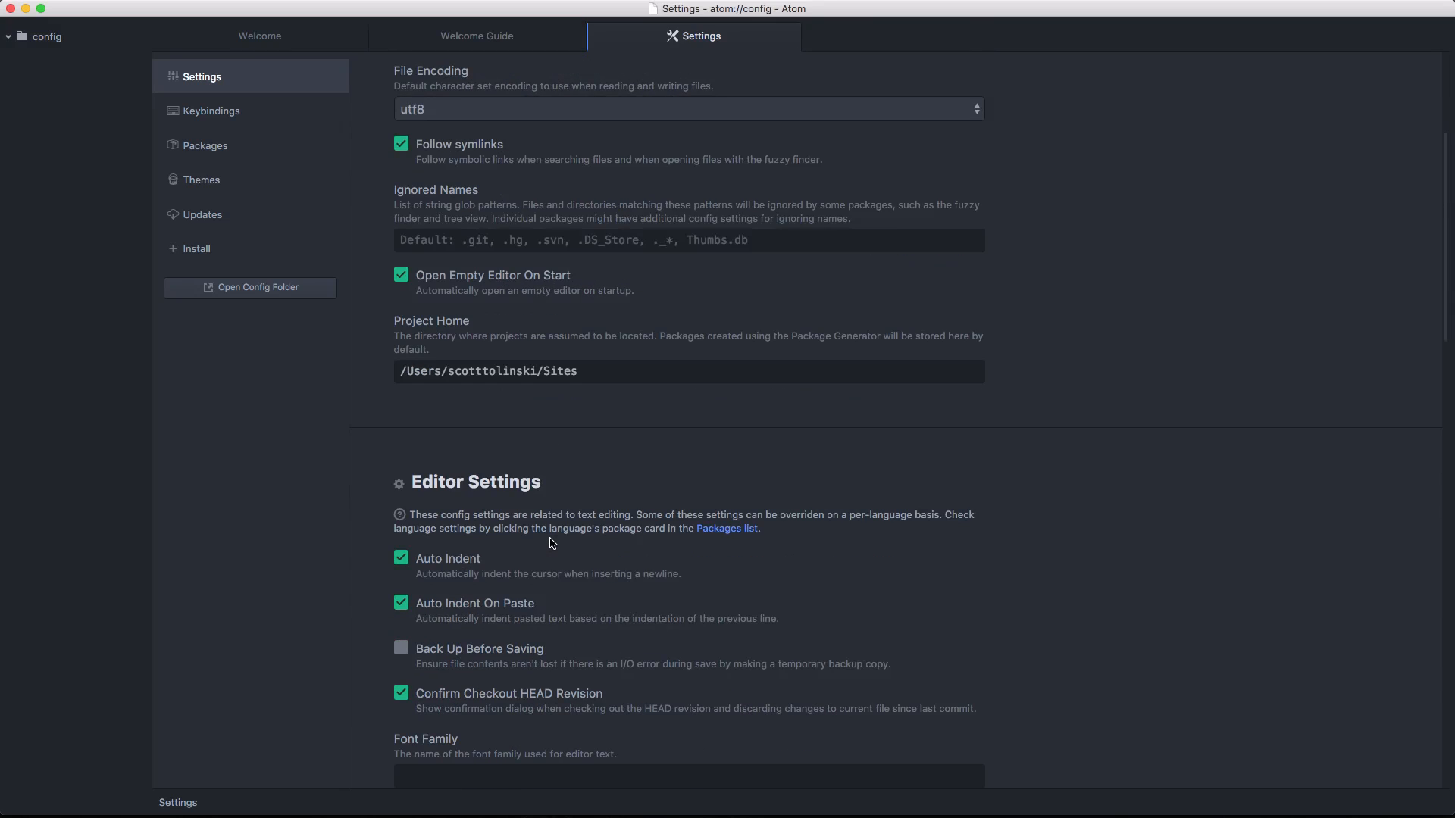
pyautogui.scroll(-3)
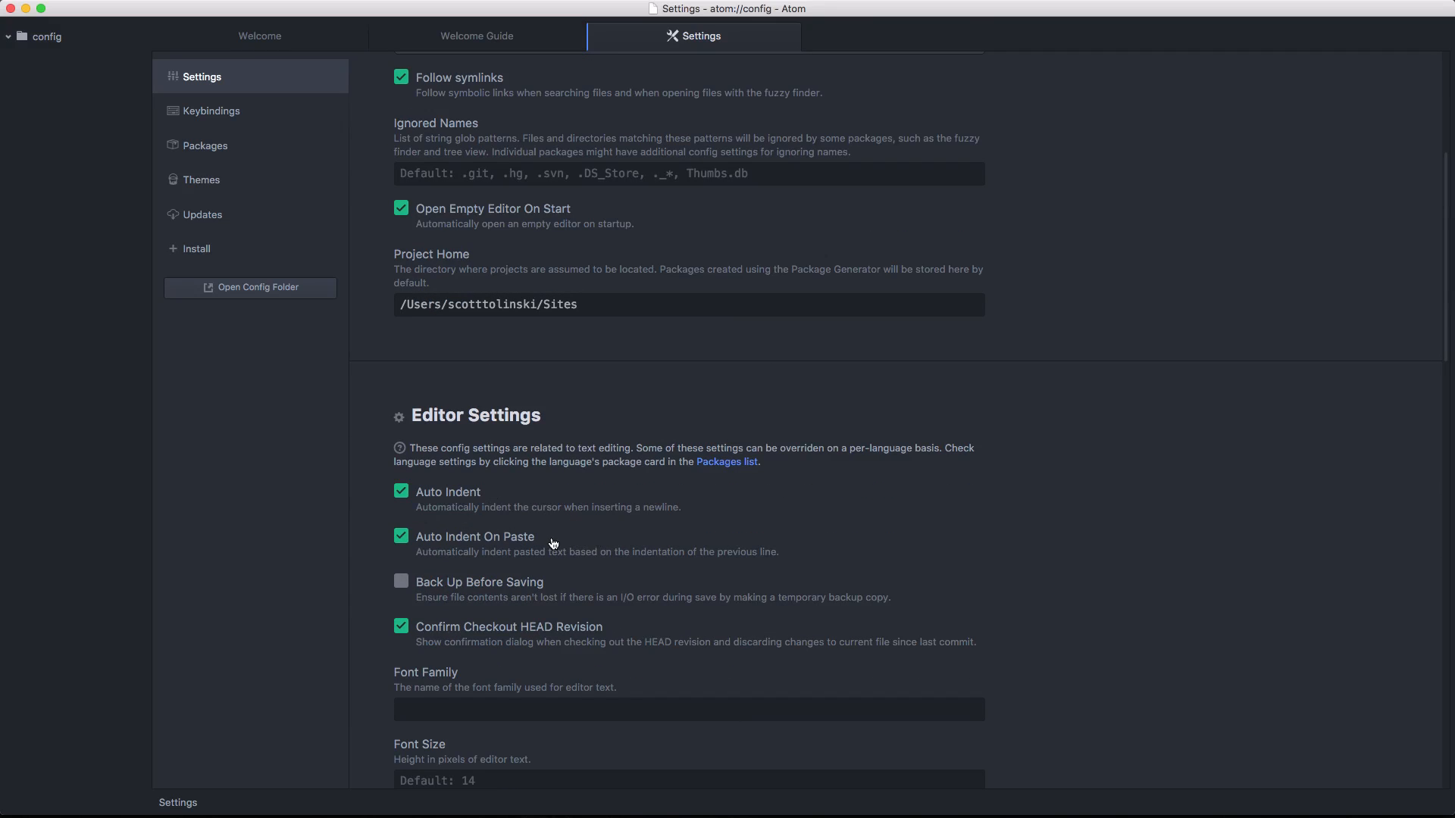
pyautogui.scroll(-3)
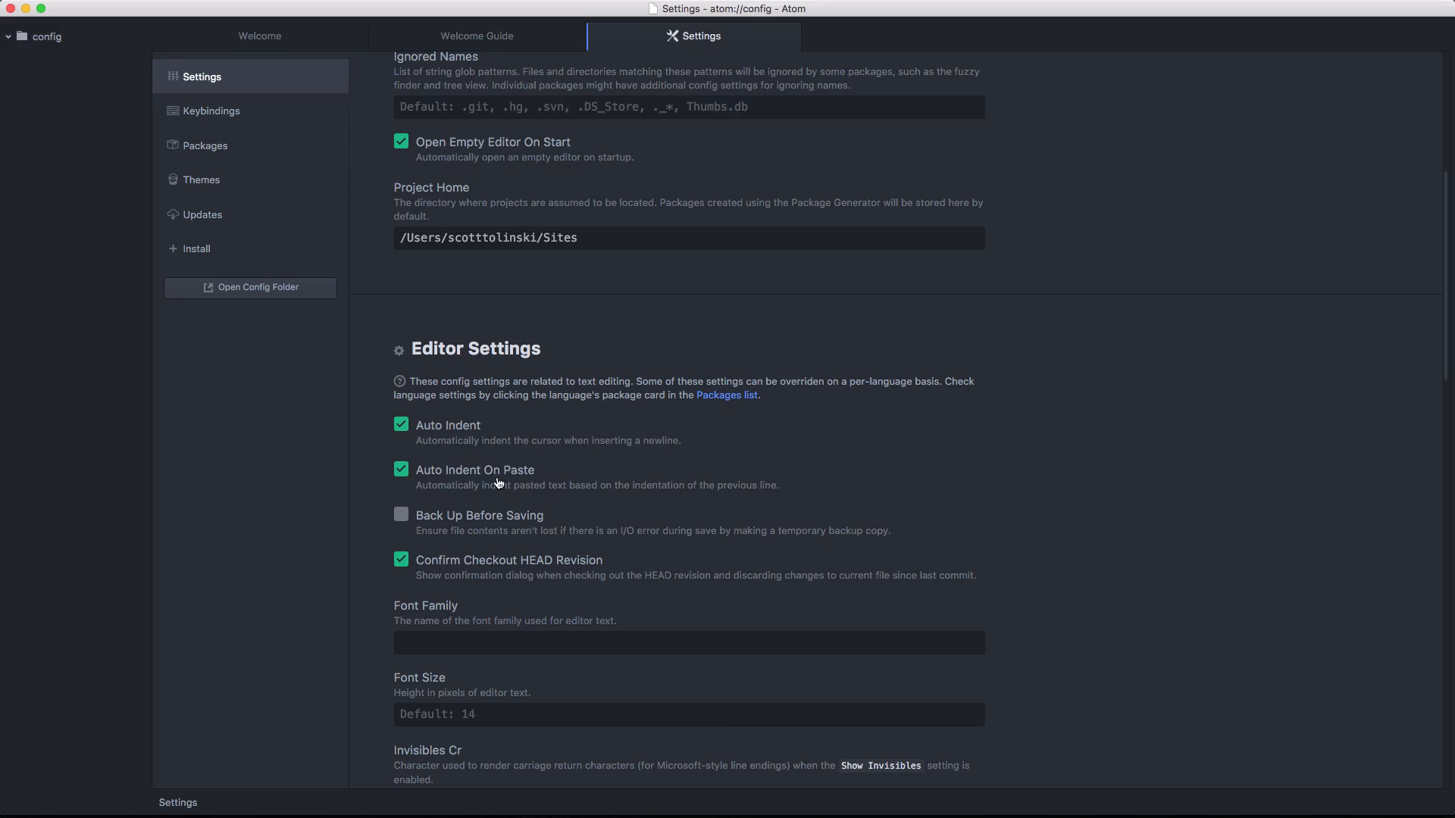
pyautogui.moveTo(547, 475)
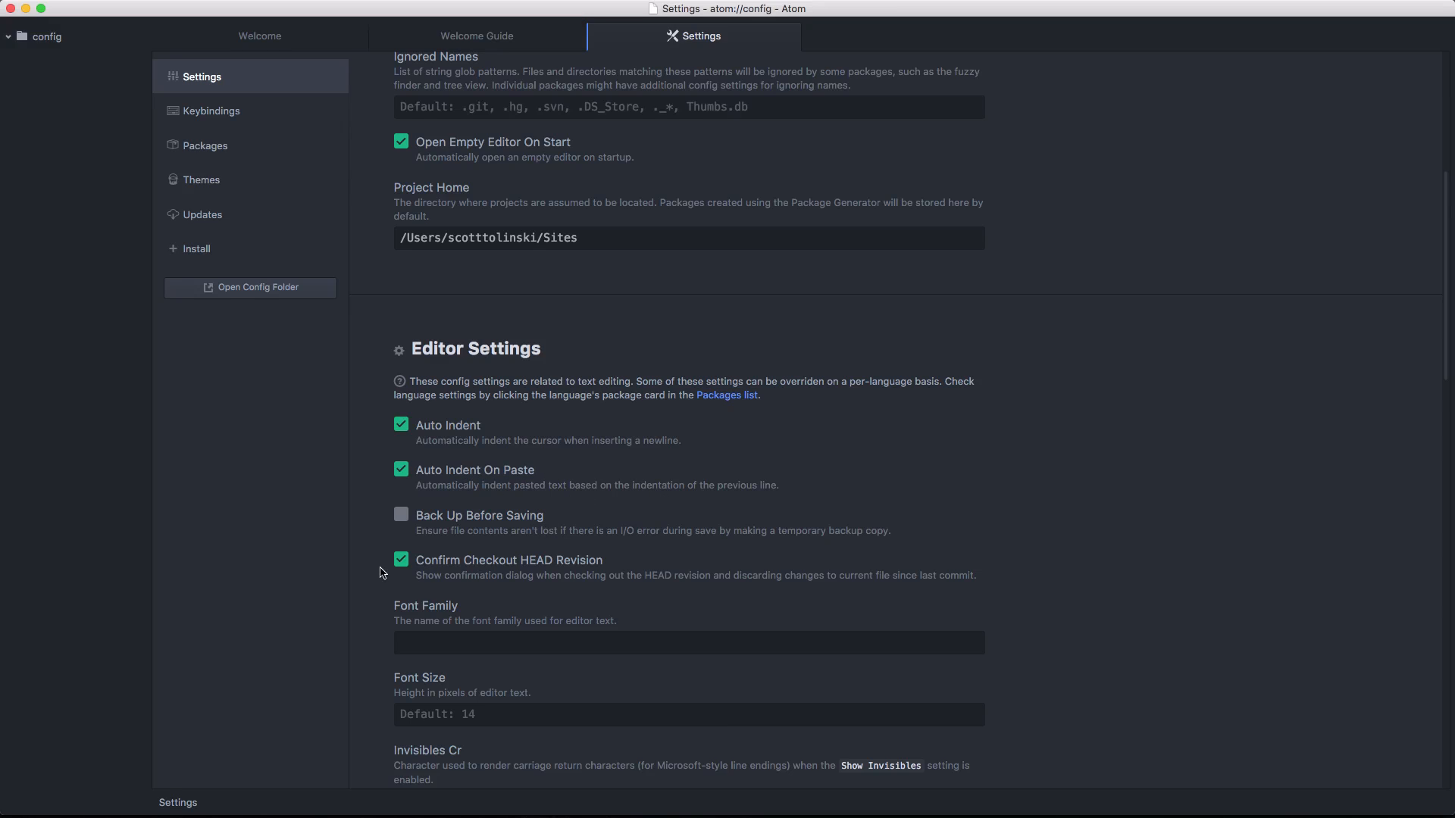
pyautogui.moveTo(800, 560)
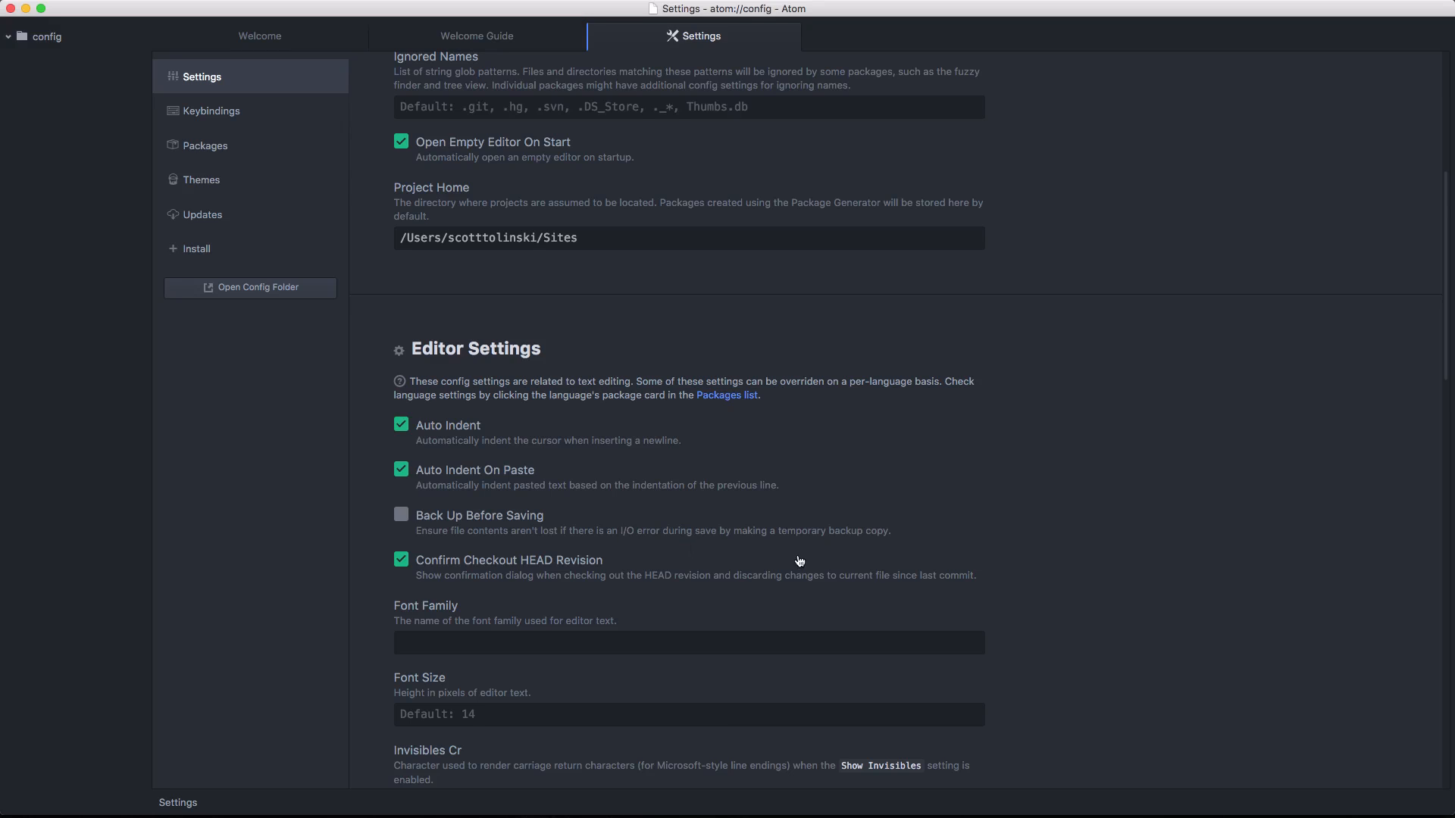
pyautogui.moveTo(541, 578)
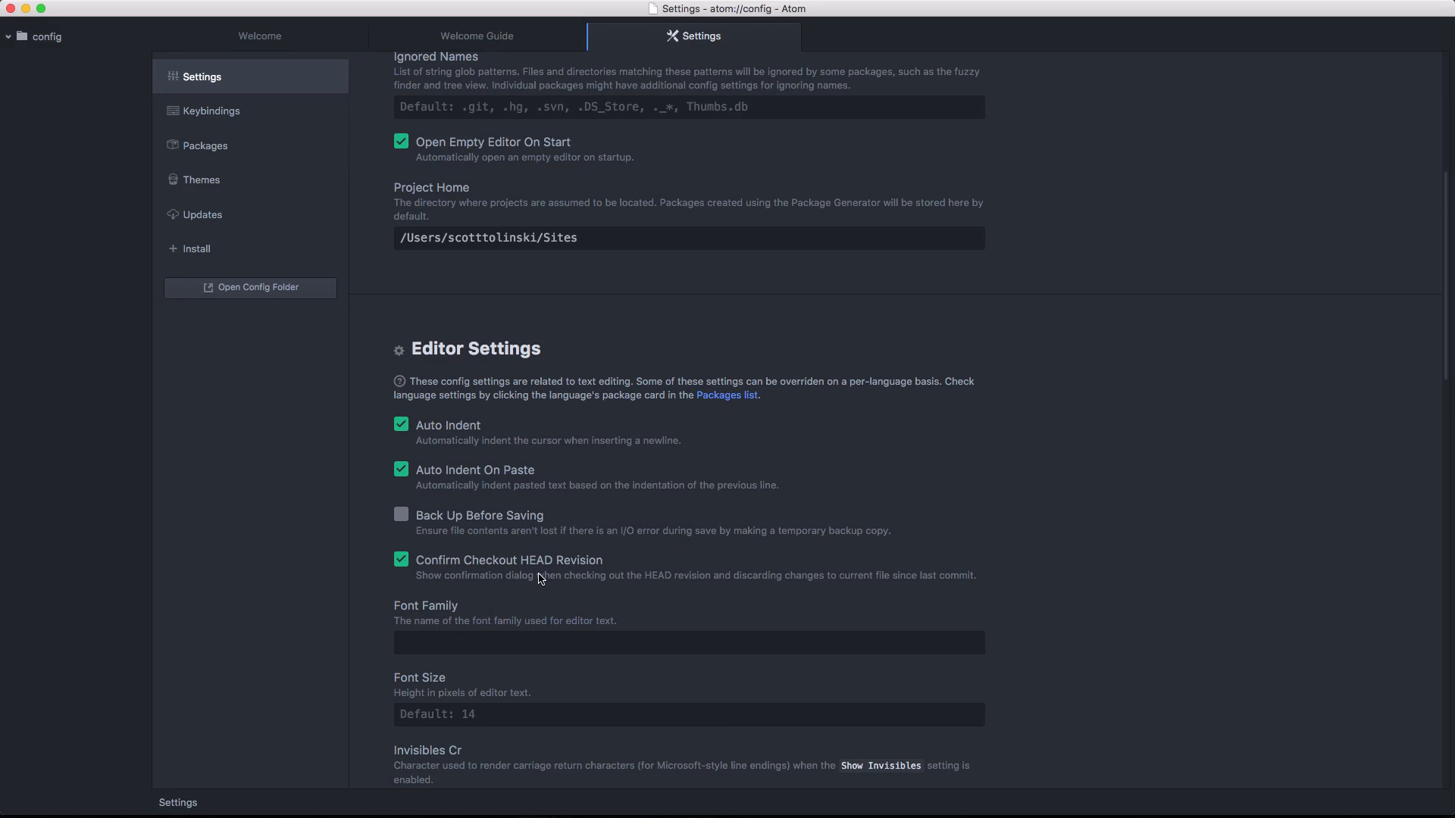
pyautogui.moveTo(870, 611)
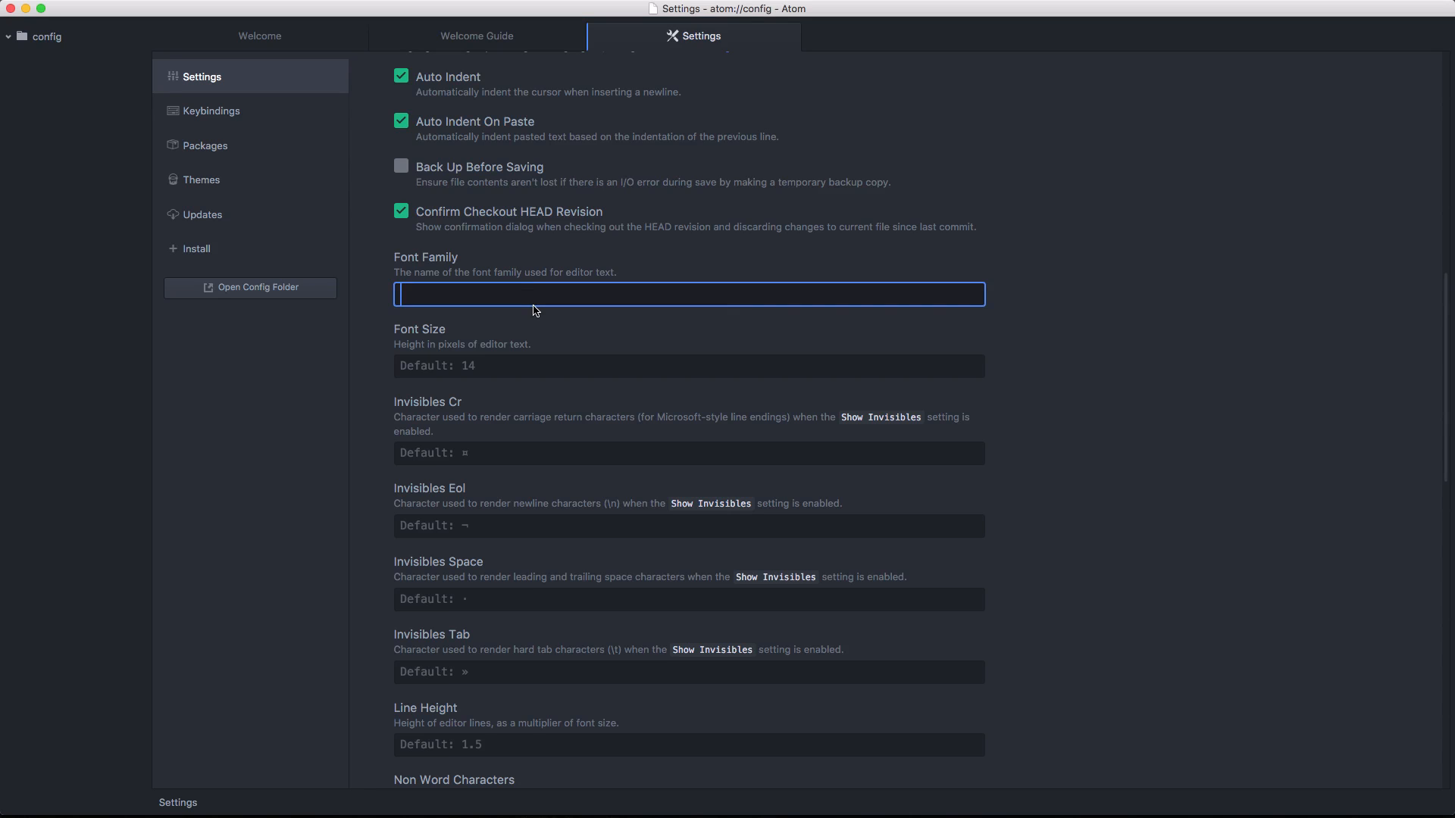
# Enable the Scroll Past End editor option and scroll down to the Tab settings
pyautogui.scroll(-3)
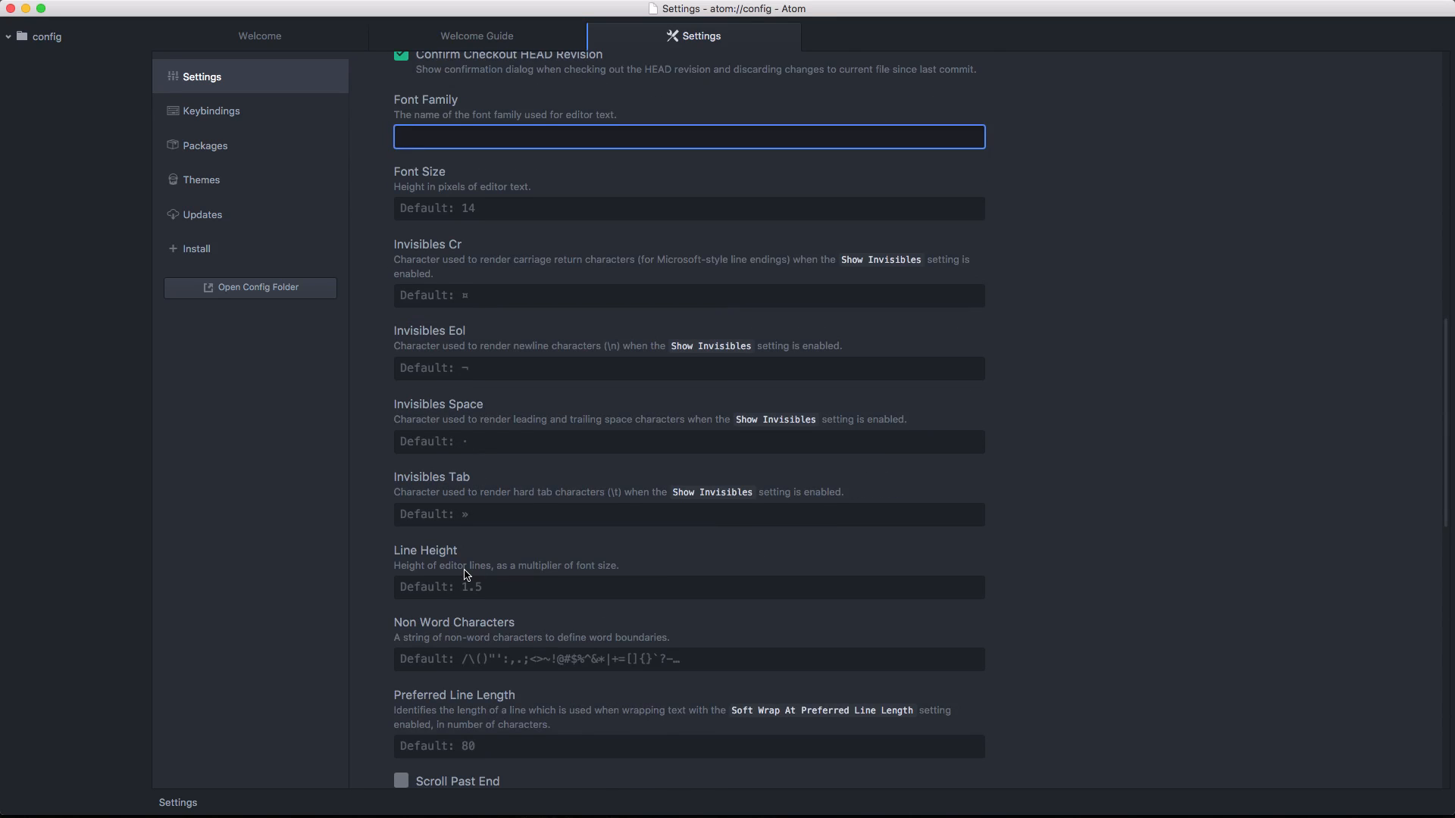
pyautogui.scroll(-3)
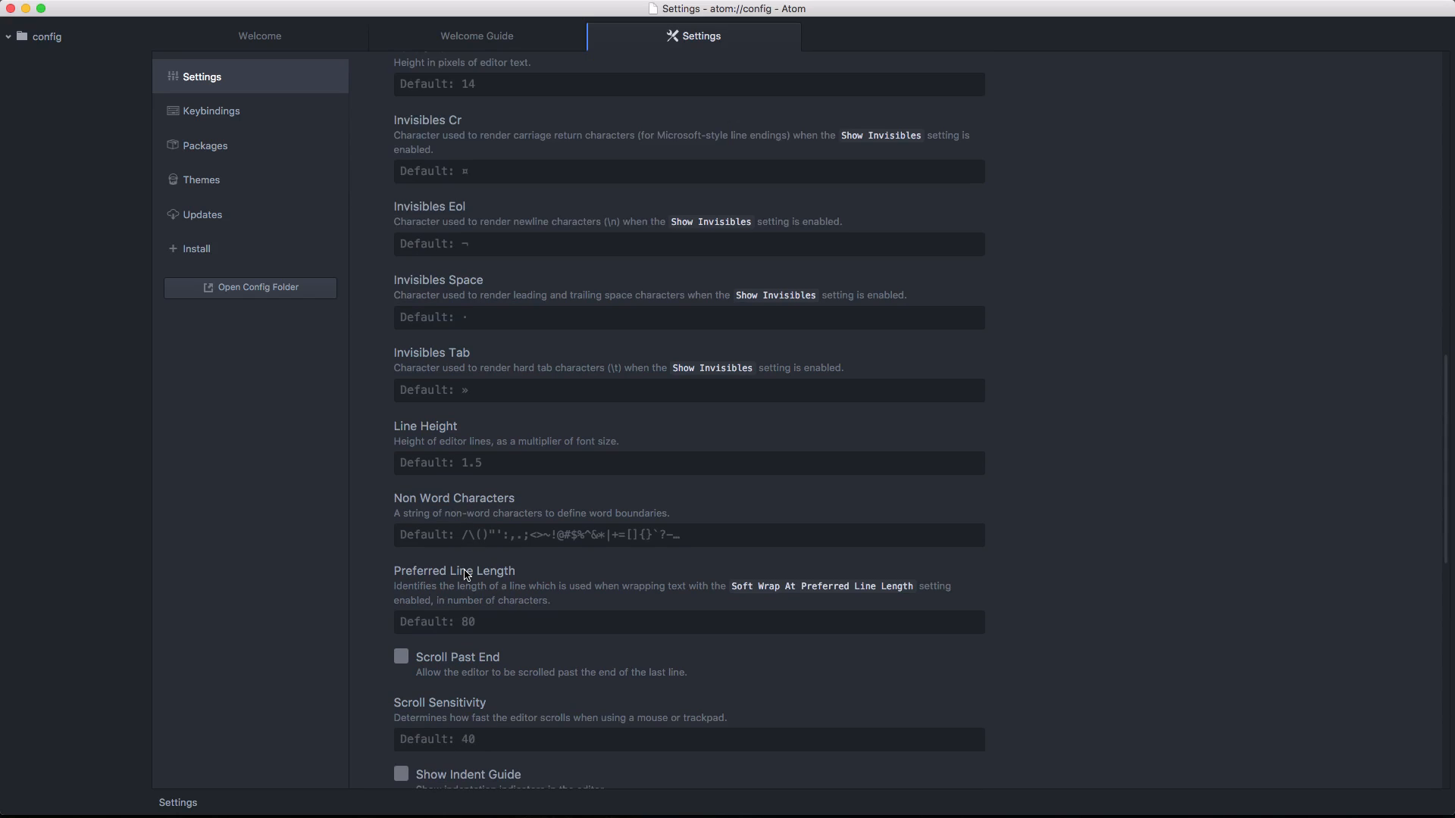
pyautogui.scroll(-3)
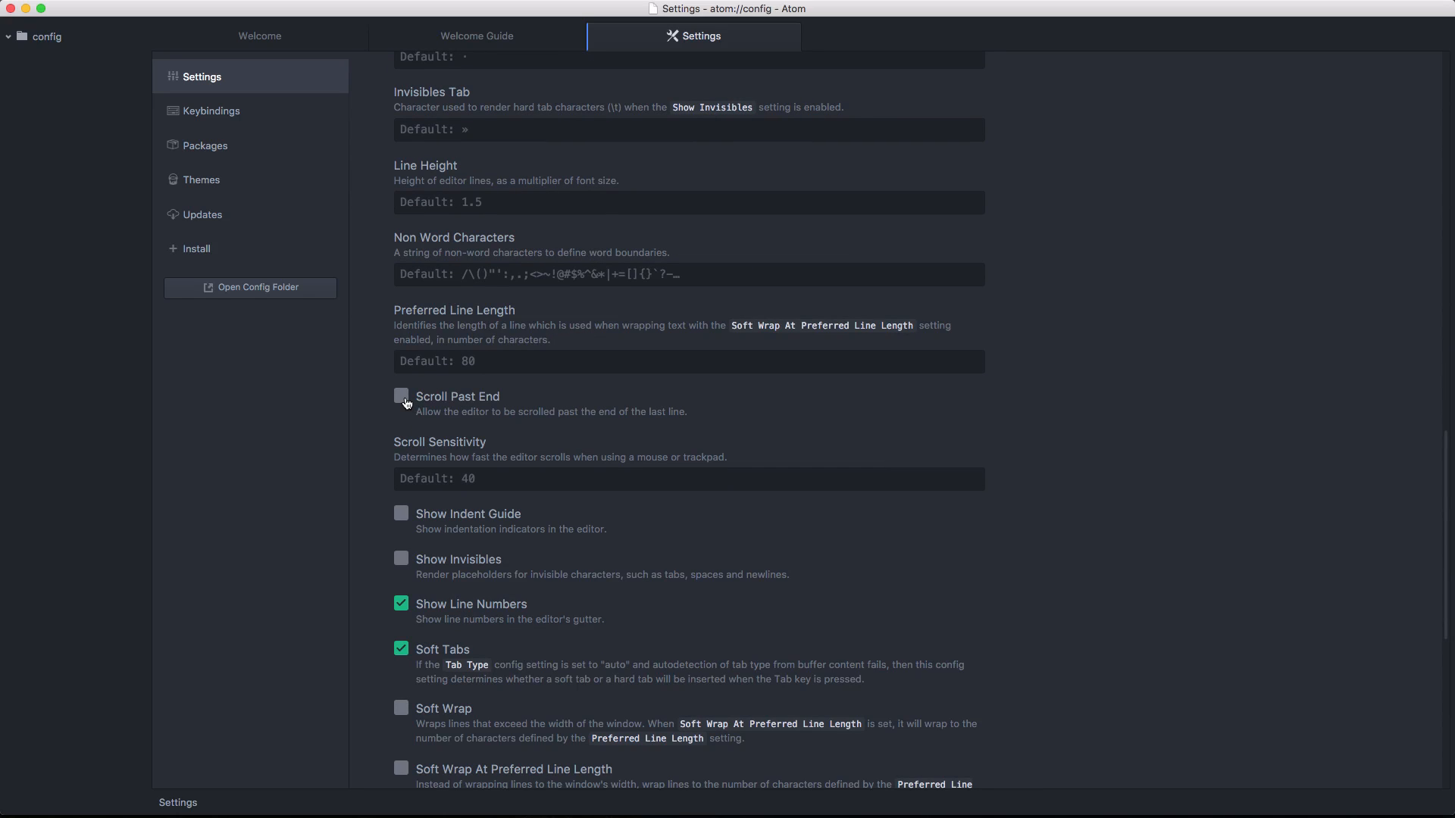
pyautogui.click(401, 395)
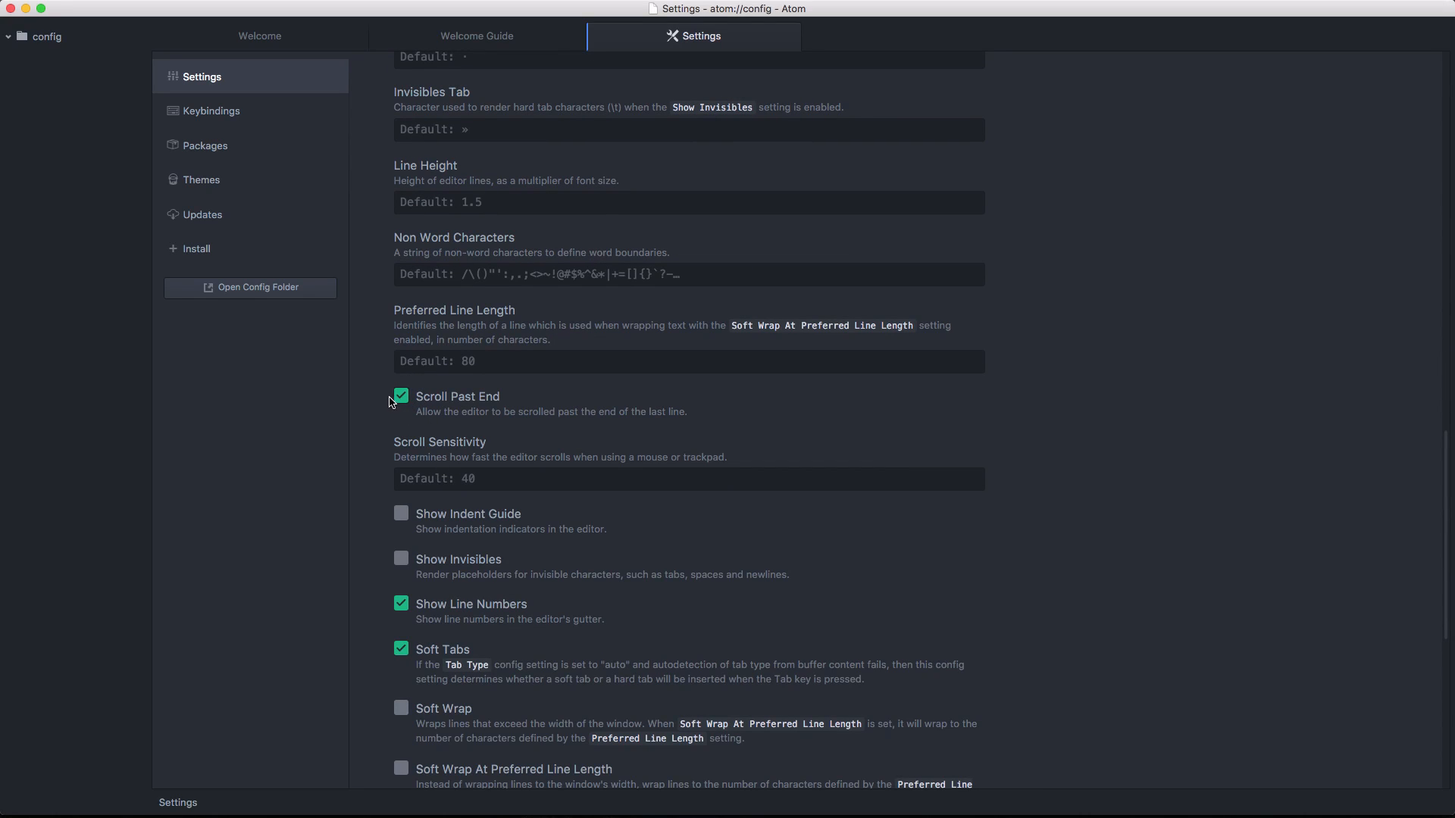
pyautogui.moveTo(260, 50)
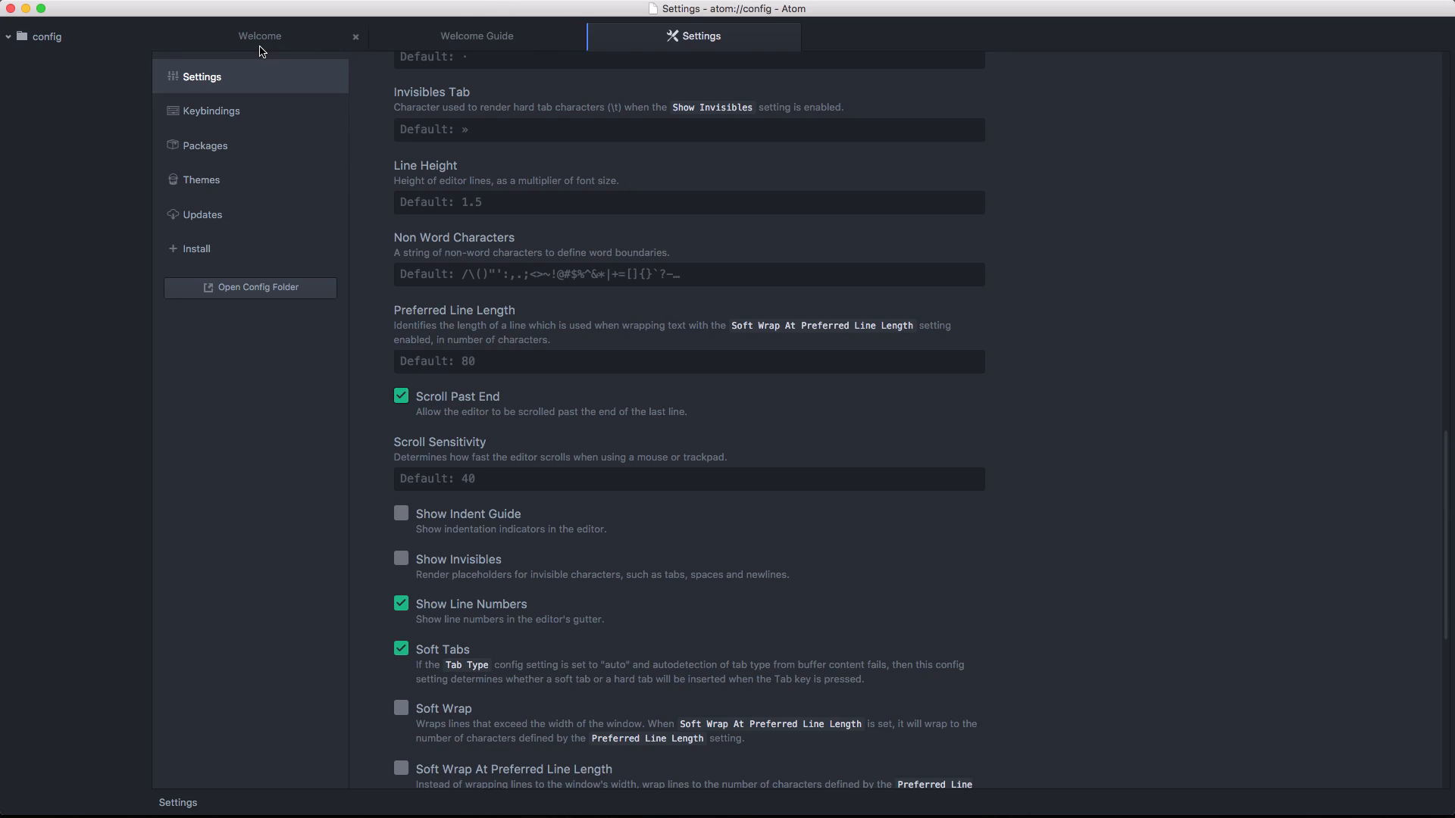
pyautogui.moveTo(534, 649)
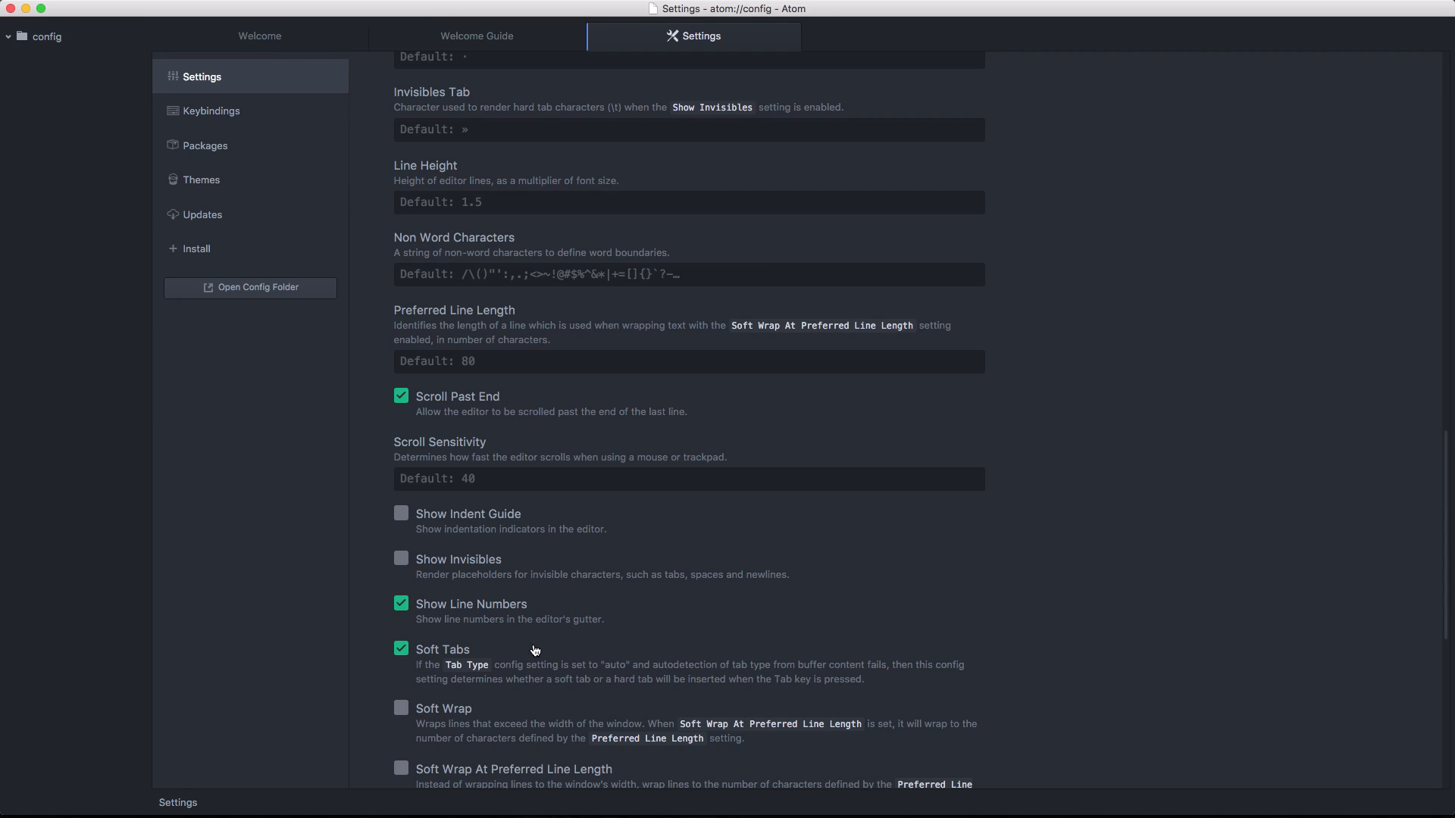
pyautogui.scroll(-3)
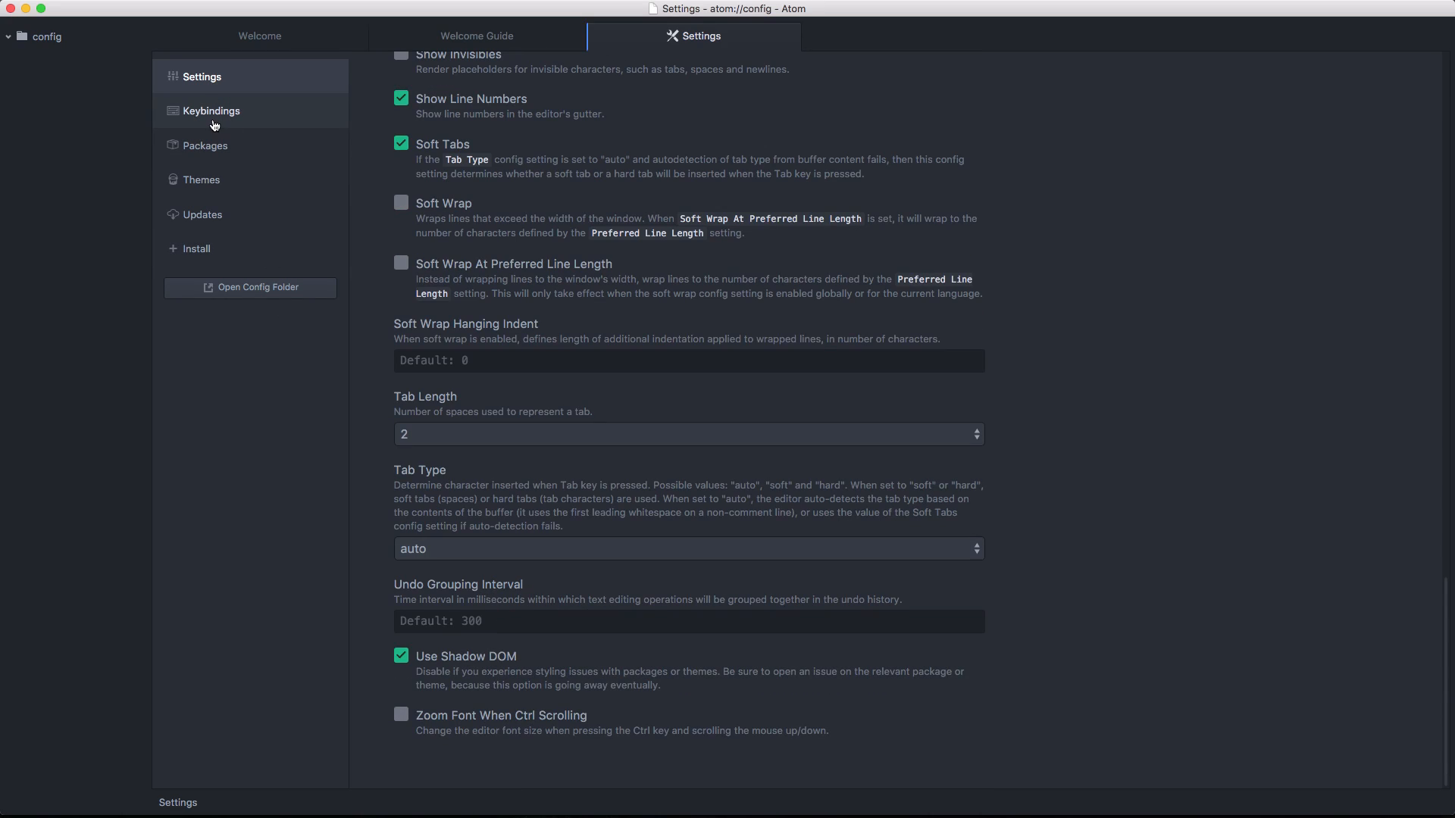
# Filter the Keybindings list by 'paste' to see the paste shortcuts
pyautogui.click(212, 110)
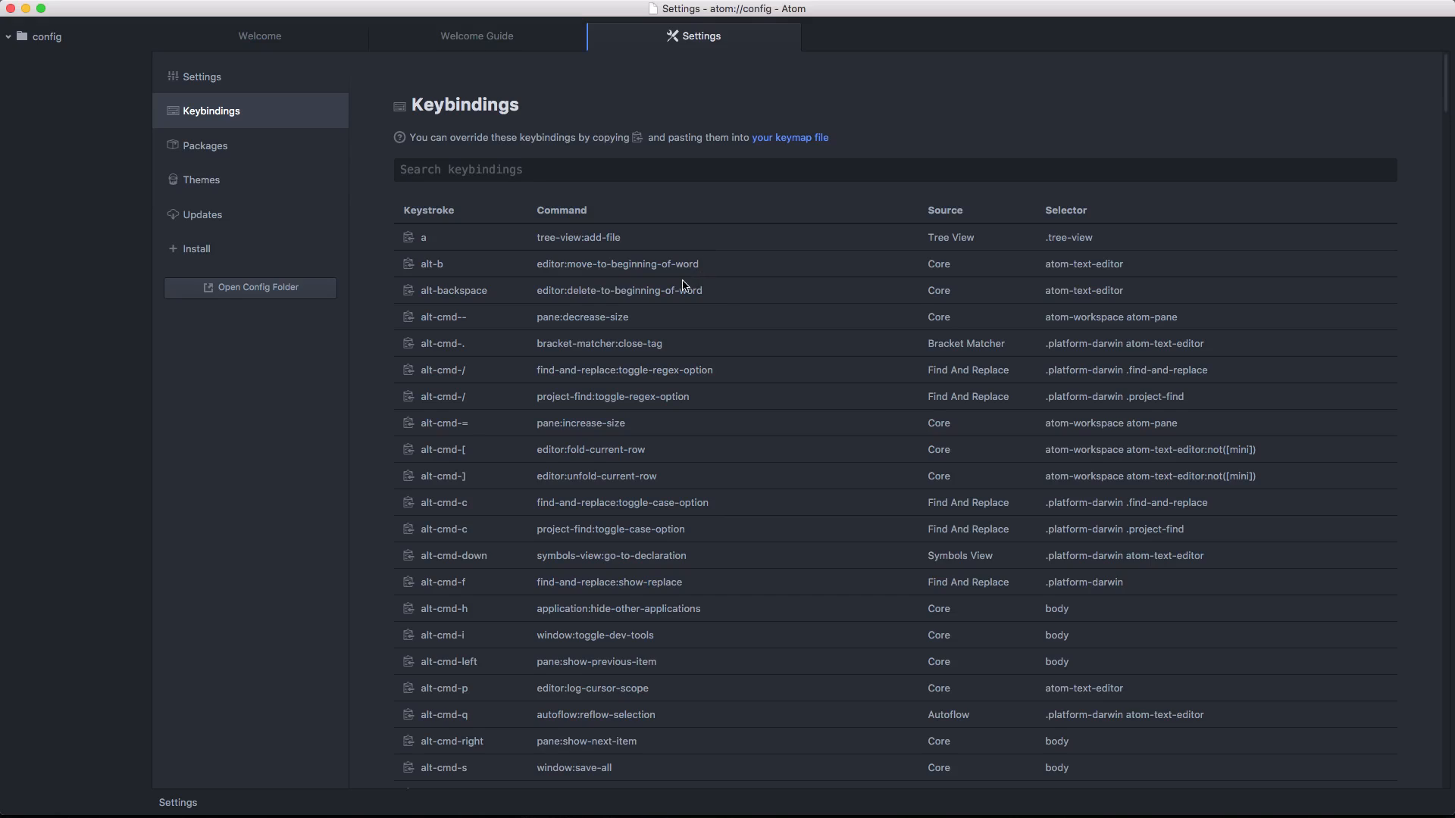
pyautogui.click(893, 169)
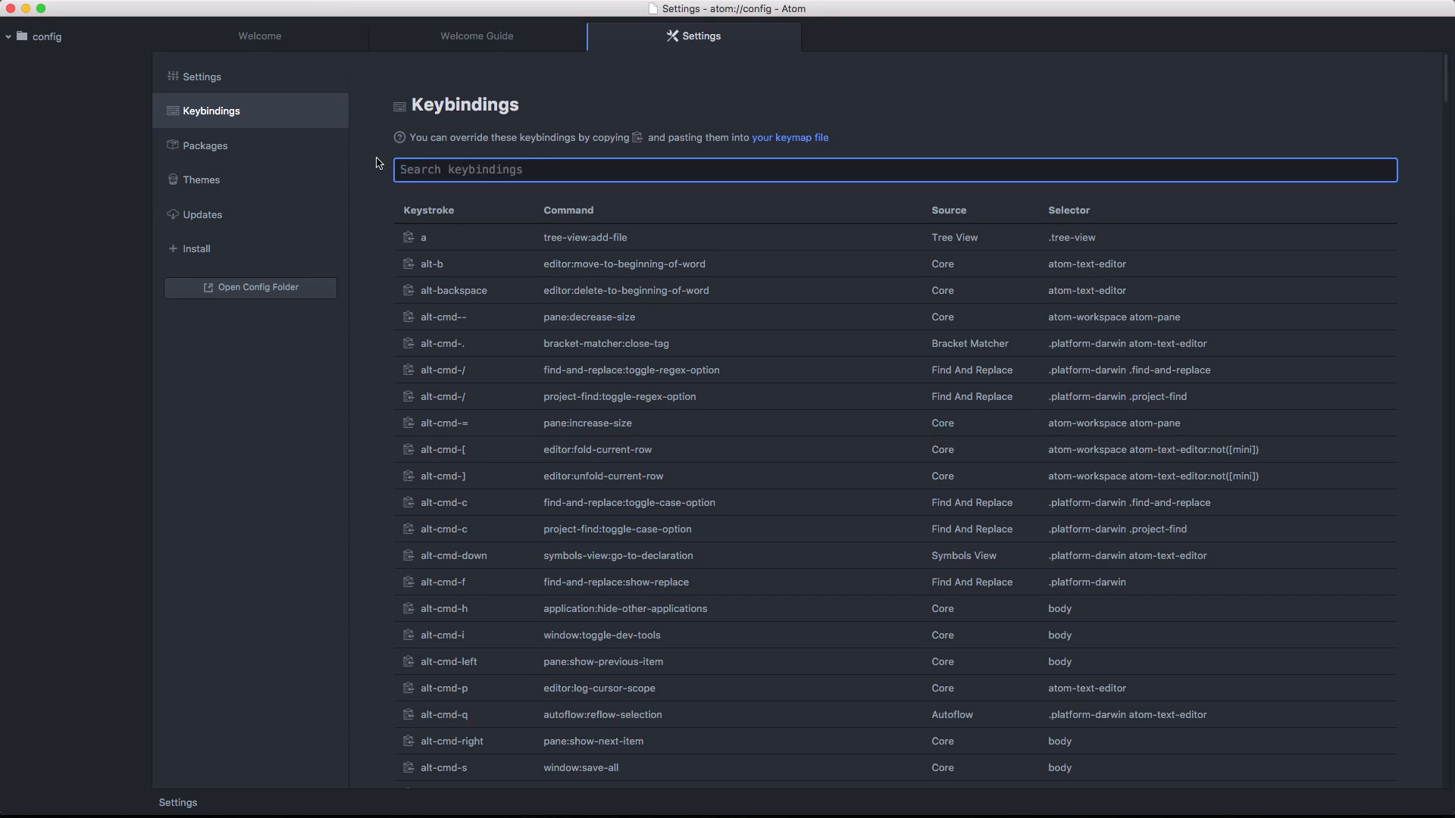
pyautogui.click(477, 173)
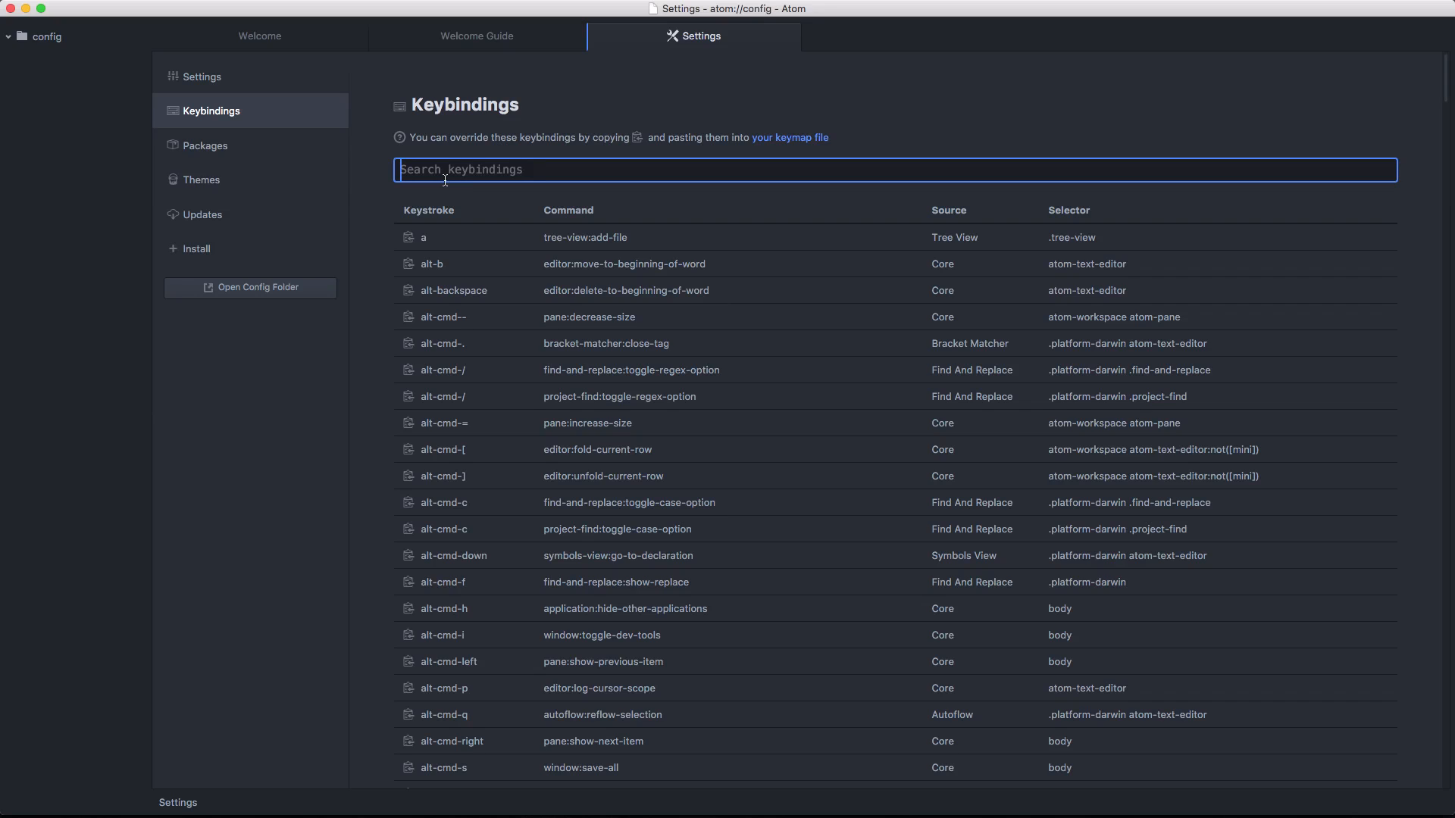
pyautogui.moveTo(1033, 289)
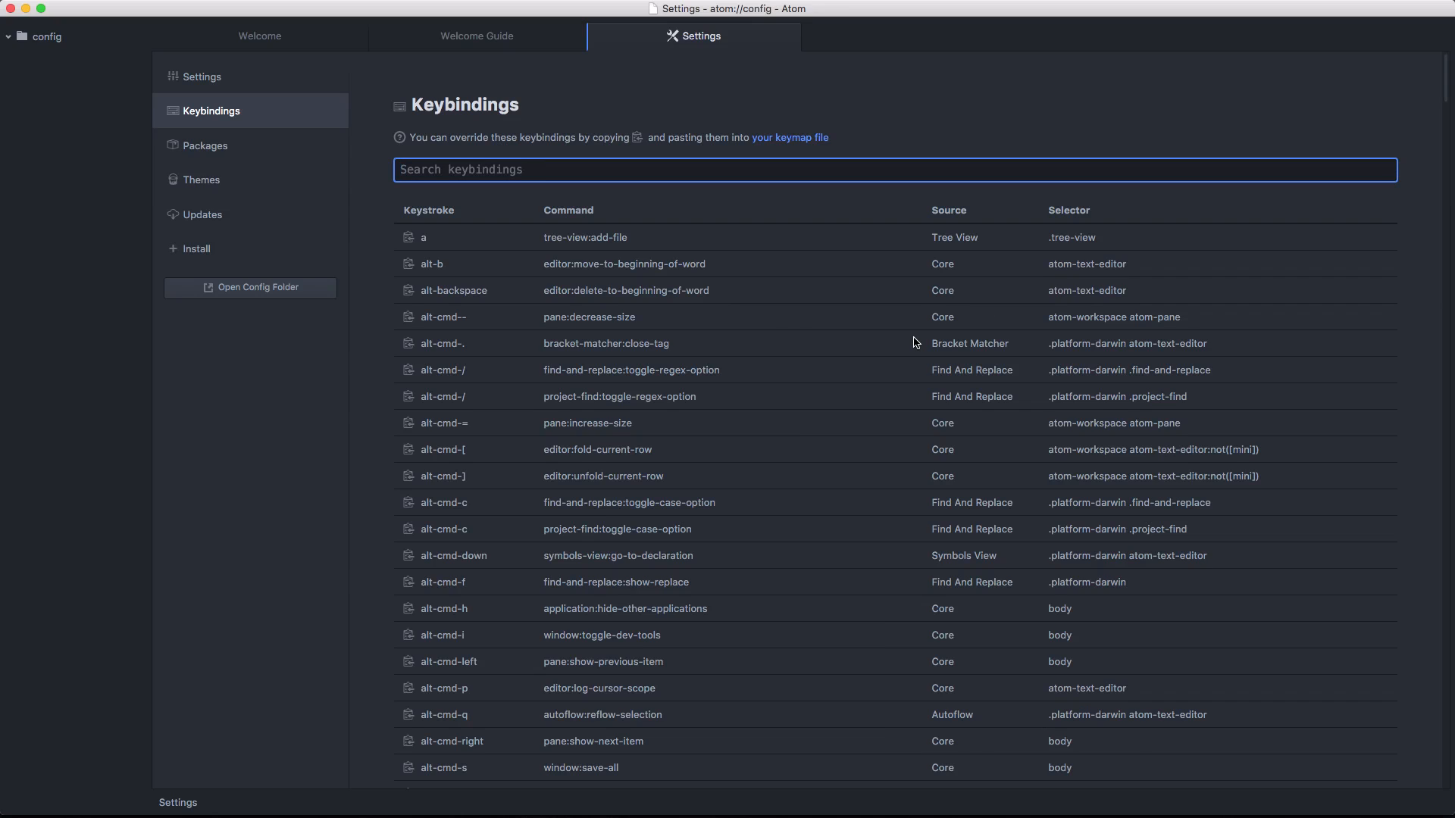
pyautogui.click(557, 169)
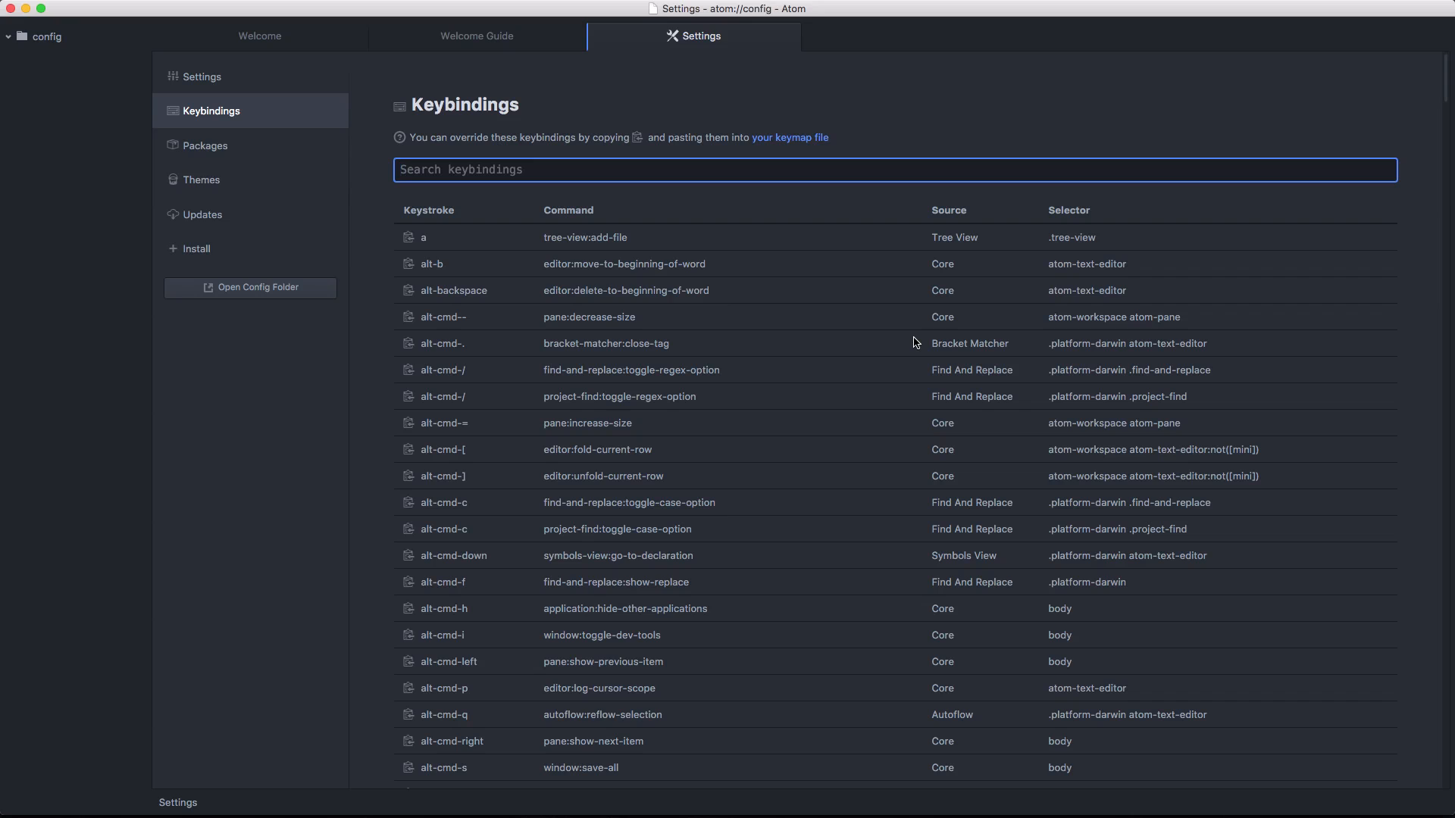
pyautogui.write('pas')
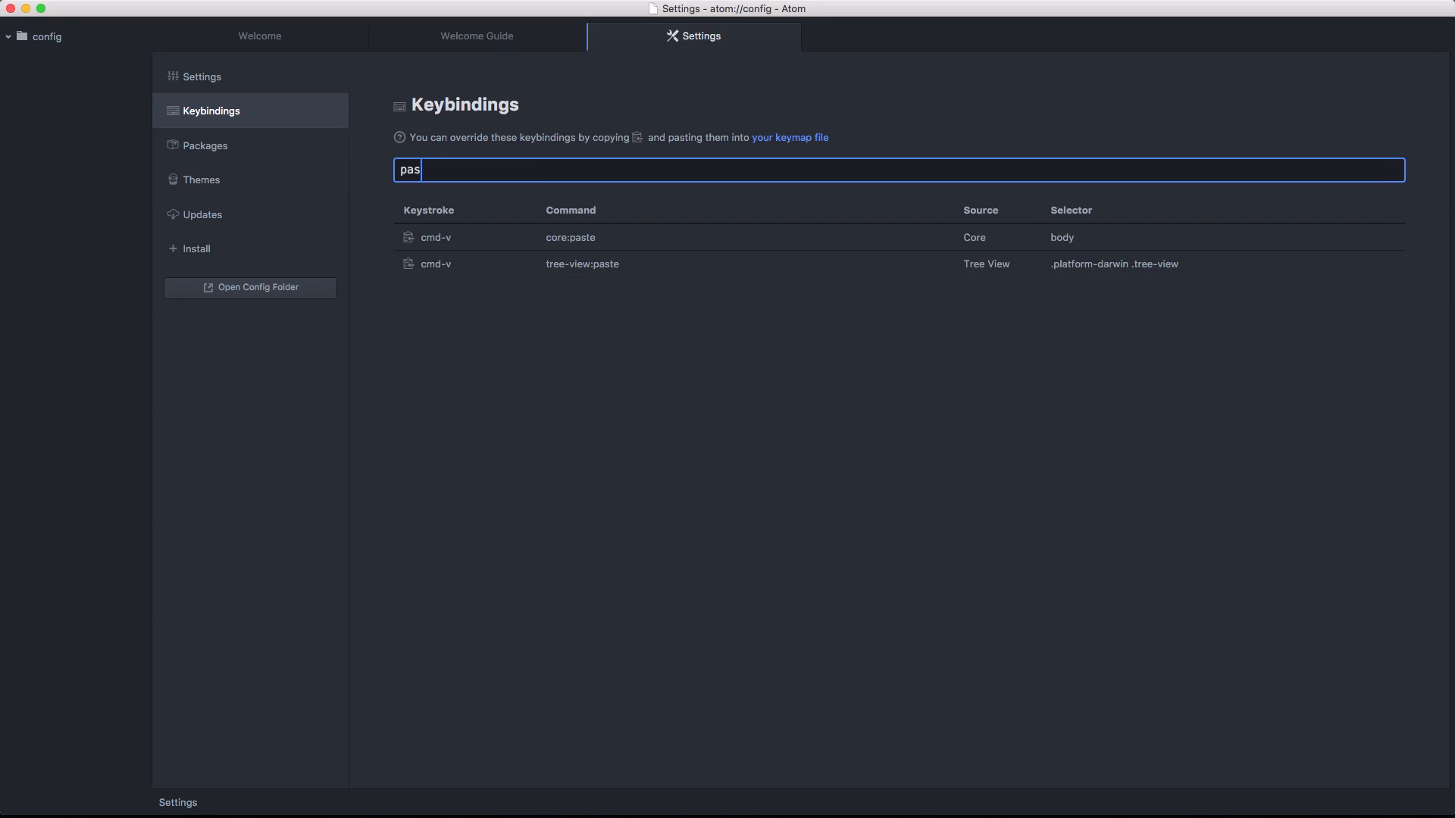
pyautogui.write('te')
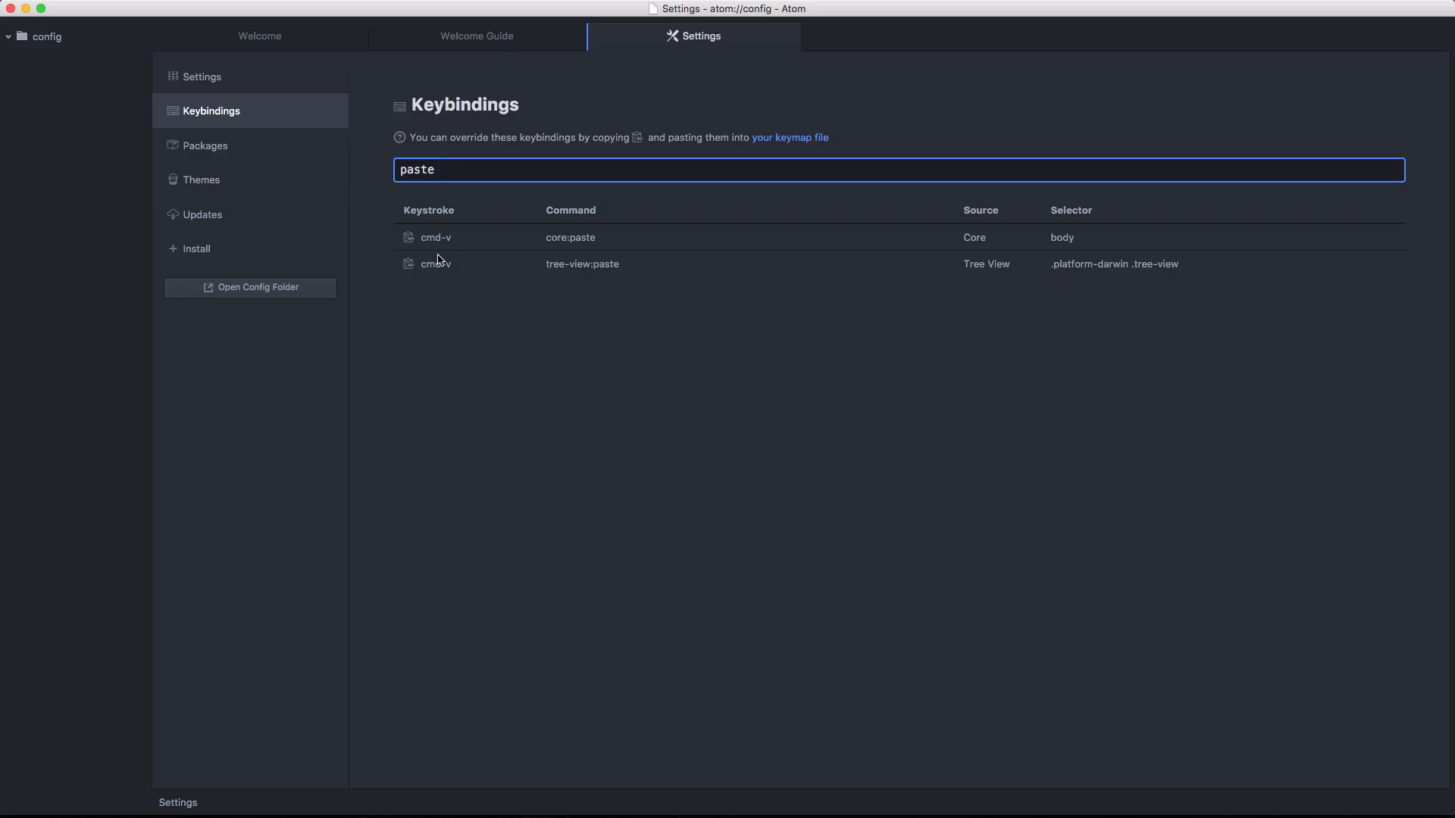
pyautogui.click(206, 145)
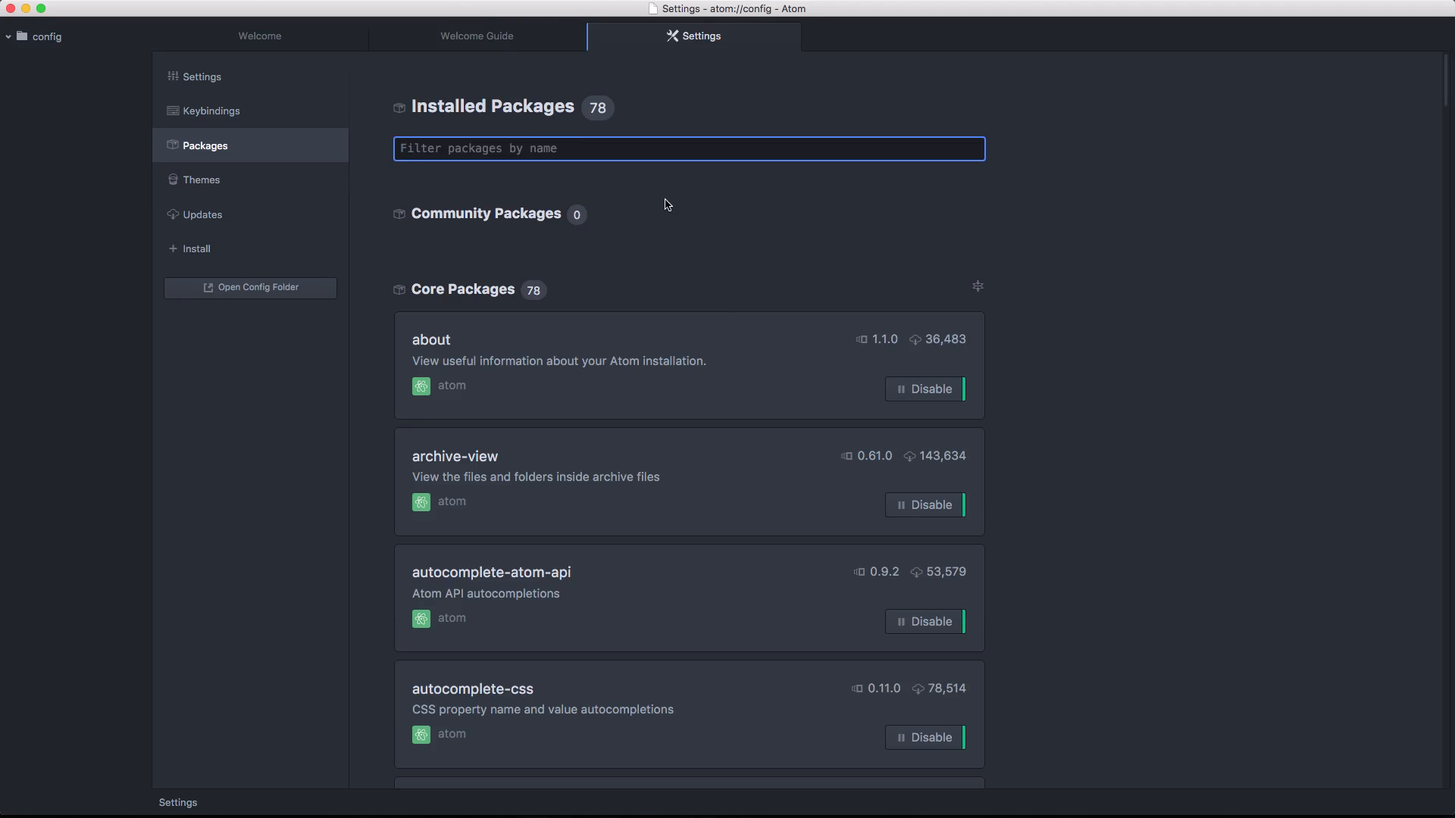
# Browse the Installed Packages list, then show the Themes section with One Dark
pyautogui.click(686, 149)
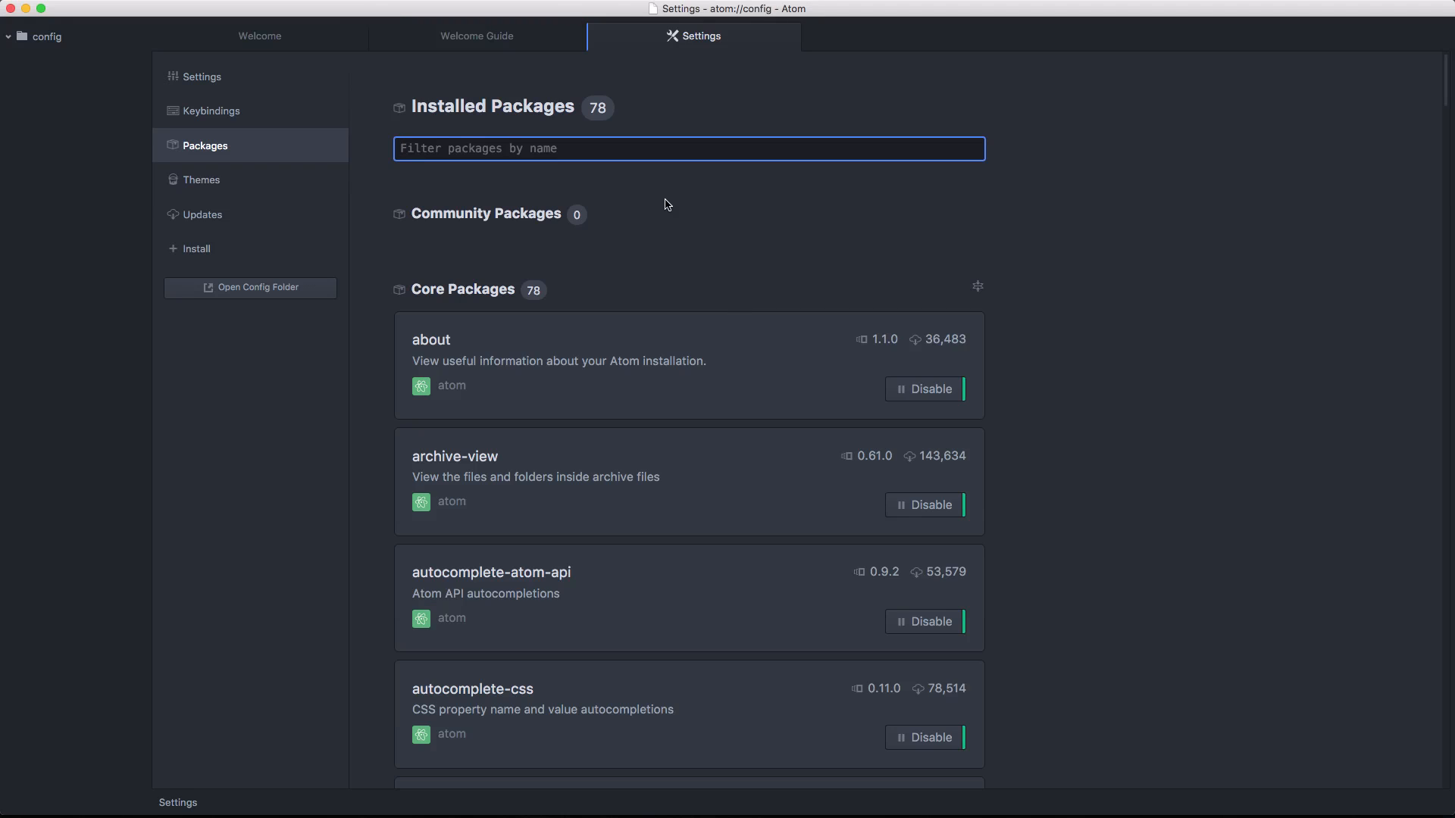
pyautogui.click(689, 148)
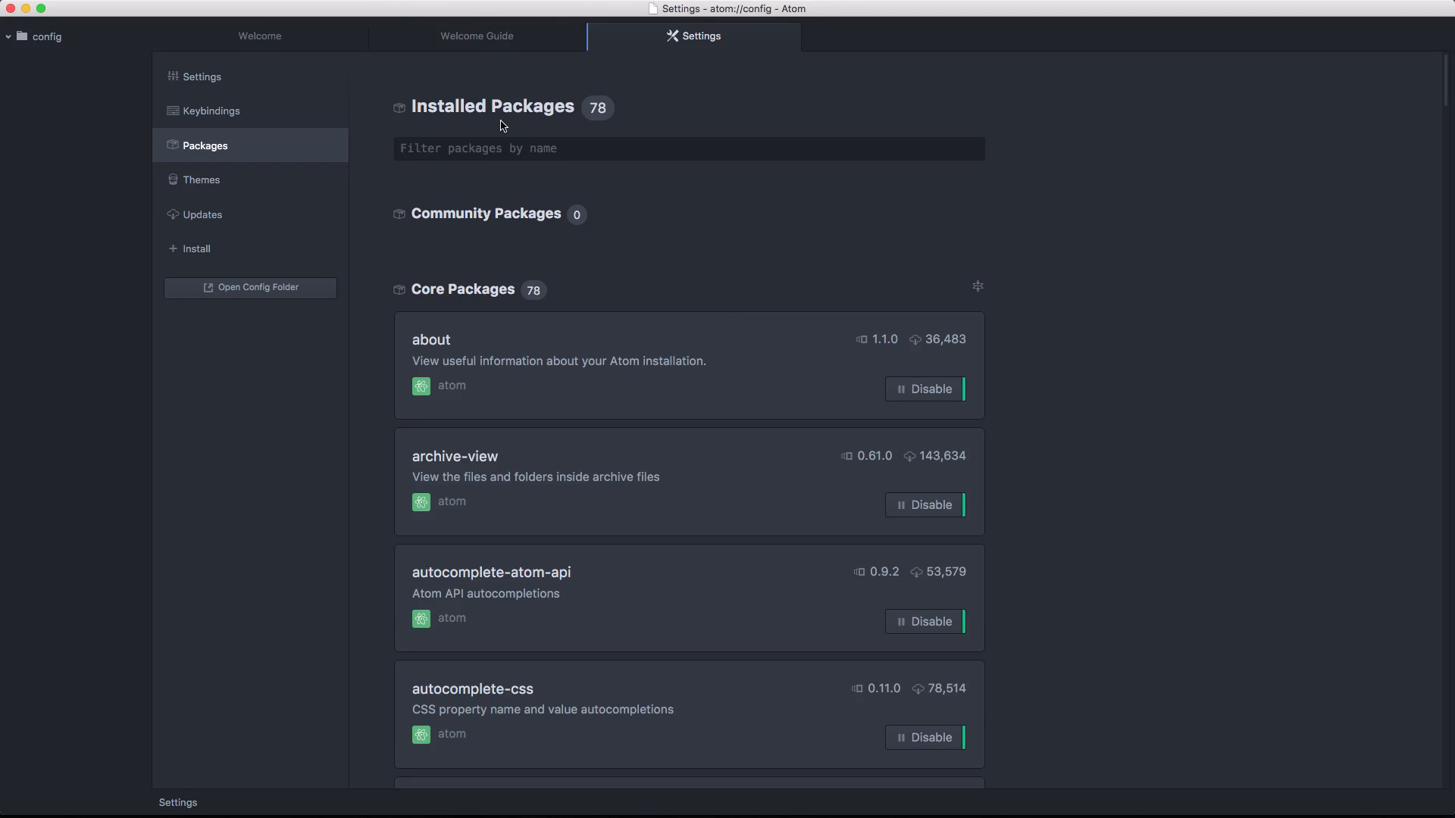
pyautogui.scroll(-3)
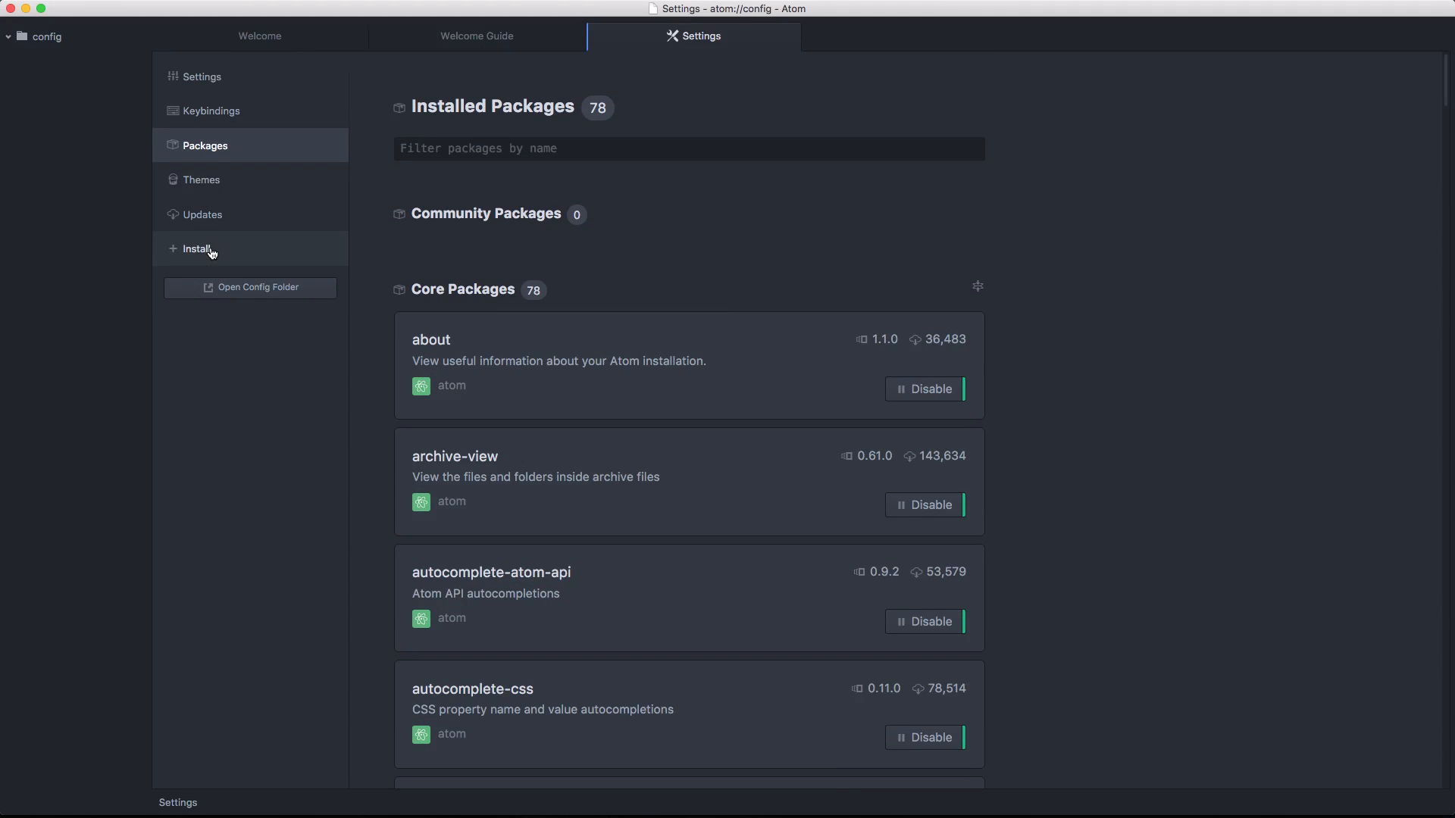
pyautogui.click(201, 181)
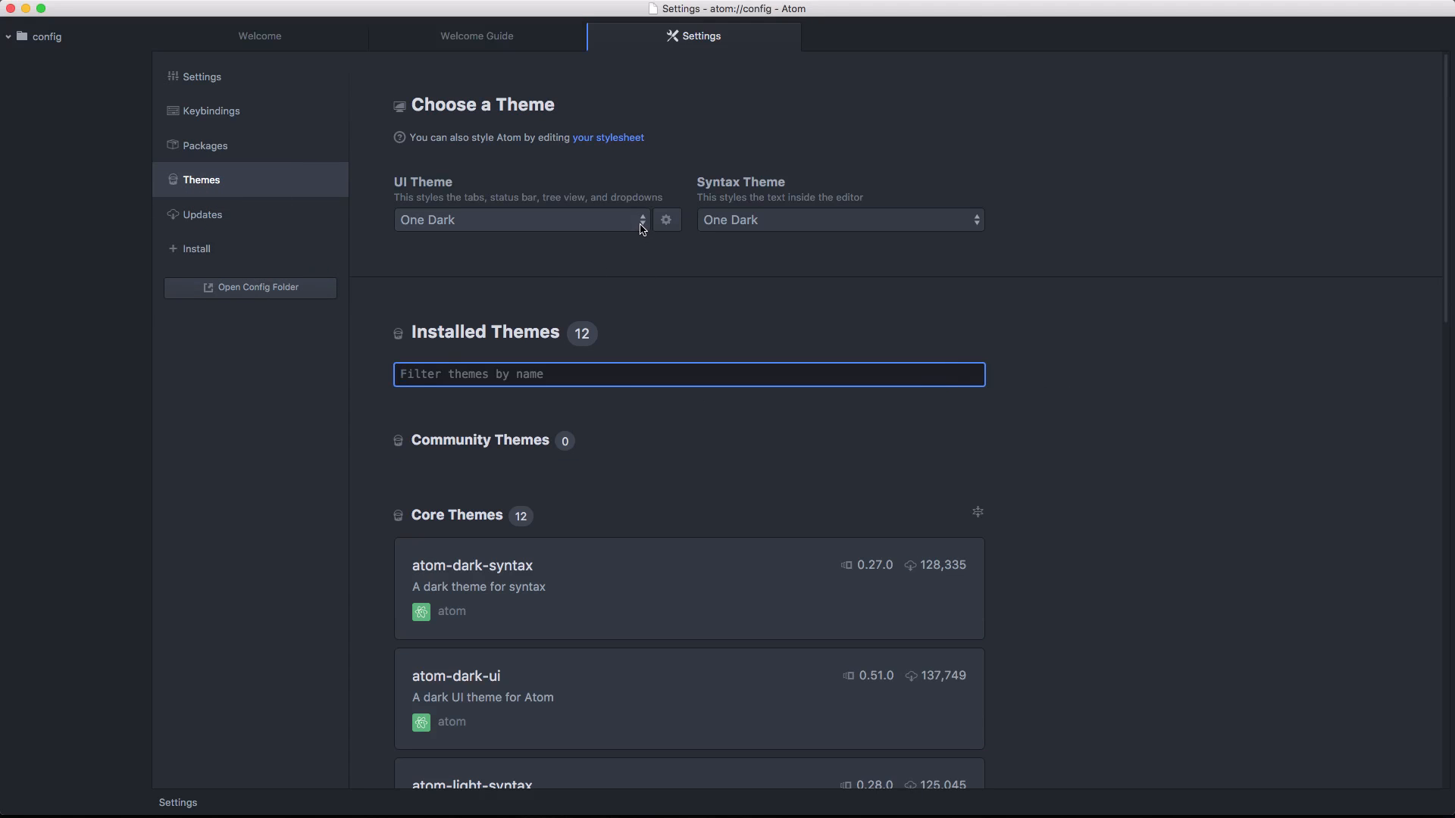
# Review UI Theme options keeping One Dark, then check Updates and the Install page
pyautogui.click(519, 219)
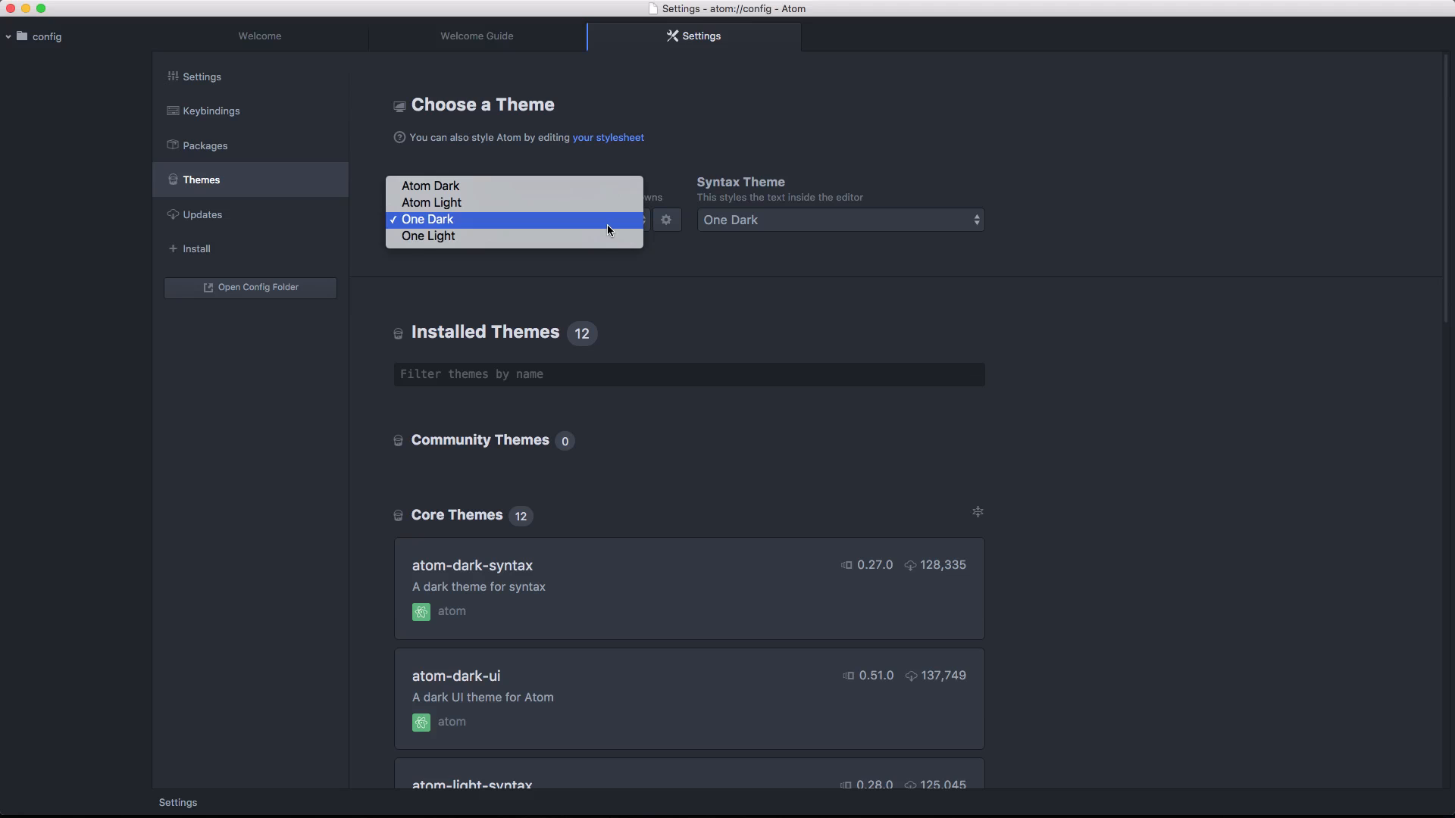
pyautogui.click(689, 374)
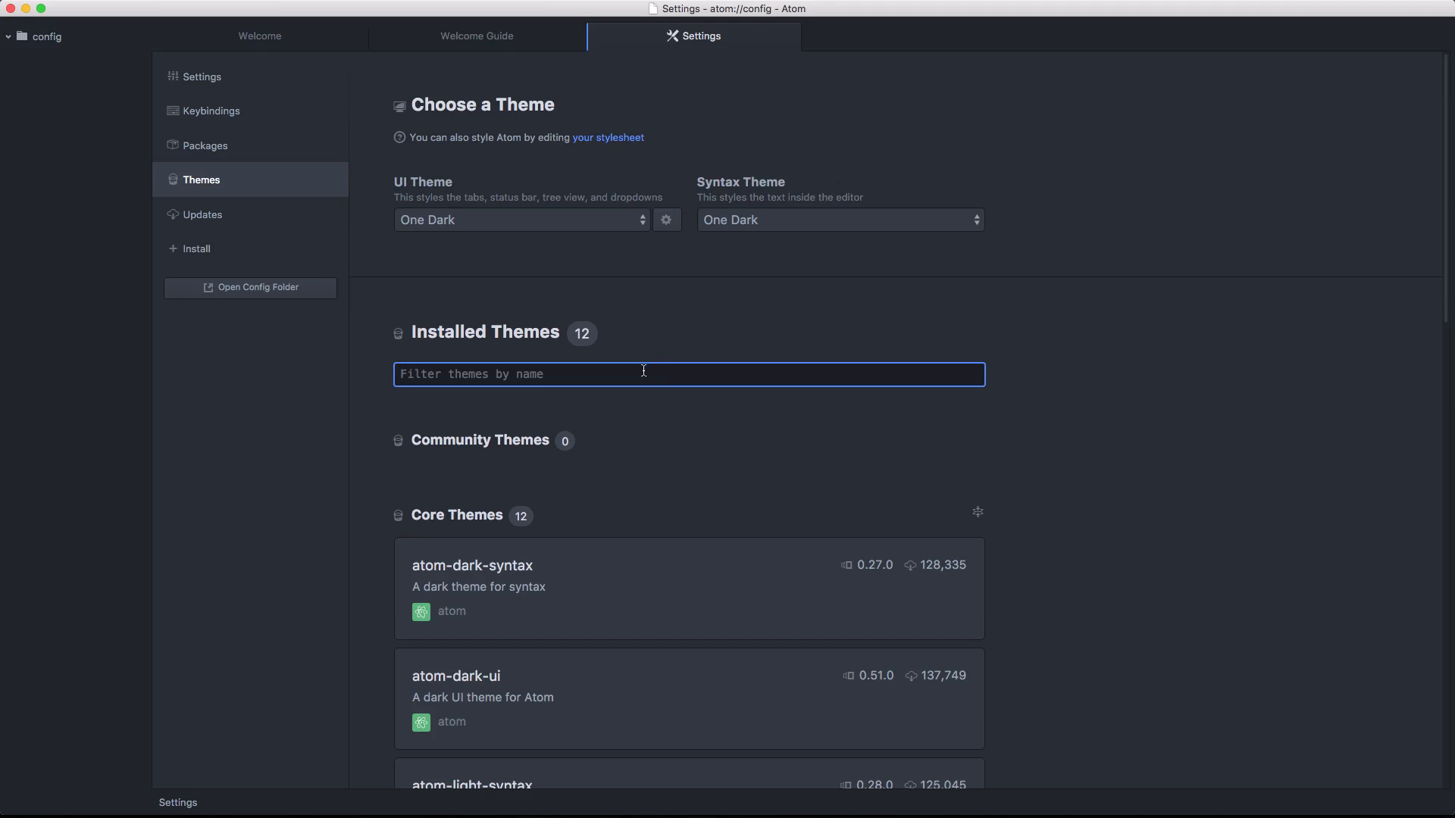
pyautogui.scroll(-3)
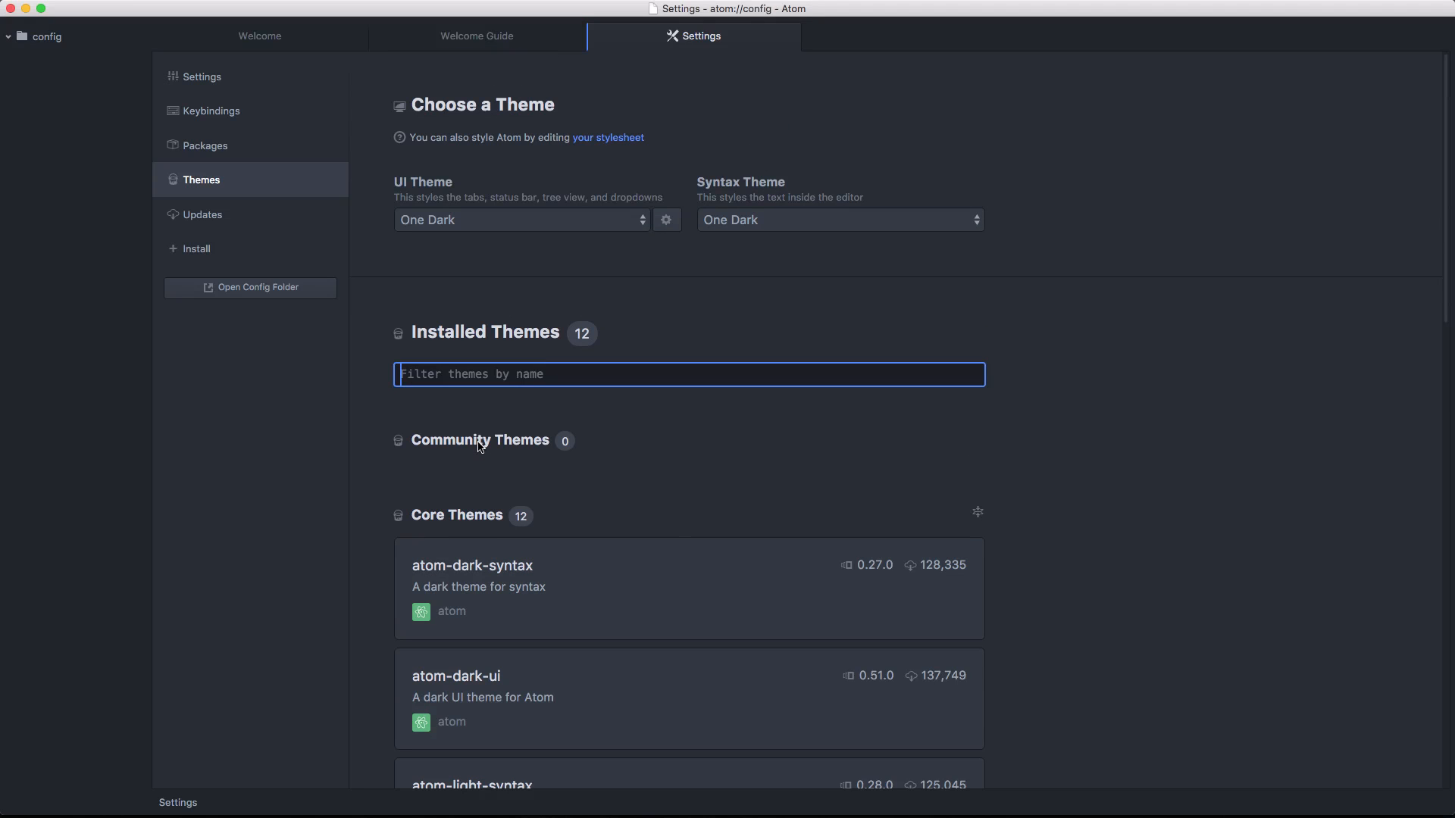
pyautogui.moveTo(187, 231)
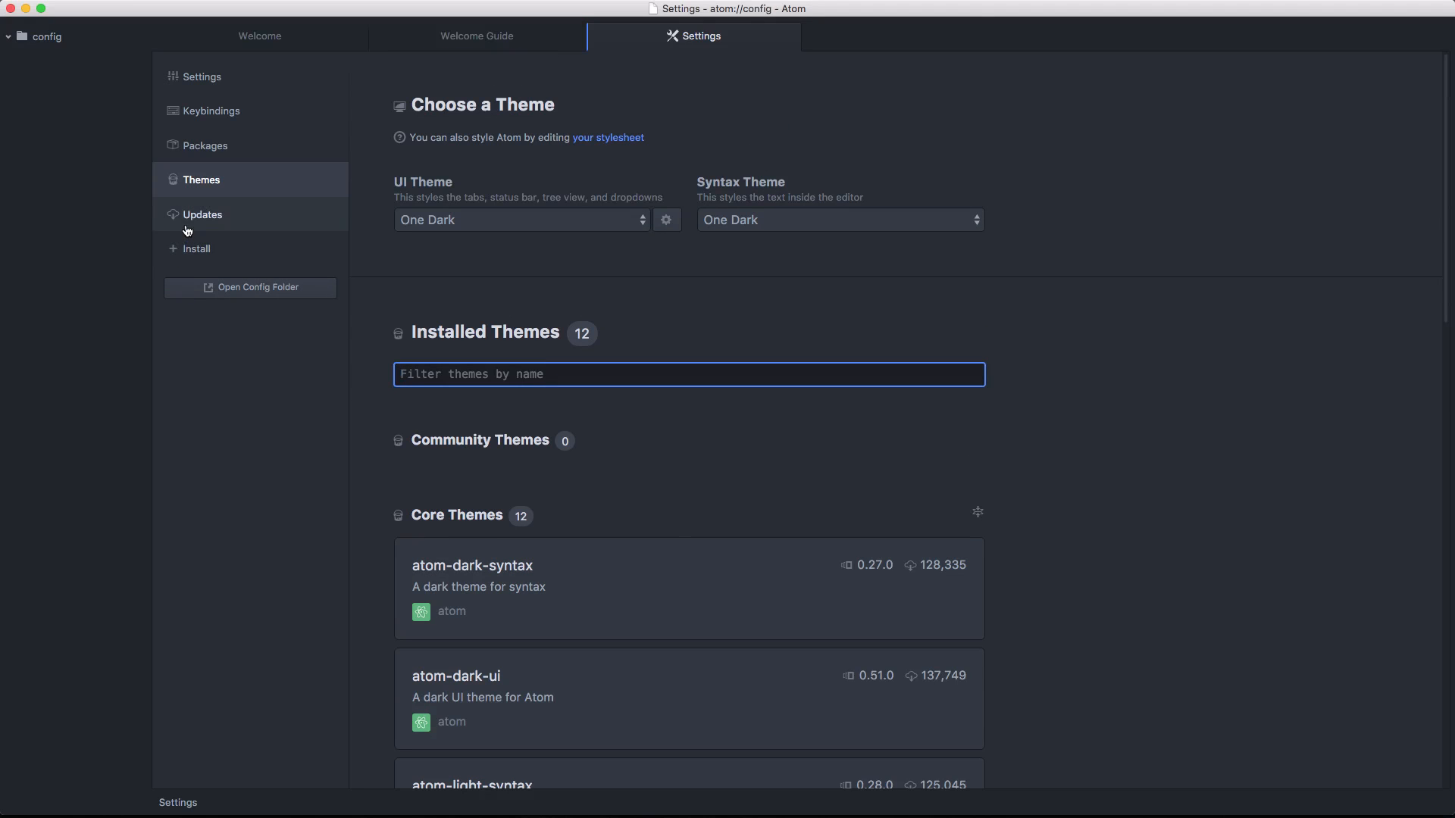
pyautogui.click(202, 215)
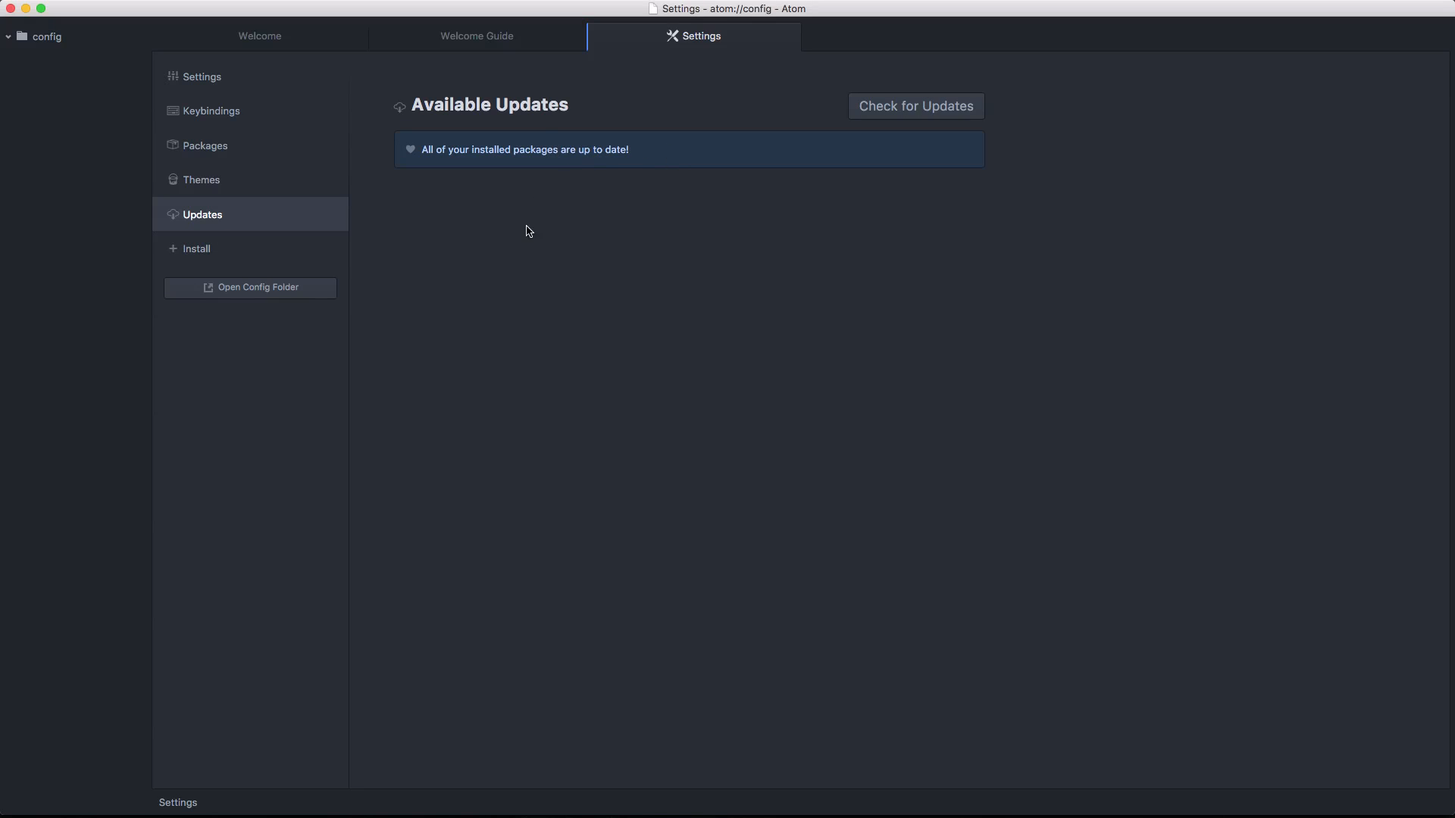
pyautogui.click(197, 248)
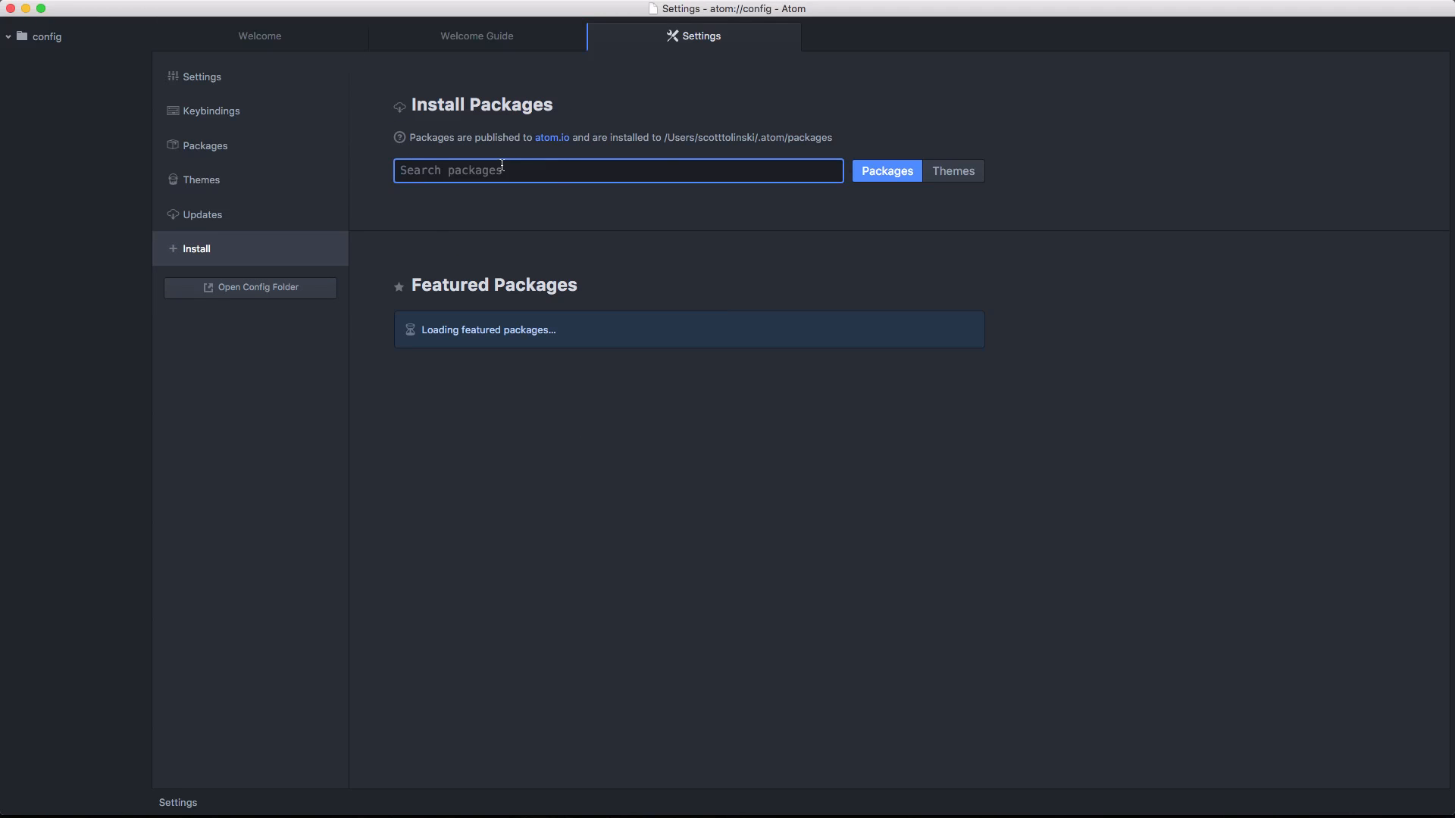
# Search themes for 'Material' and scroll through the matching results
pyautogui.write('M')
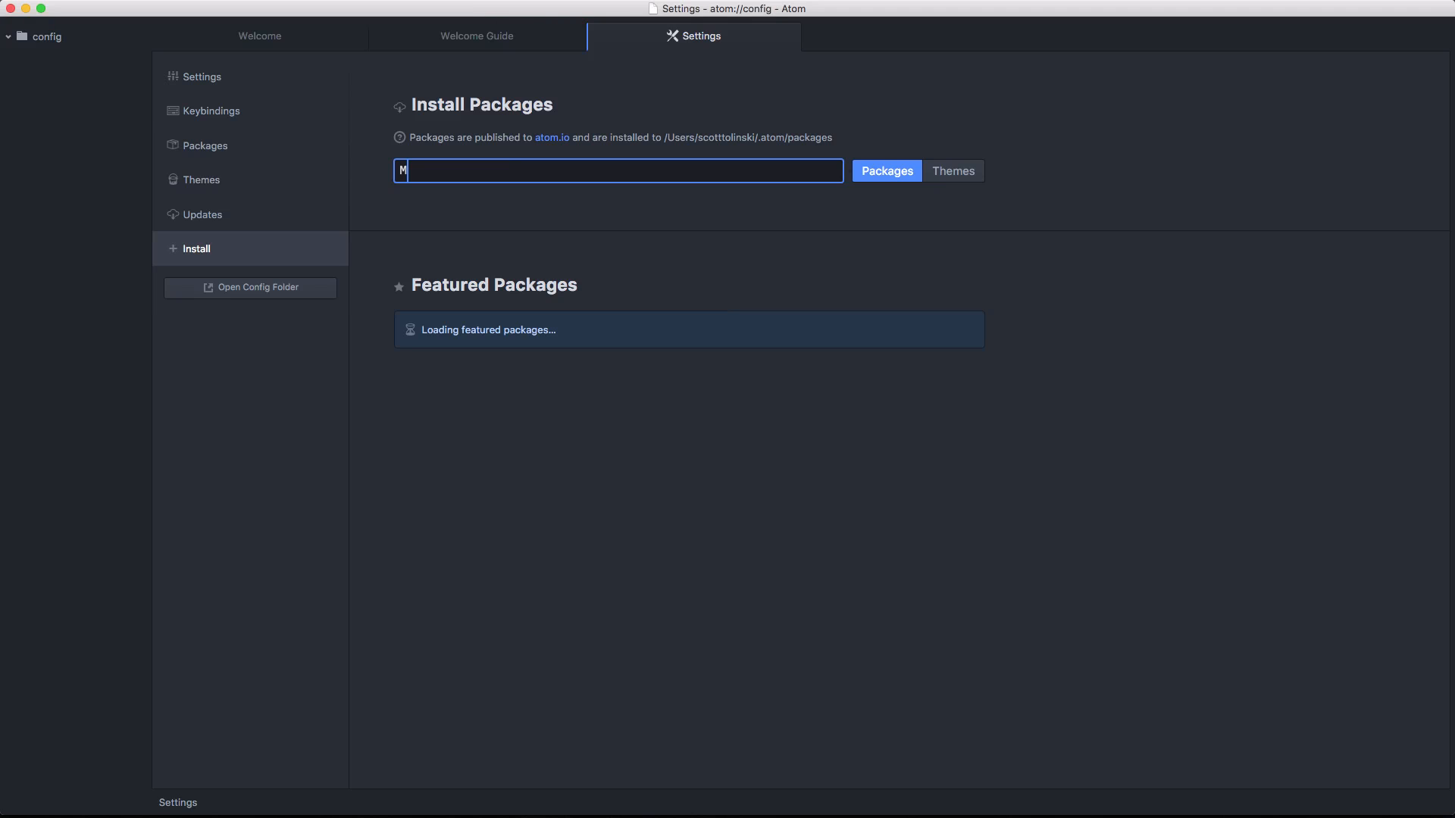
pyautogui.write('aterial')
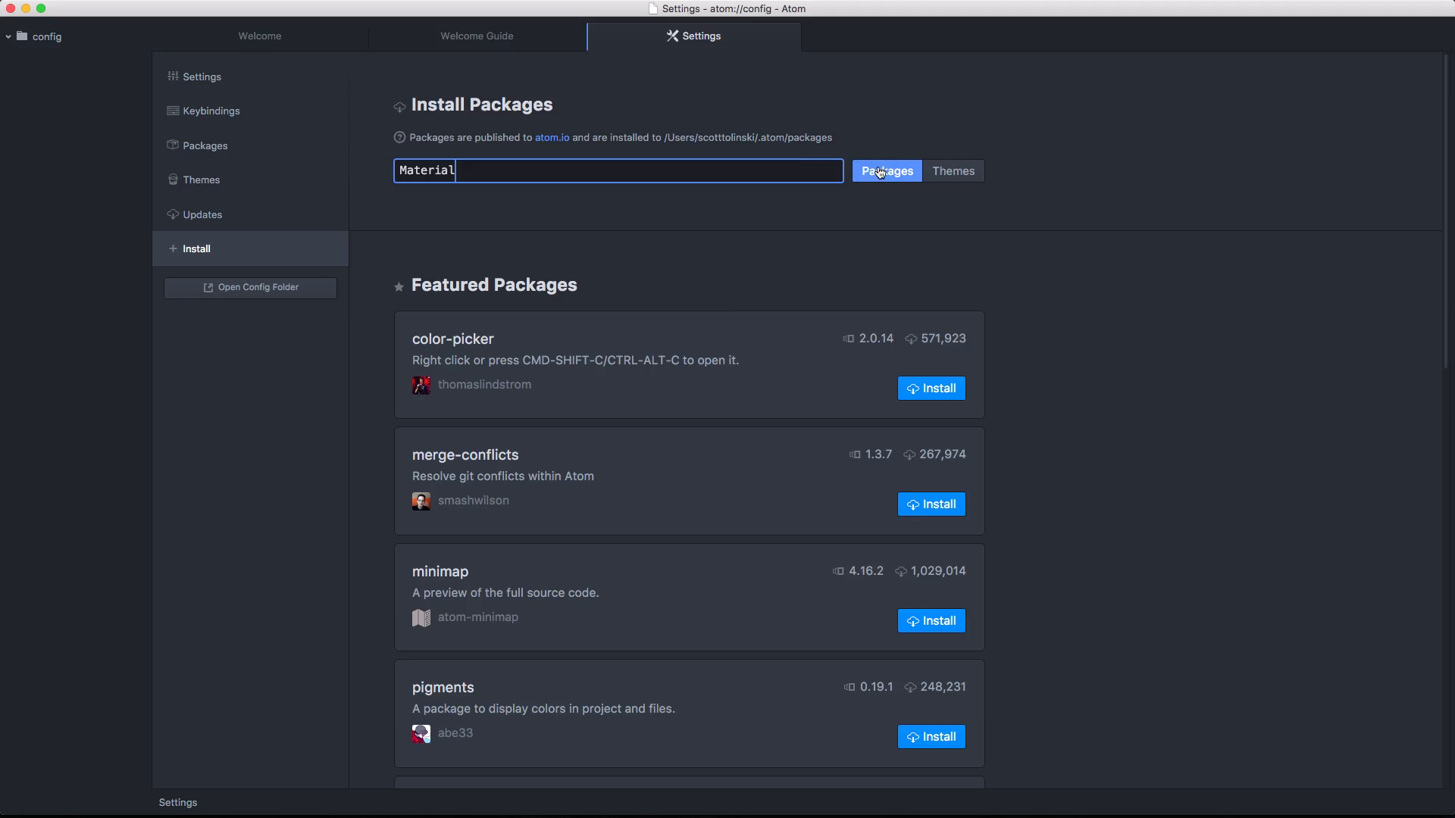
pyautogui.click(951, 171)
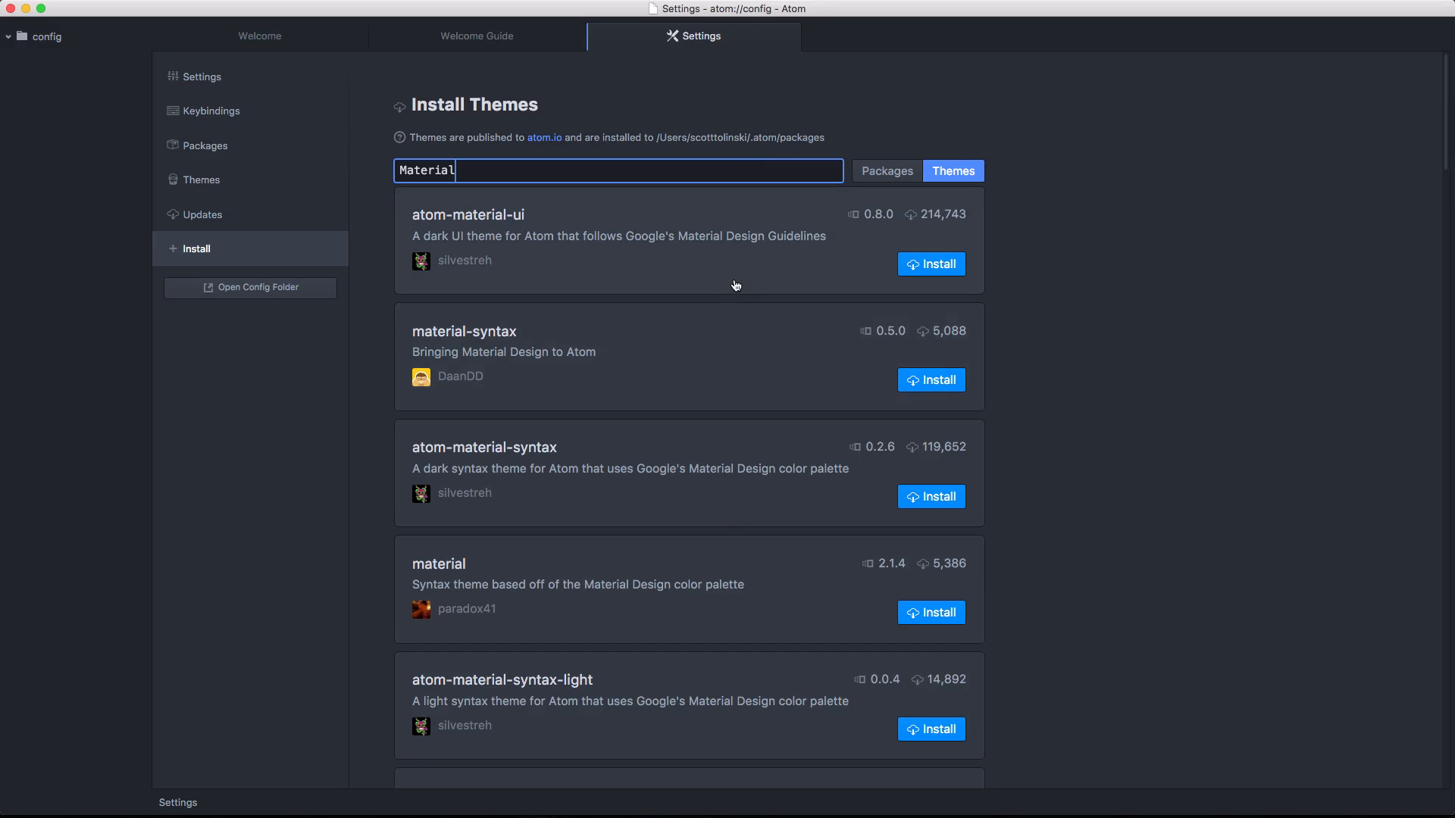
pyautogui.scroll(-3)
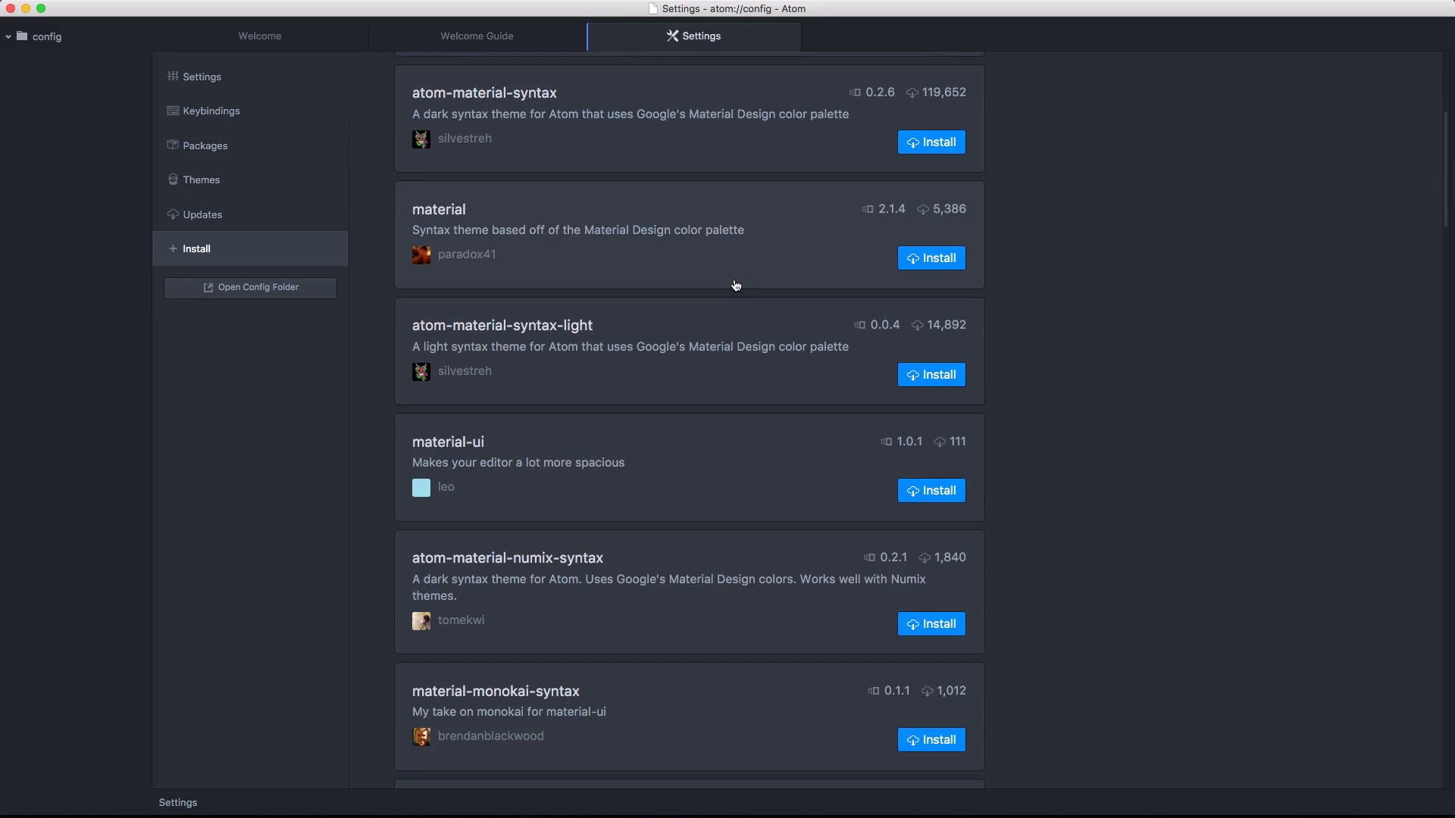
pyautogui.scroll(3)
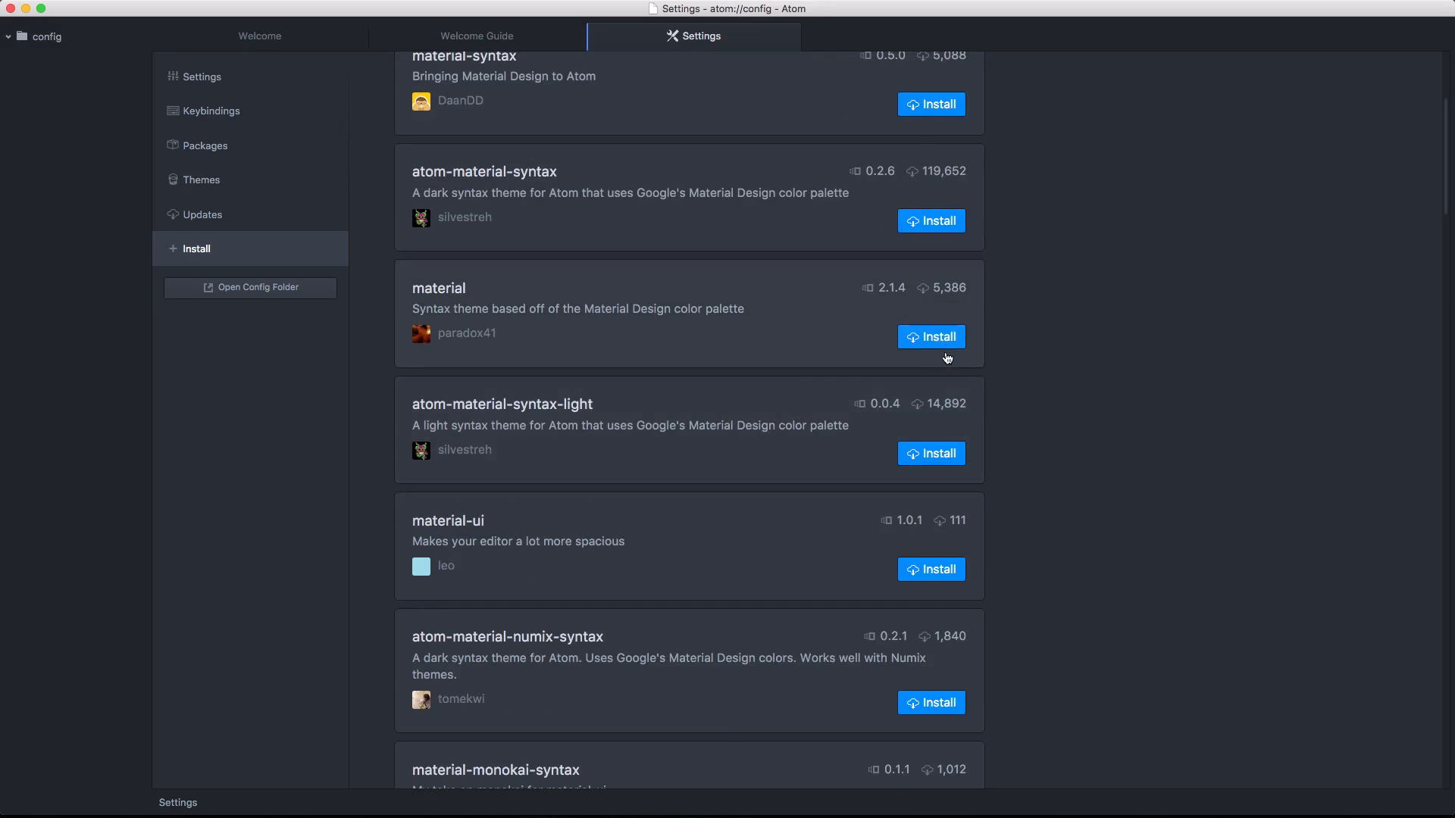
pyautogui.click(952, 170)
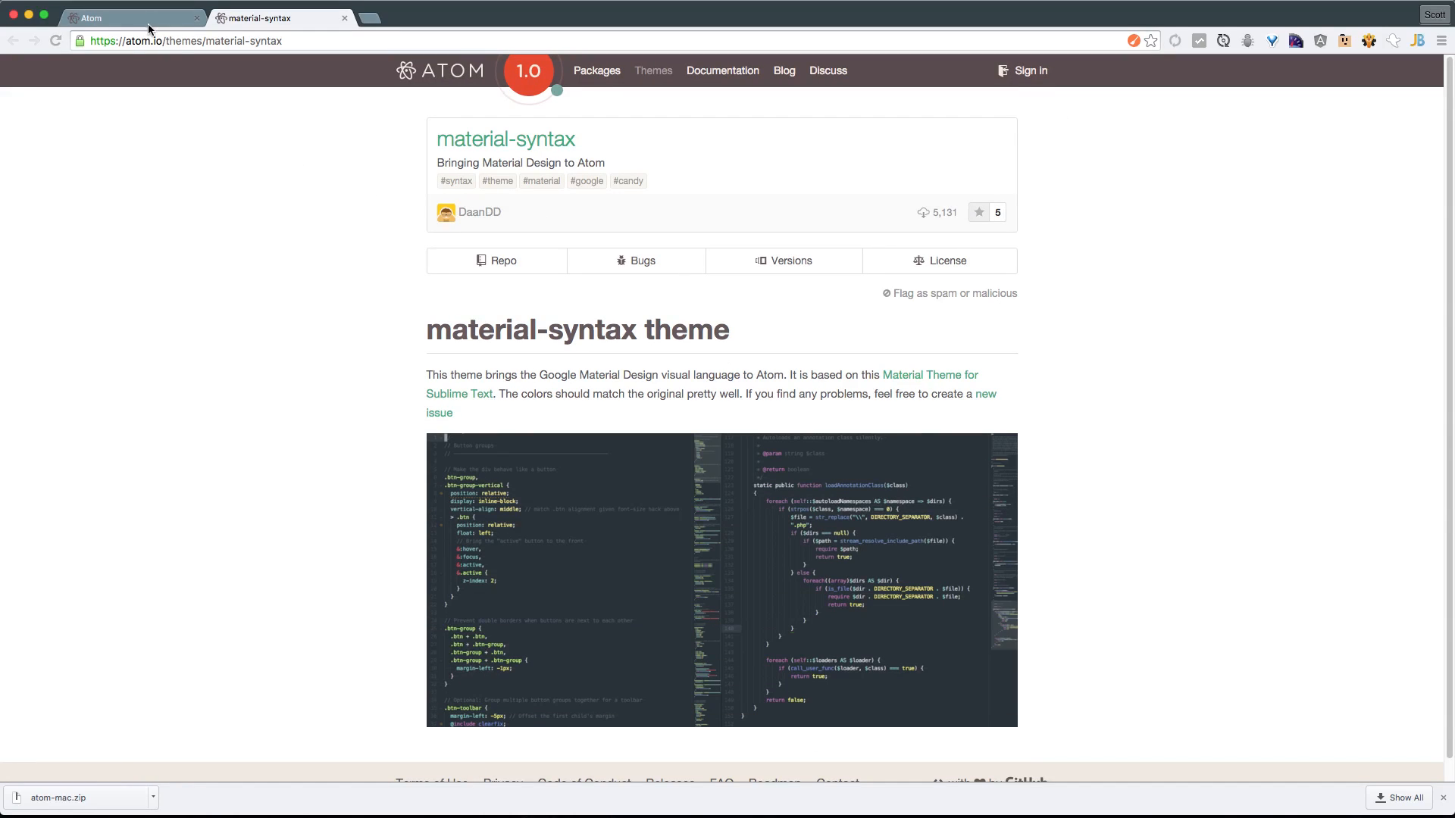
pyautogui.moveTo(761, 330)
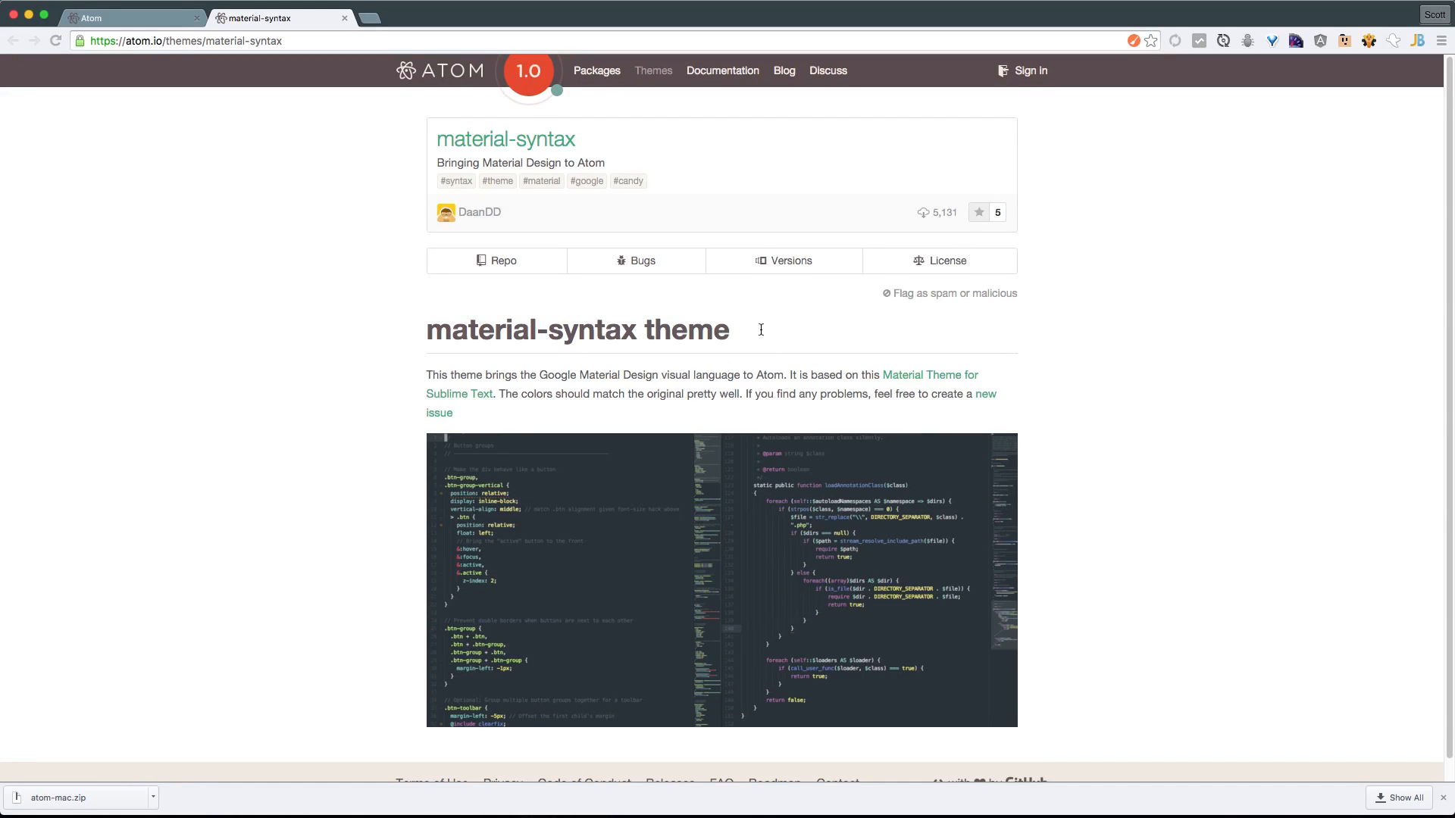
# Scroll the material-syntax atom.io page to read its description and preview
pyautogui.scroll(-3)
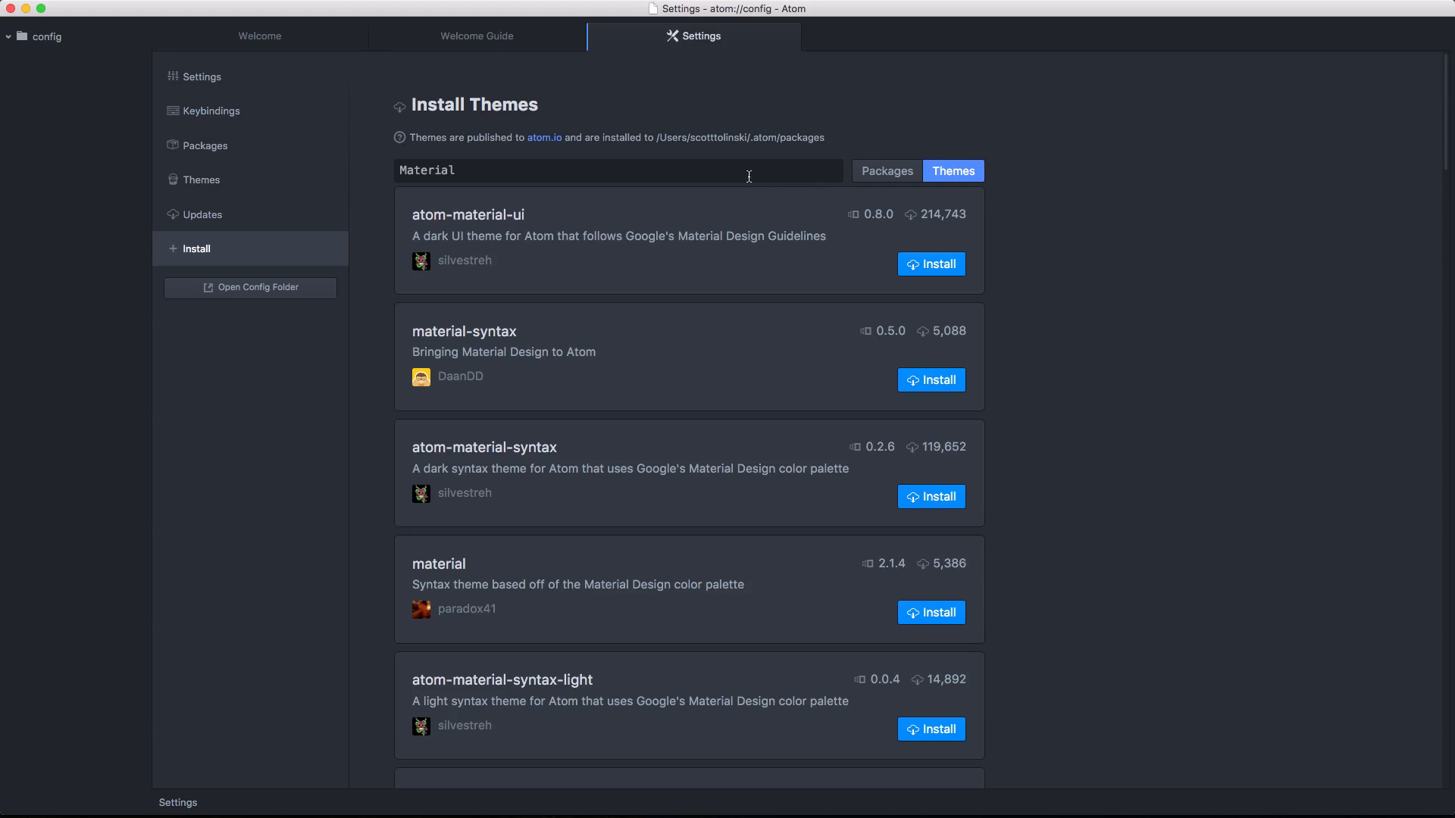
pyautogui.moveTo(285, 221)
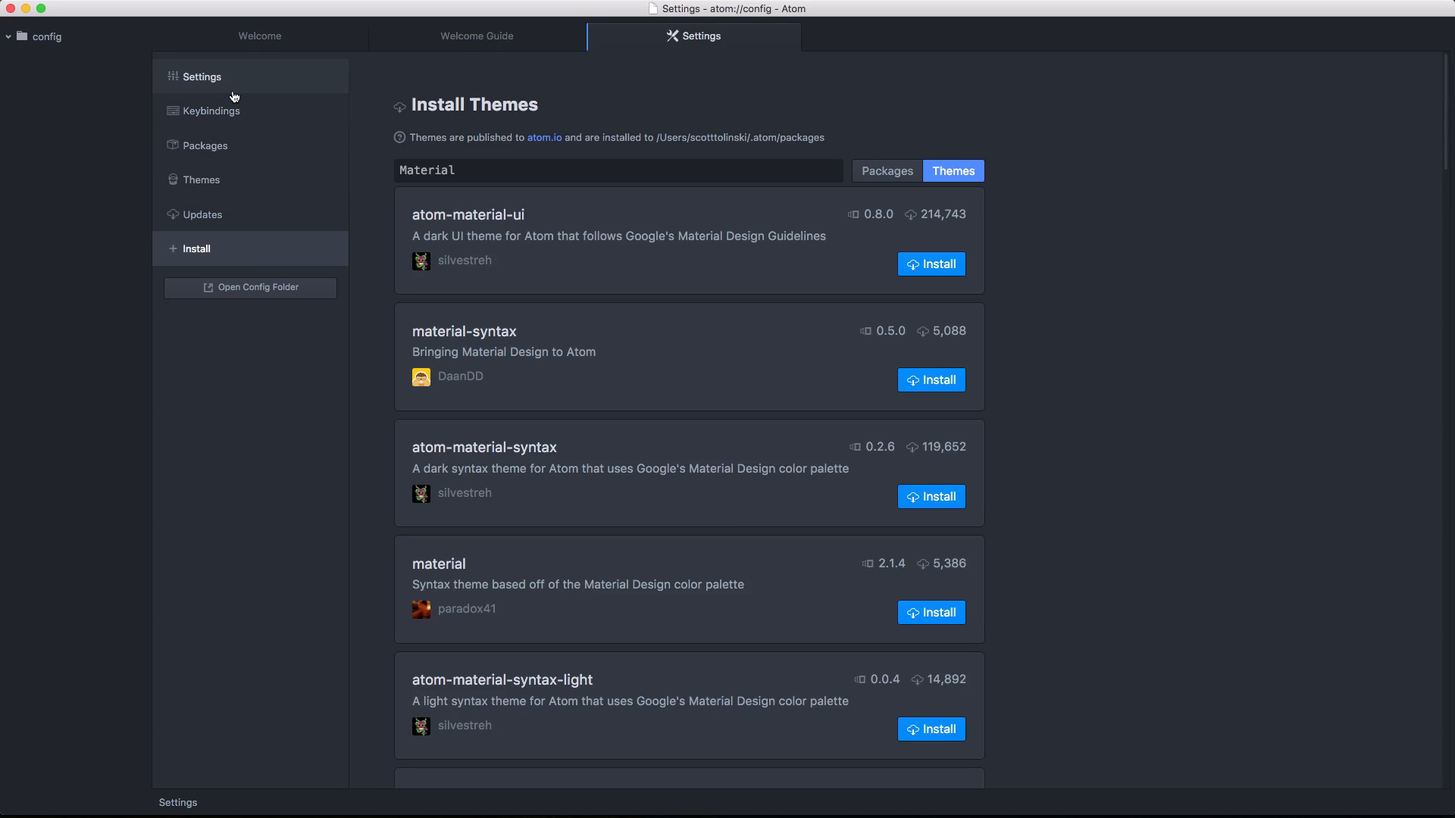
pyautogui.moveTo(370, 85)
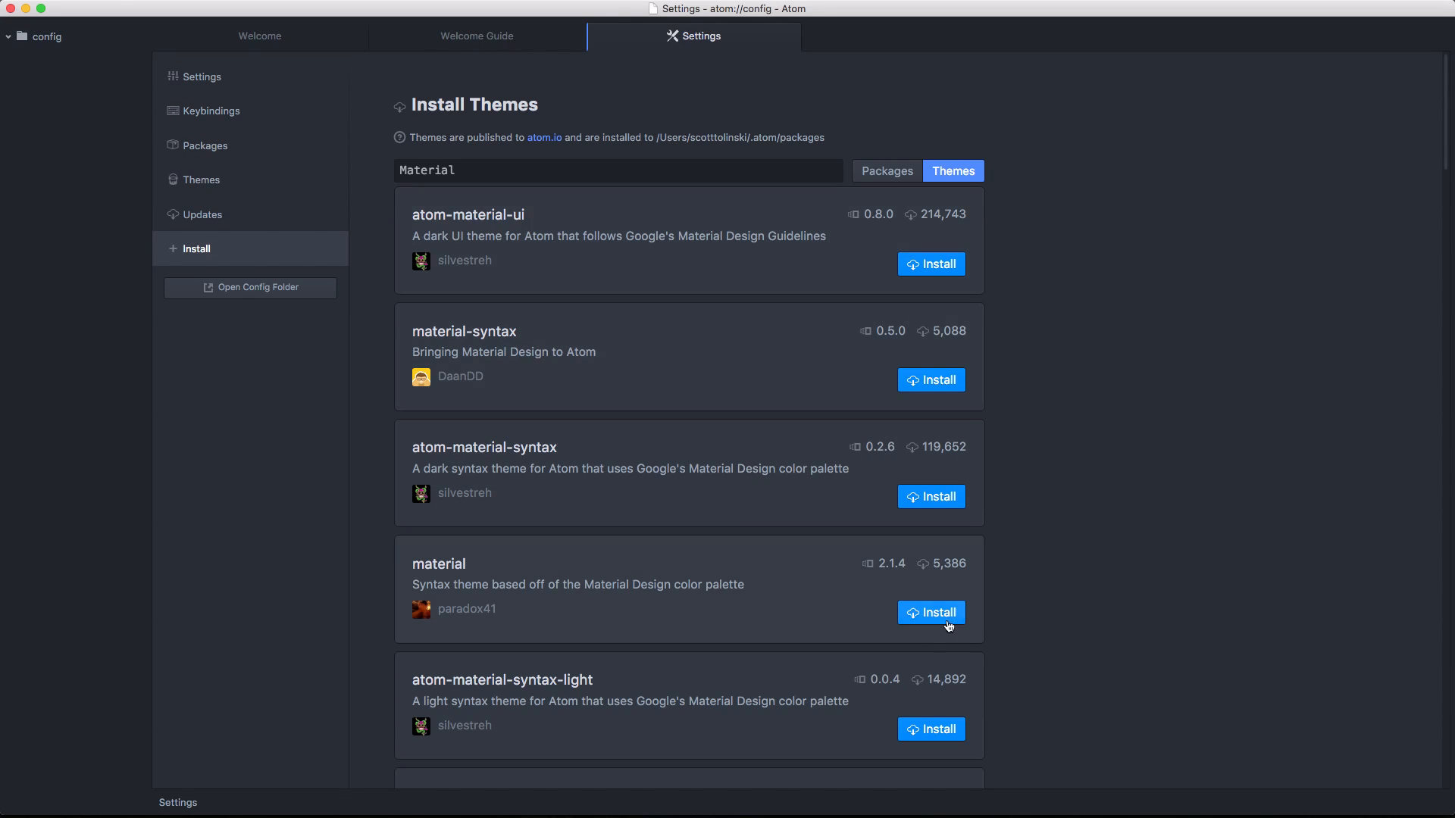
# Switch to the Welcome tab with its help links
pyautogui.click(260, 36)
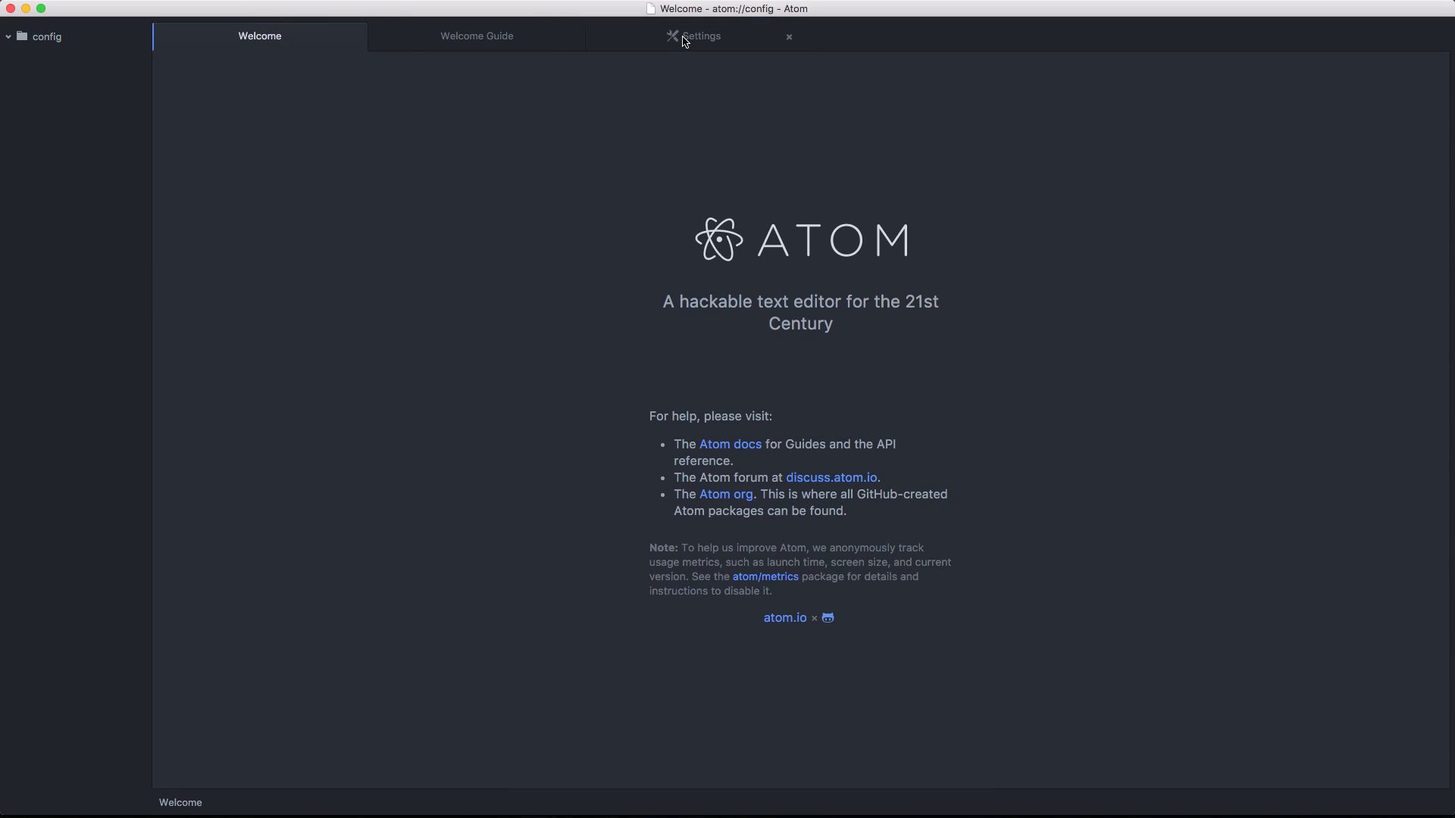
# Switch to the Welcome Guide tab listing the Get to know Atom topics
pyautogui.click(476, 36)
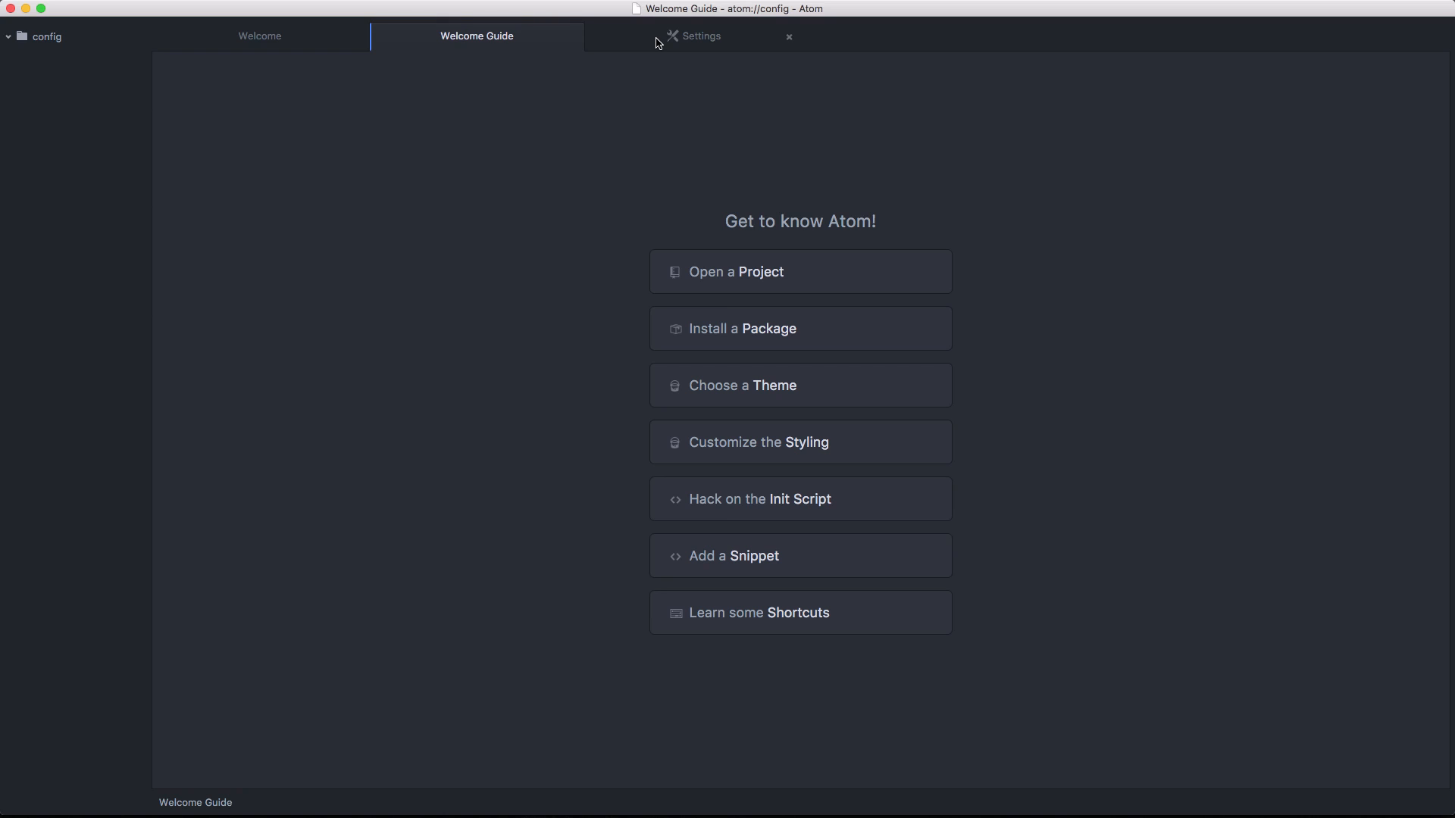
# Change the editor Tab Length from 2 to 4, then open the Tab Type choices
pyautogui.click(701, 36)
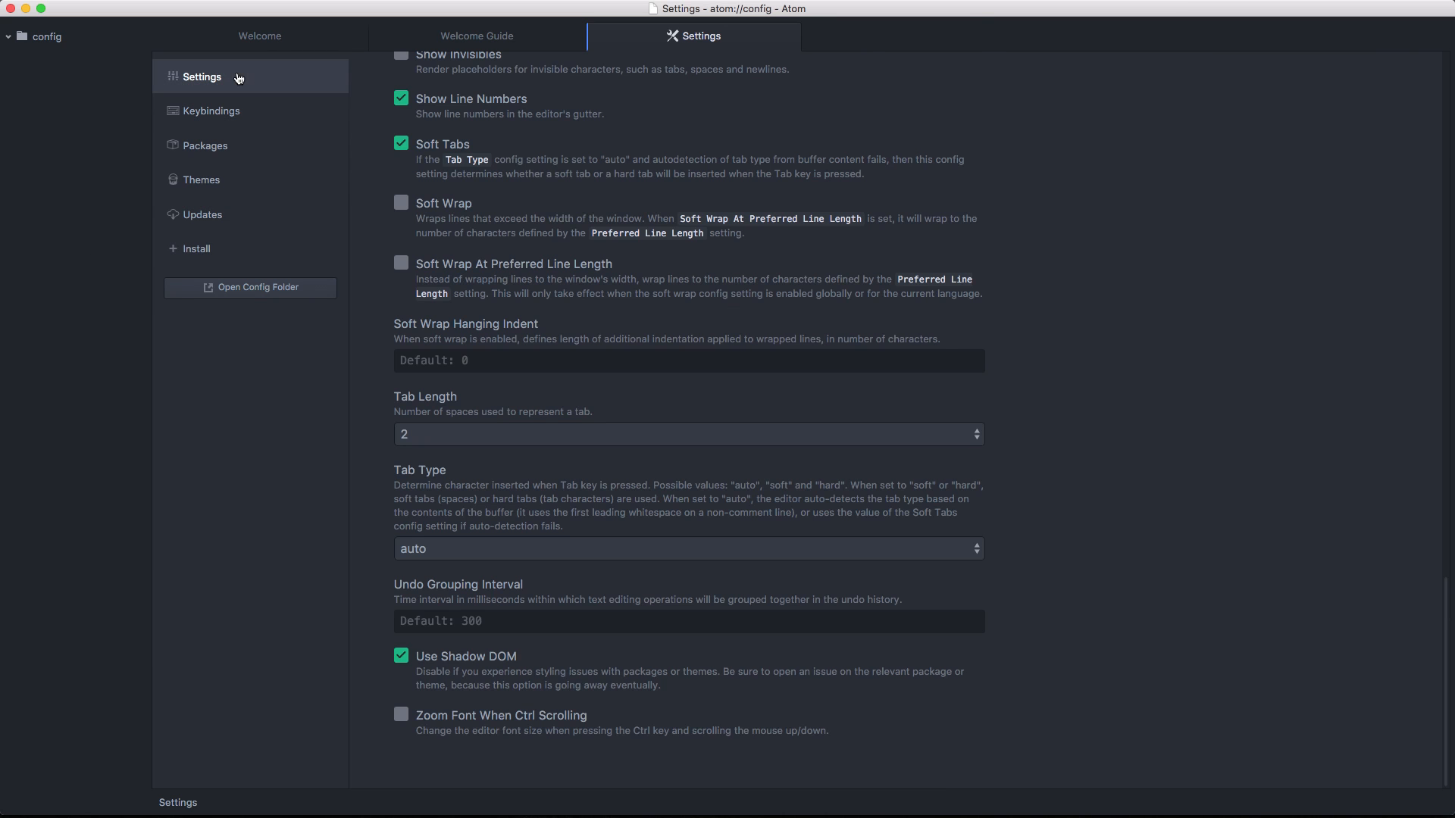
pyautogui.moveTo(576, 244)
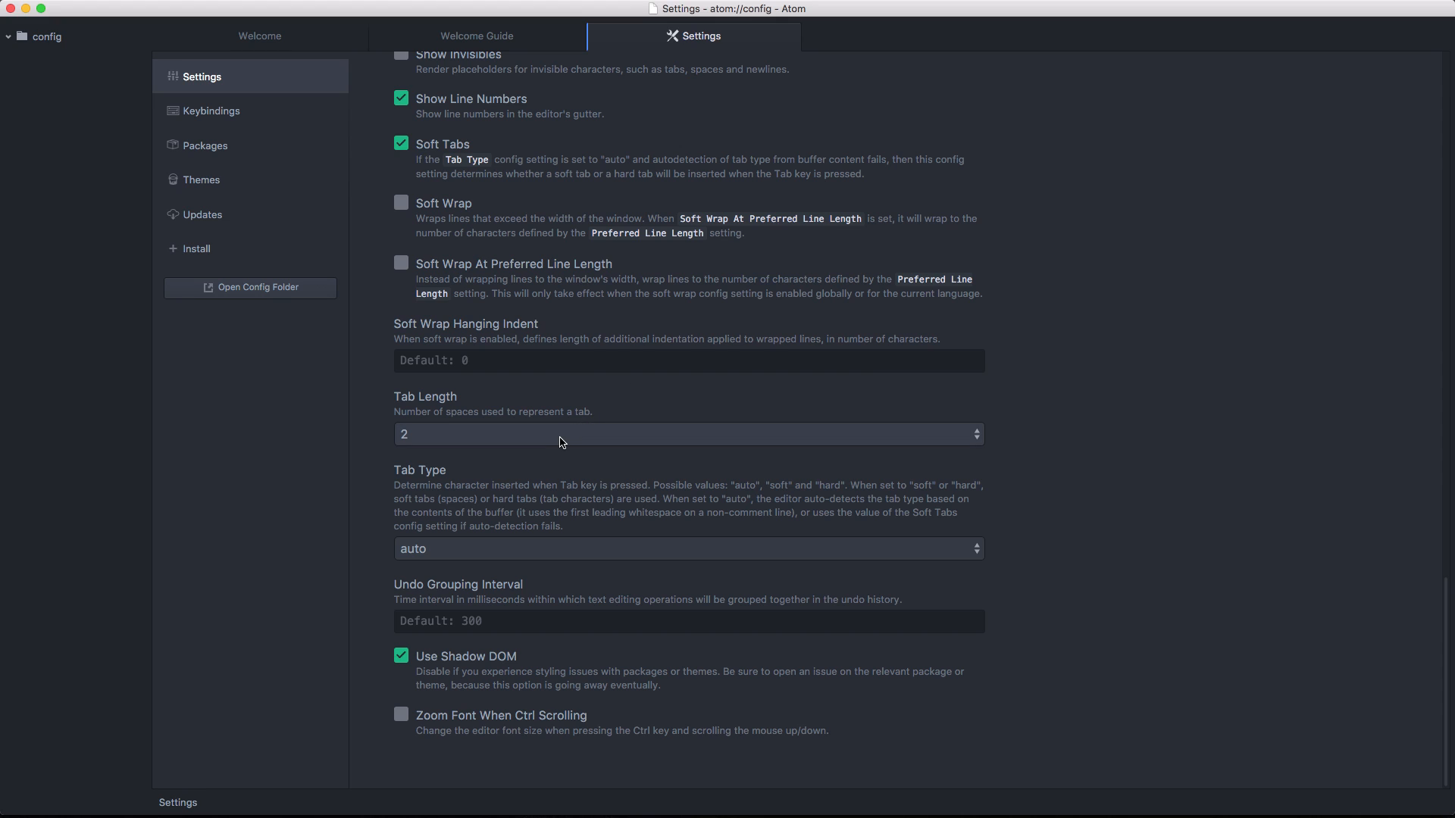
pyautogui.click(686, 434)
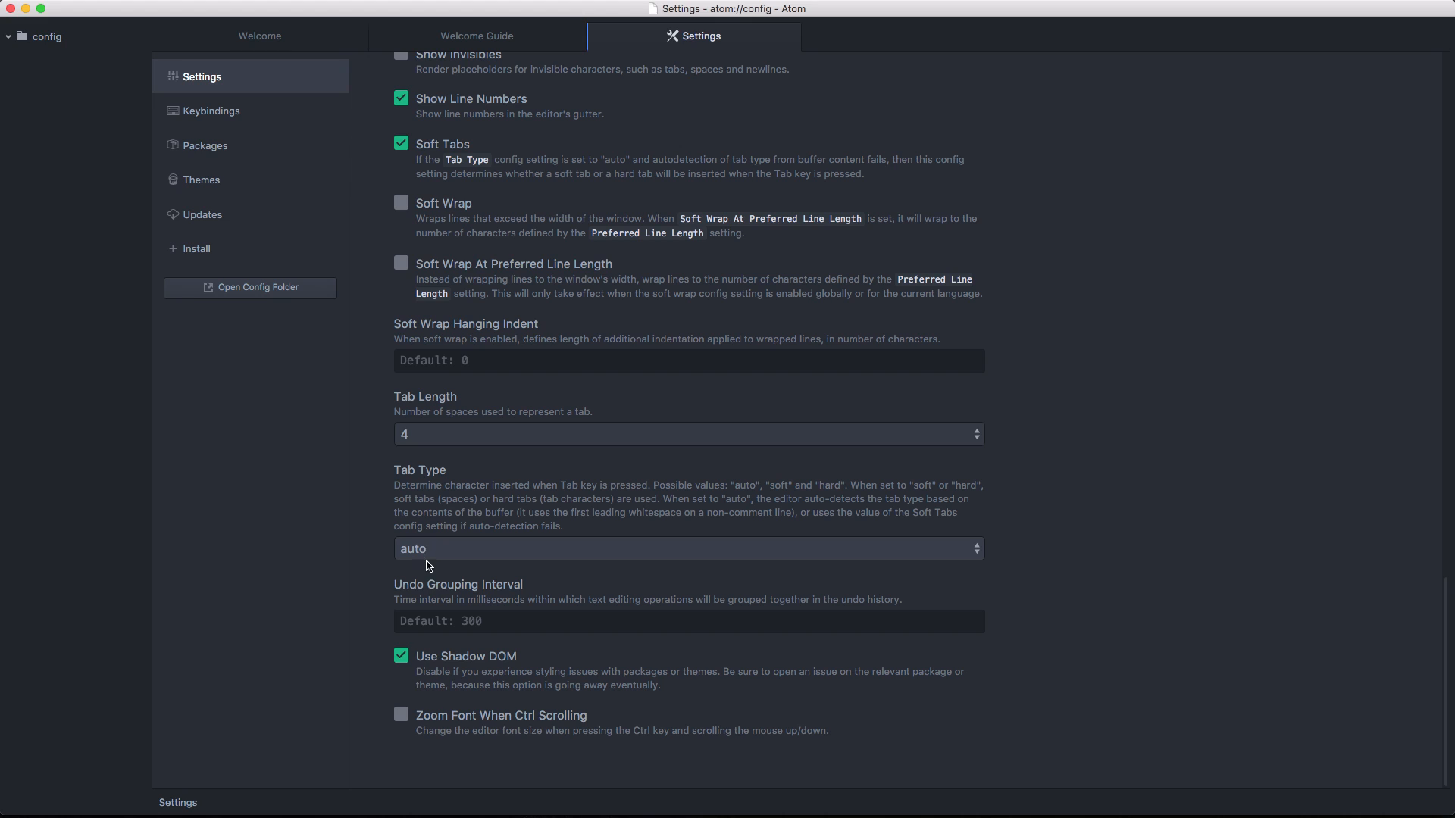
pyautogui.click(686, 548)
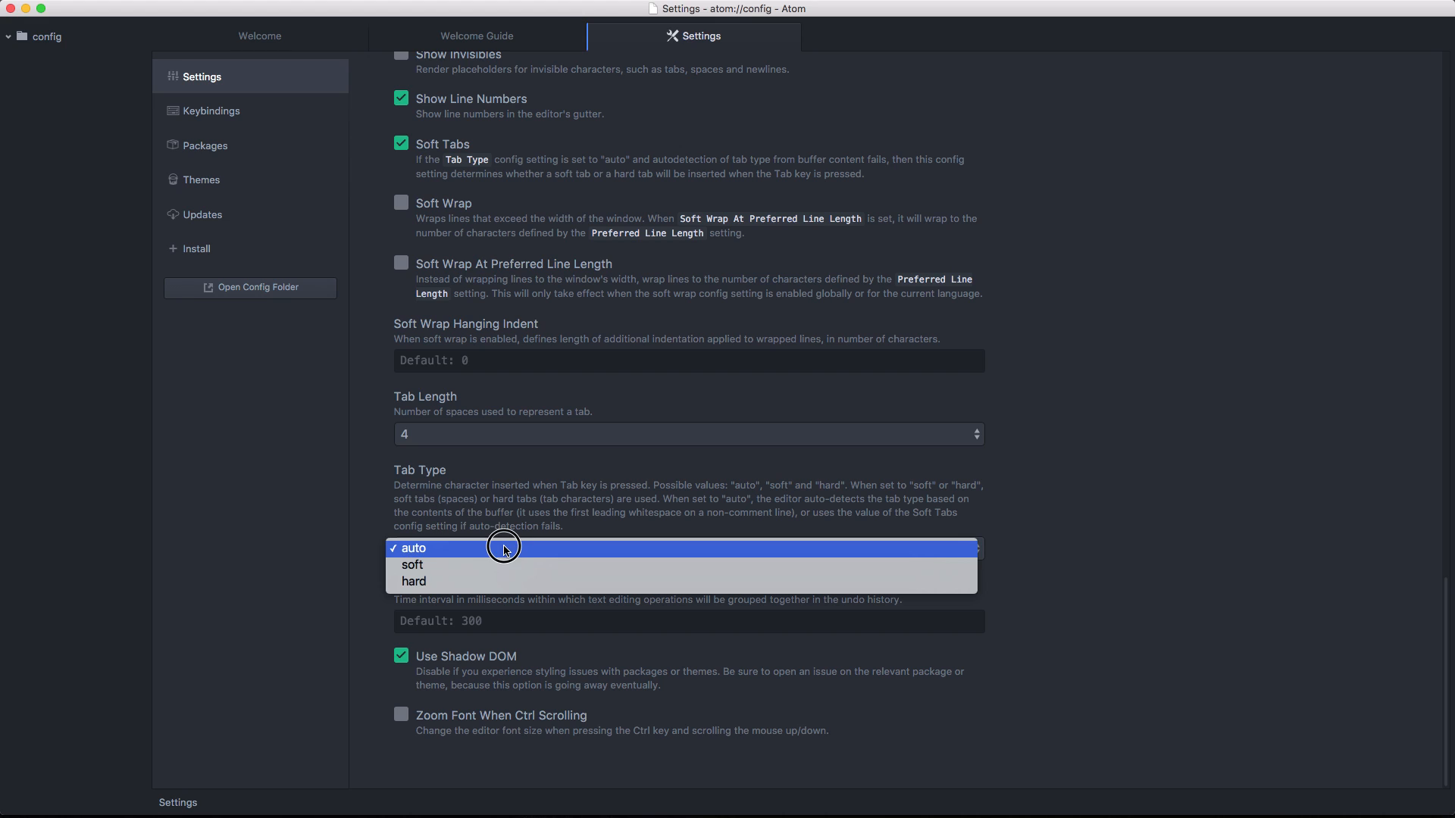
pyautogui.moveTo(495, 565)
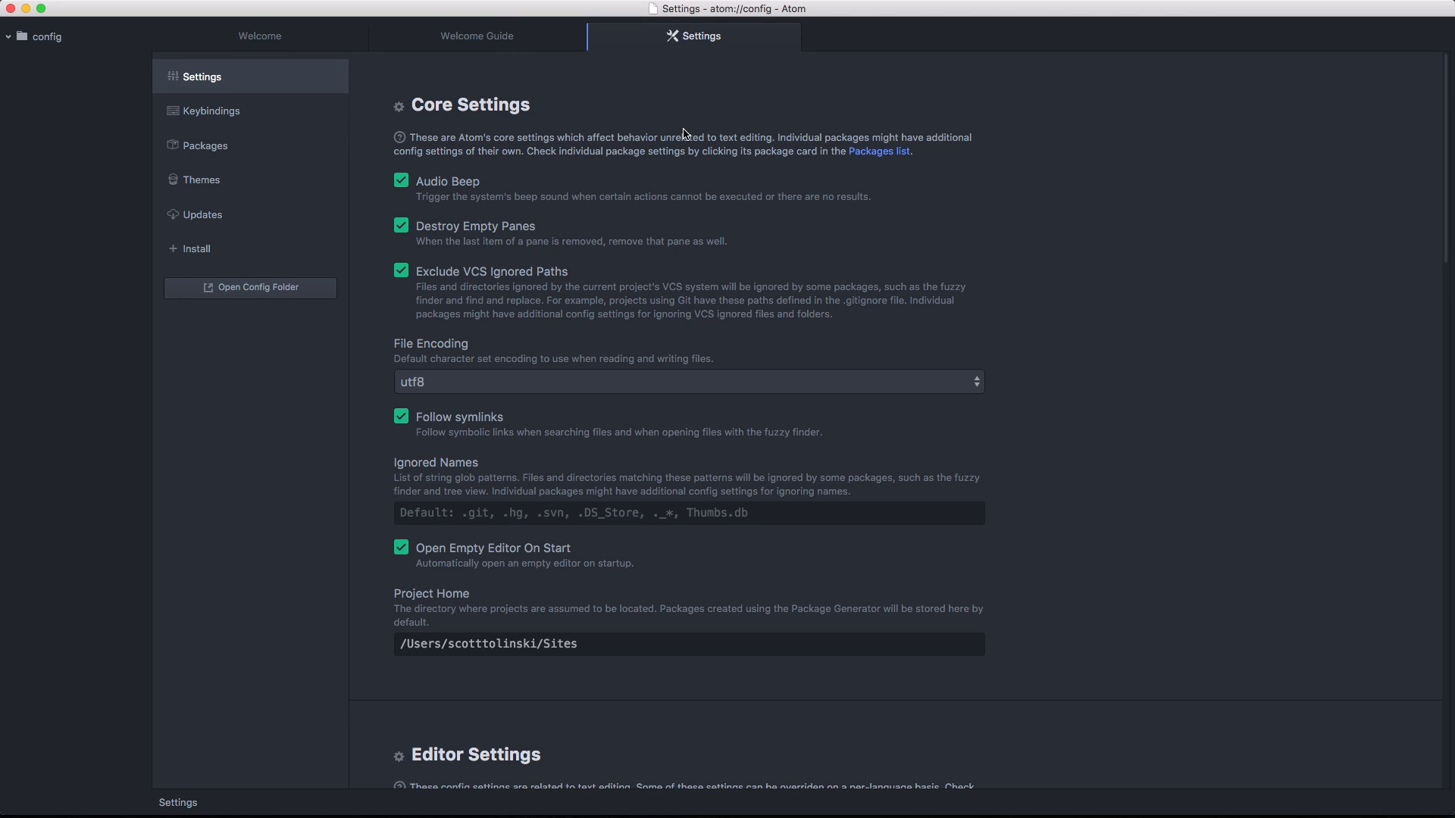
pyautogui.moveTo(731, 123)
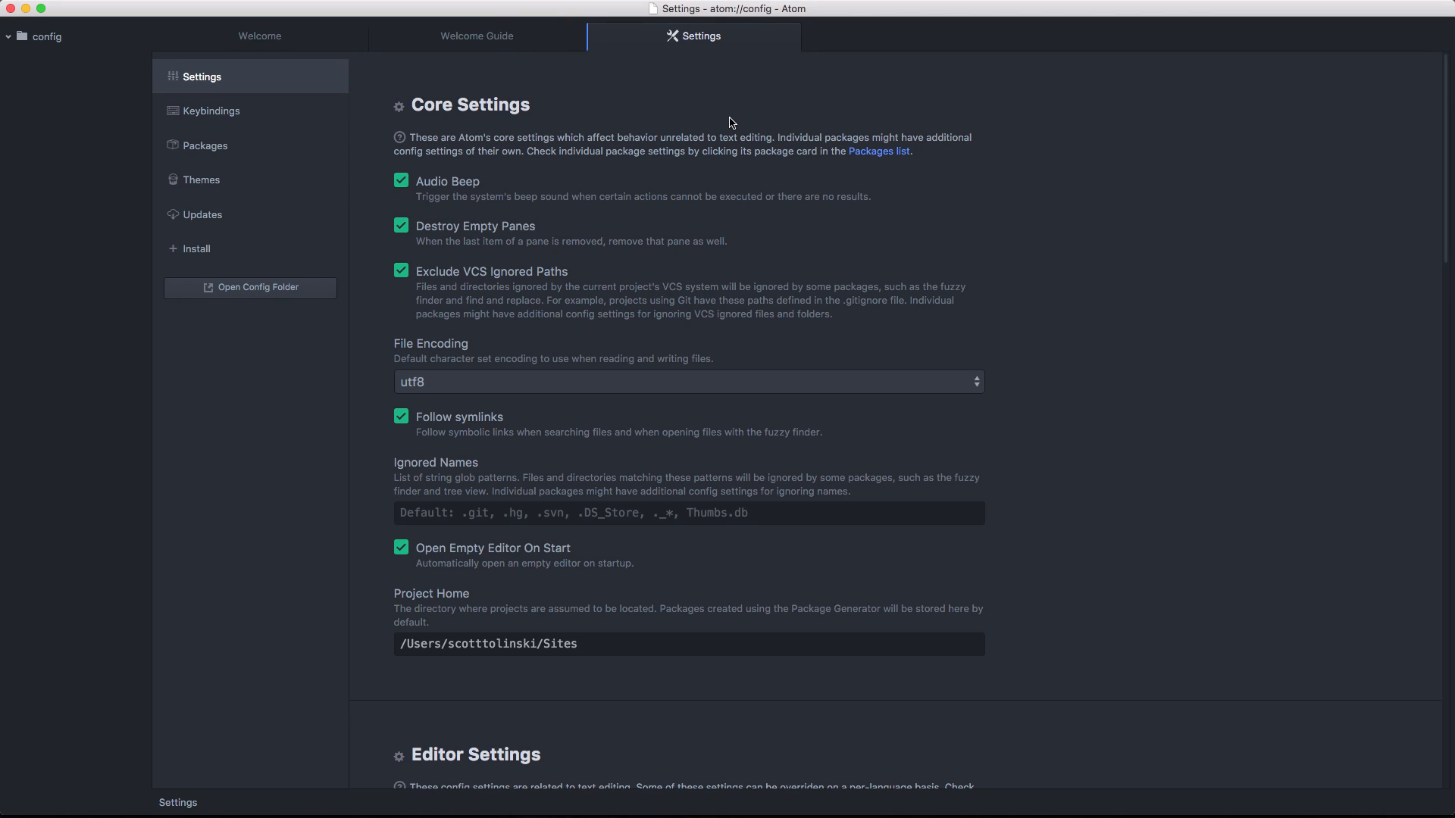
pyautogui.moveTo(478, 57)
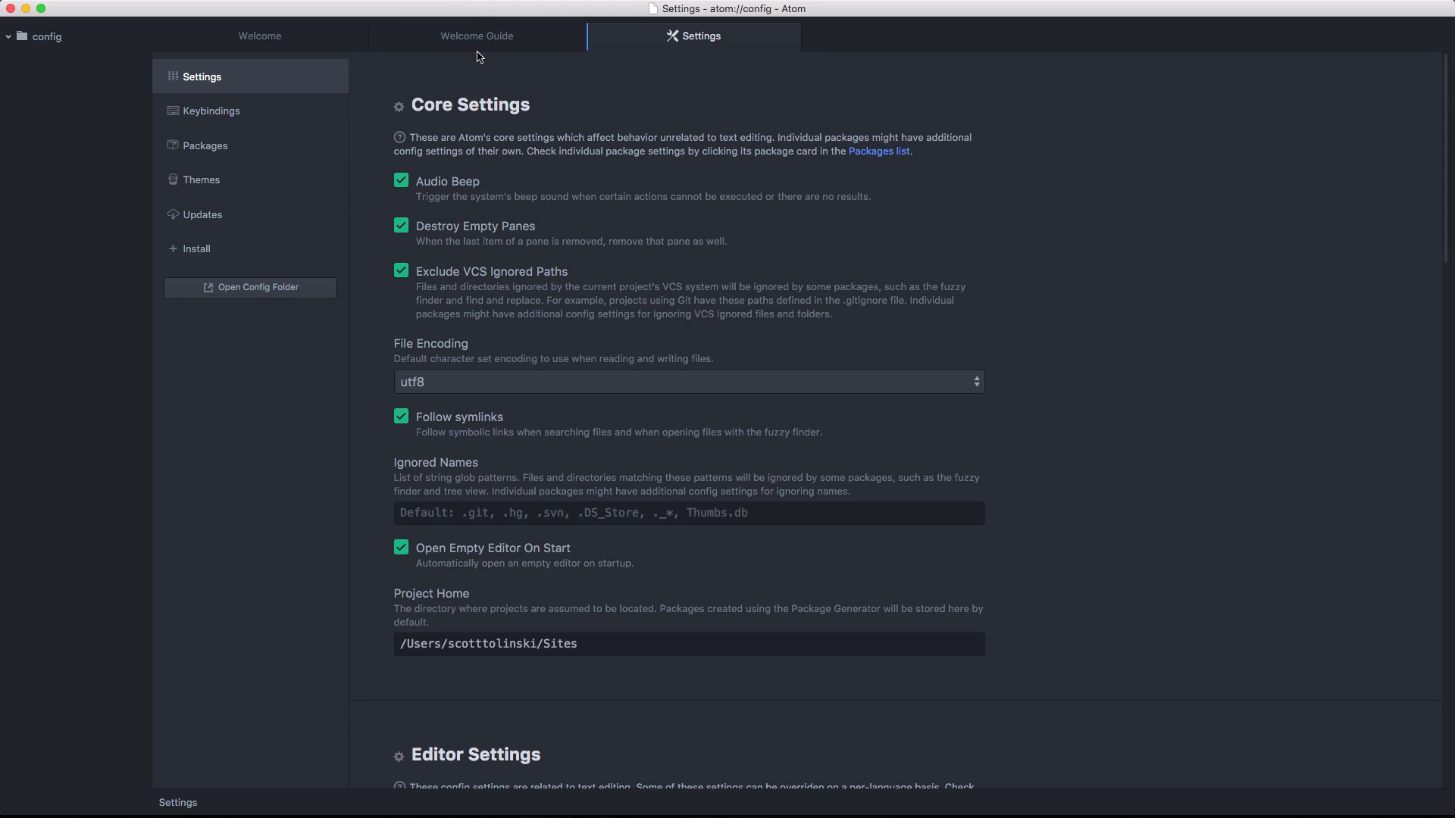
pyautogui.moveTo(1173, 616)
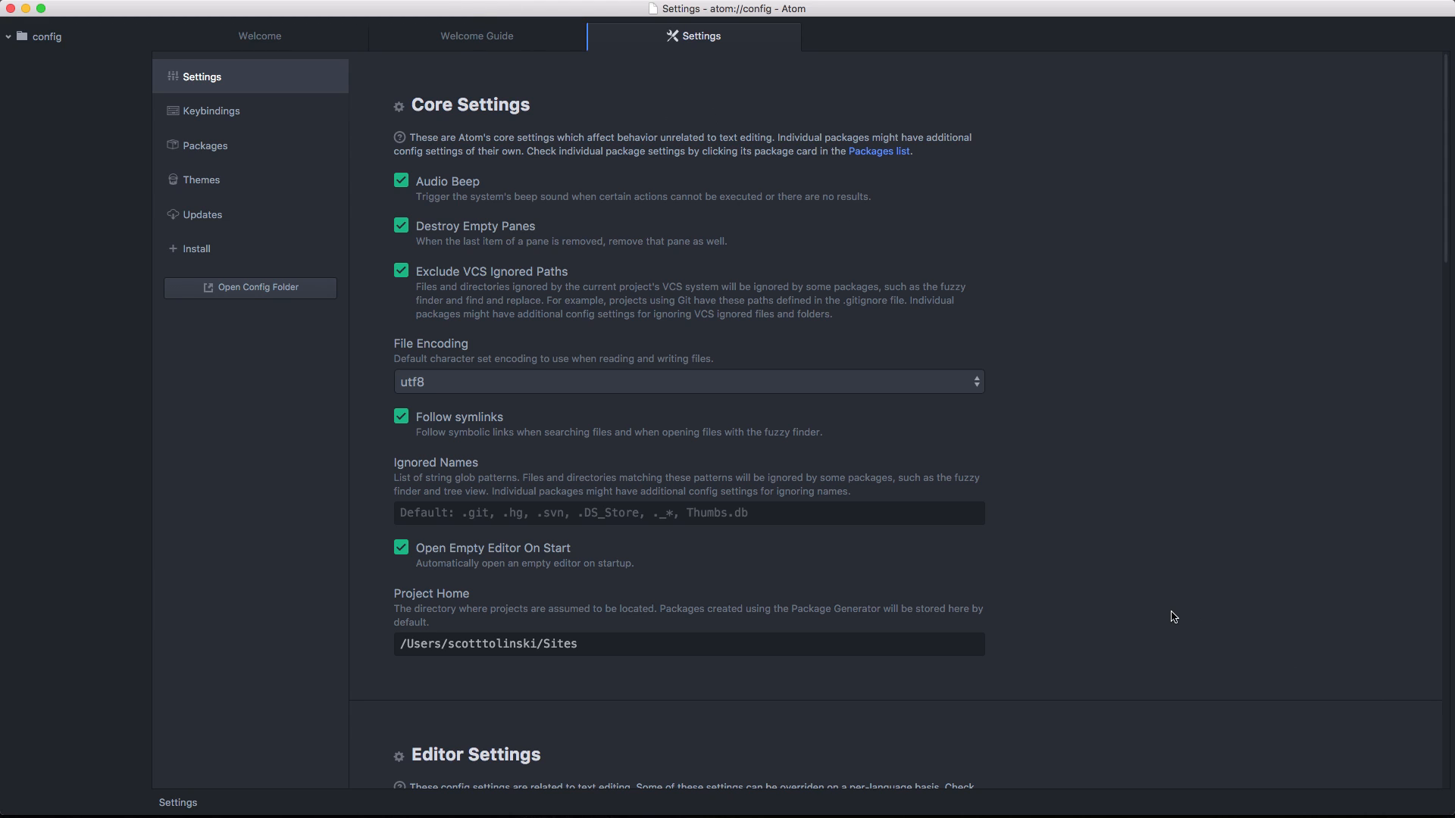
pyautogui.moveTo(1182, 547)
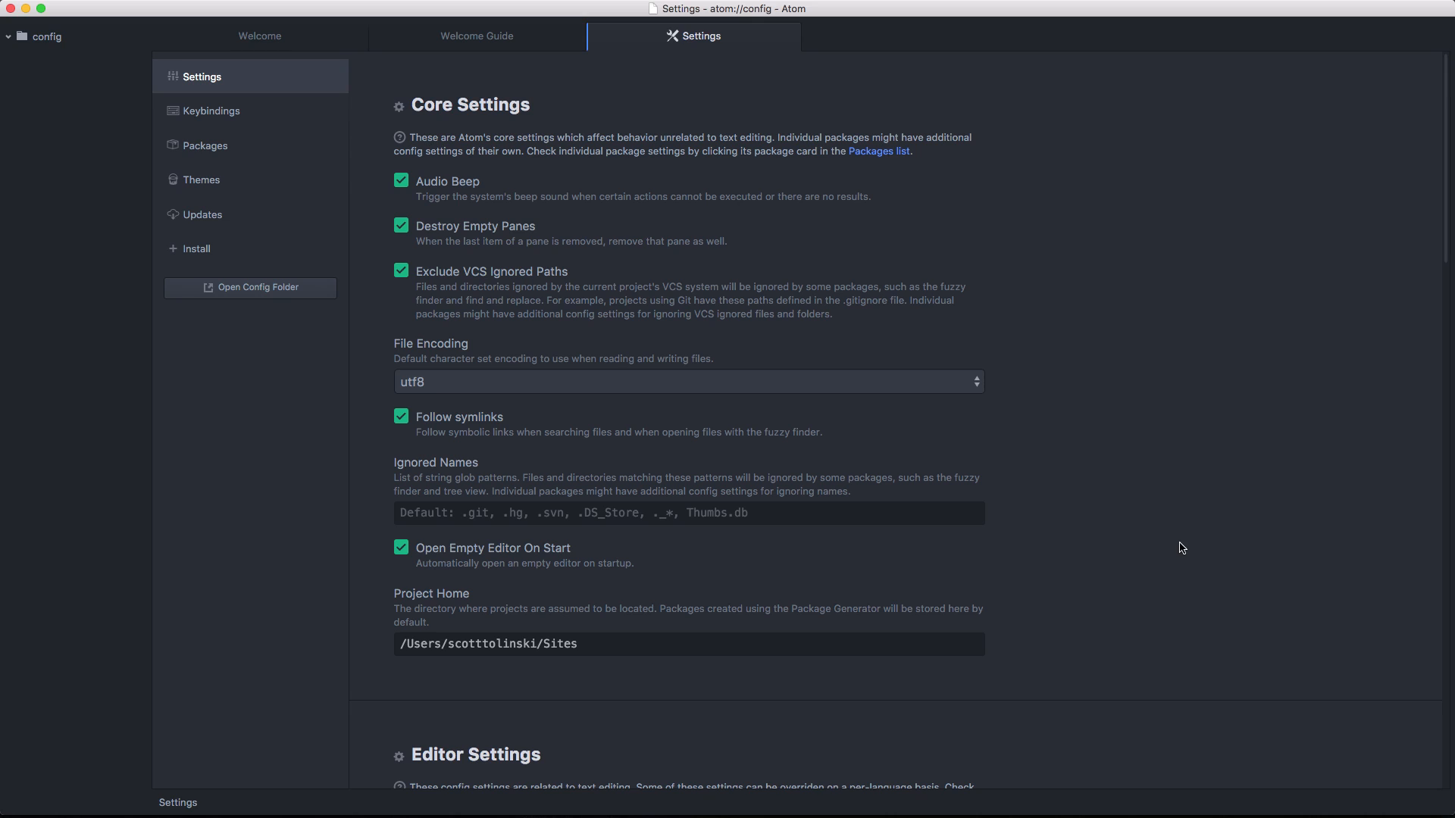
pyautogui.moveTo(1063, 441)
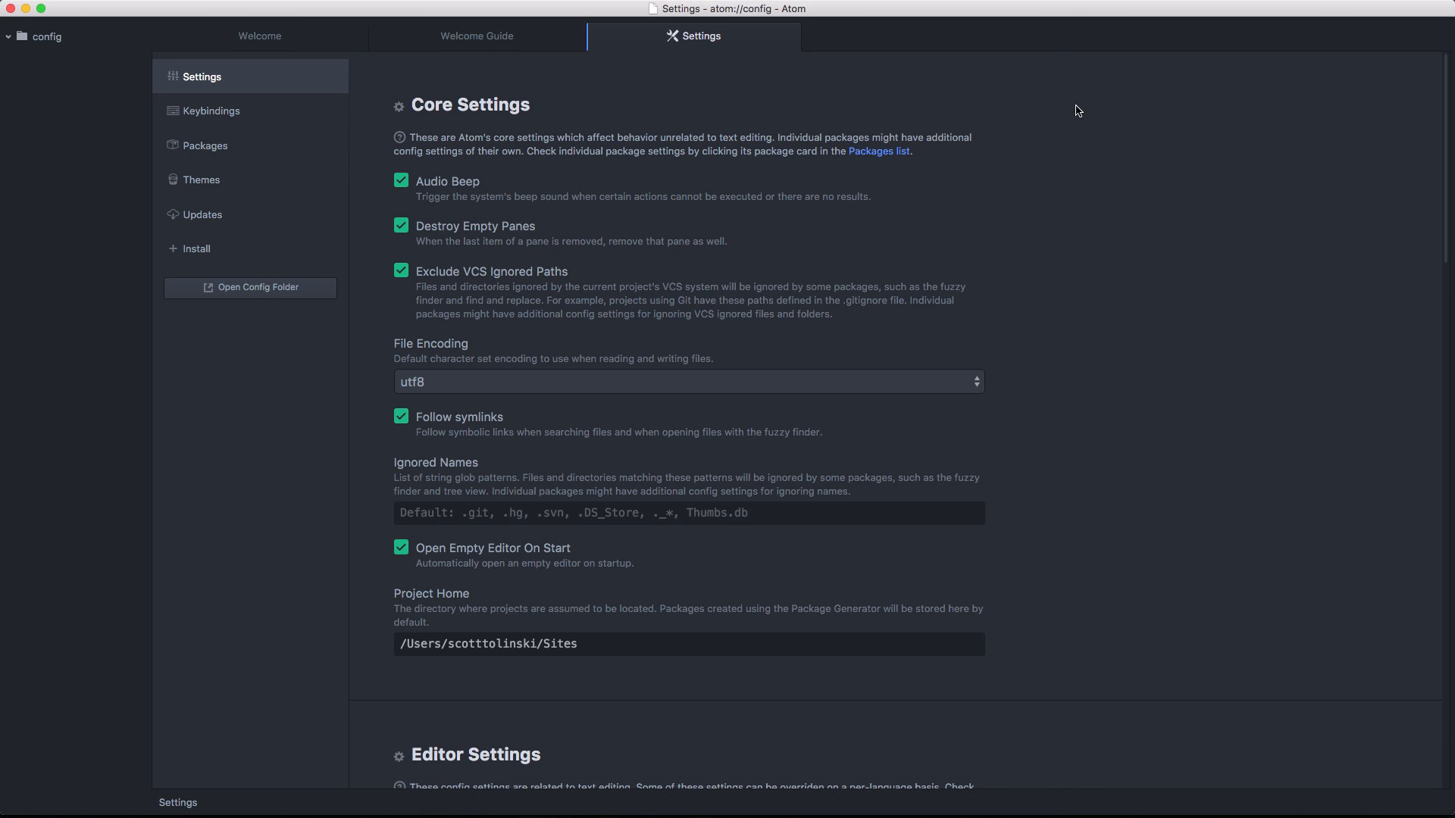
pyautogui.moveTo(960, 142)
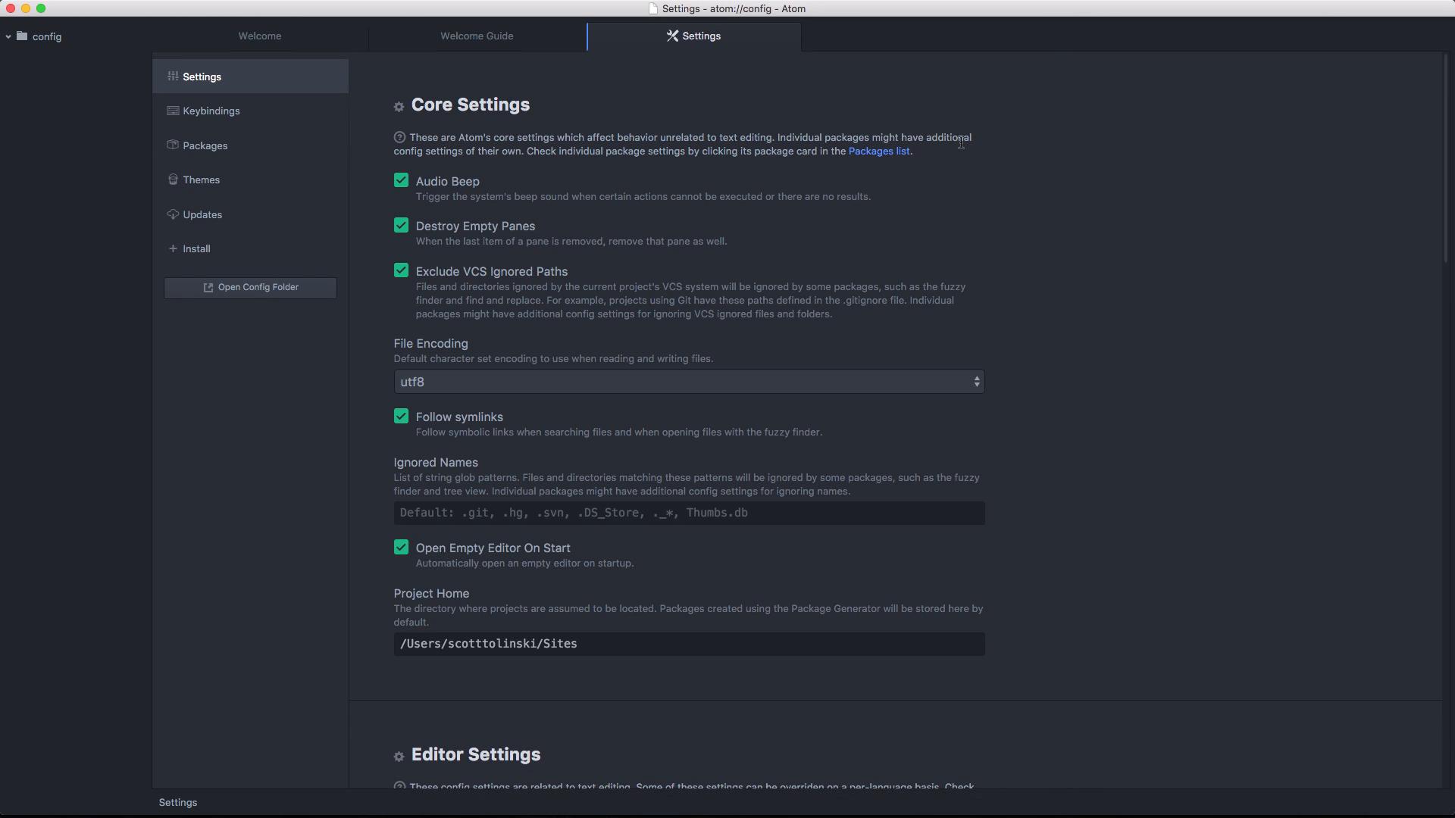
pyautogui.moveTo(877, 152)
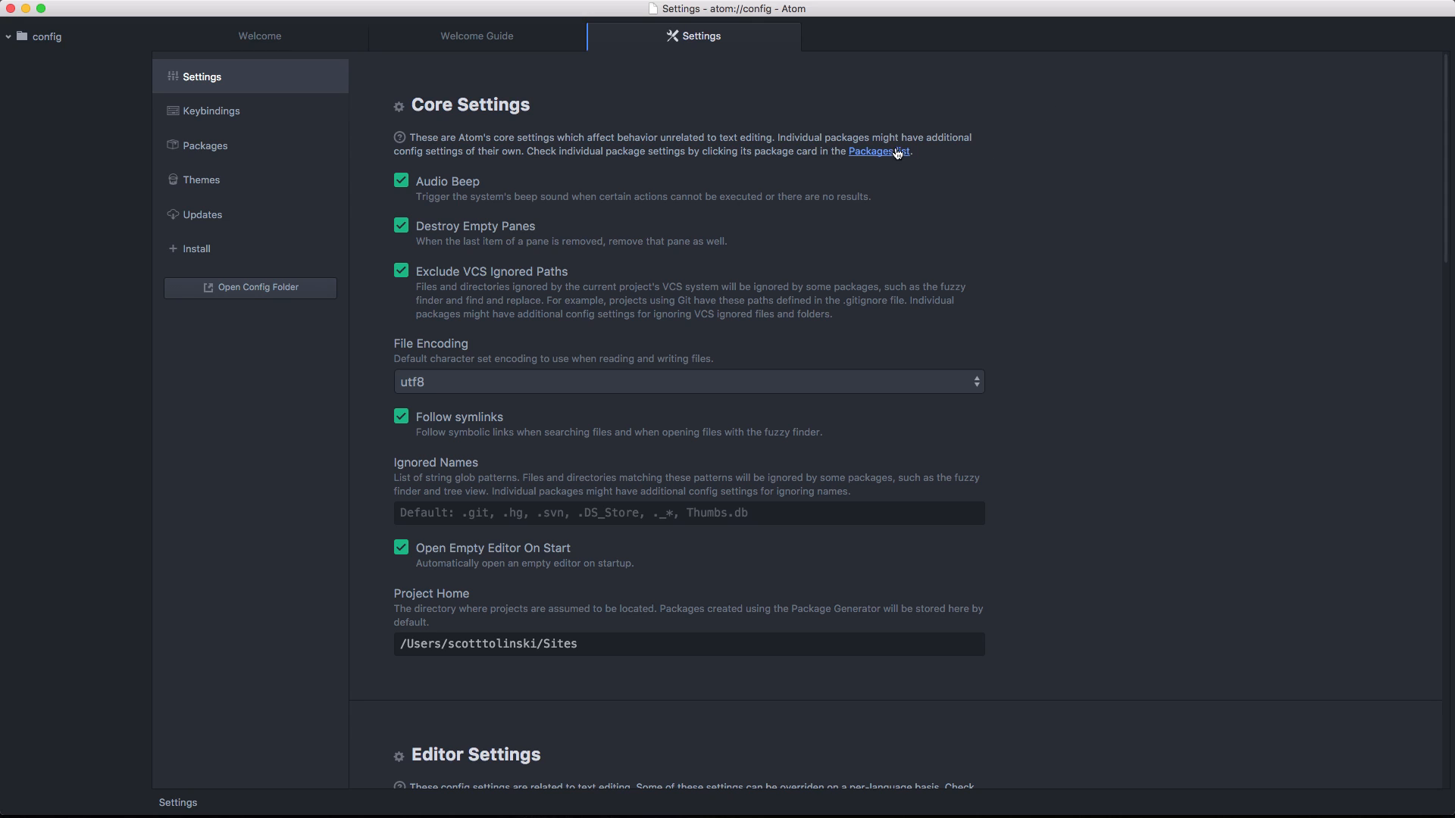
pyautogui.moveTo(1032, 270)
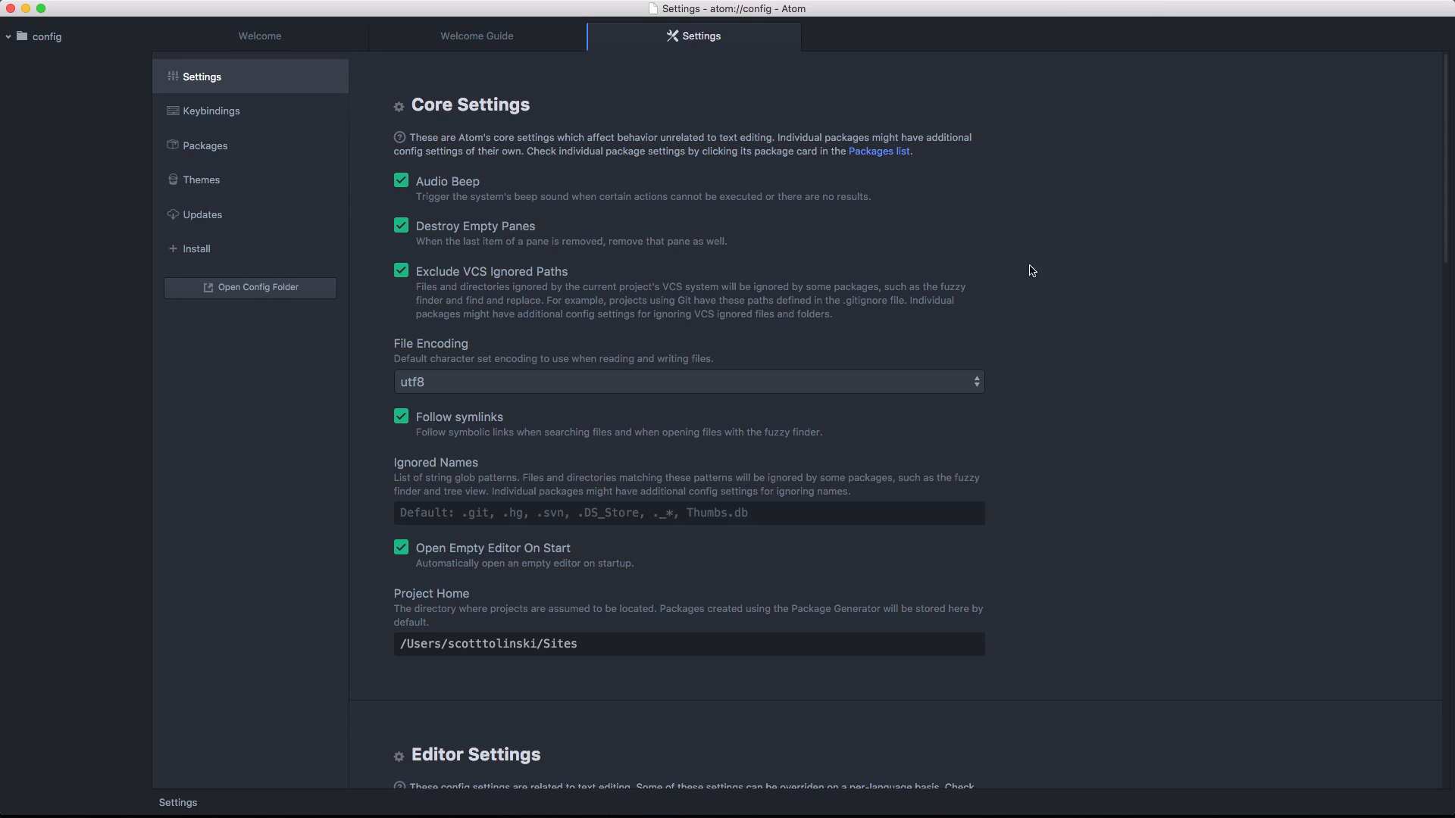
pyautogui.moveTo(988, 264)
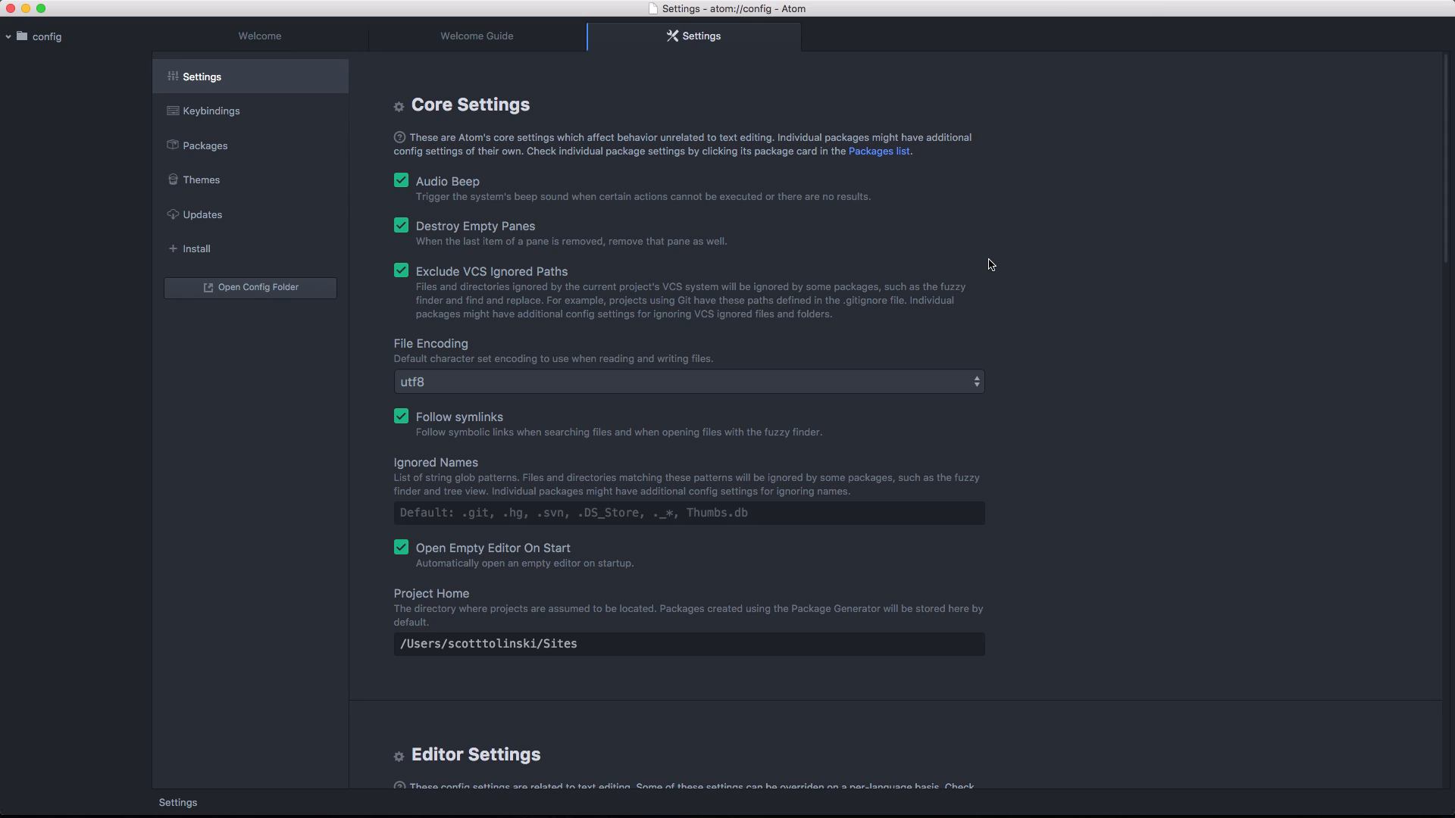